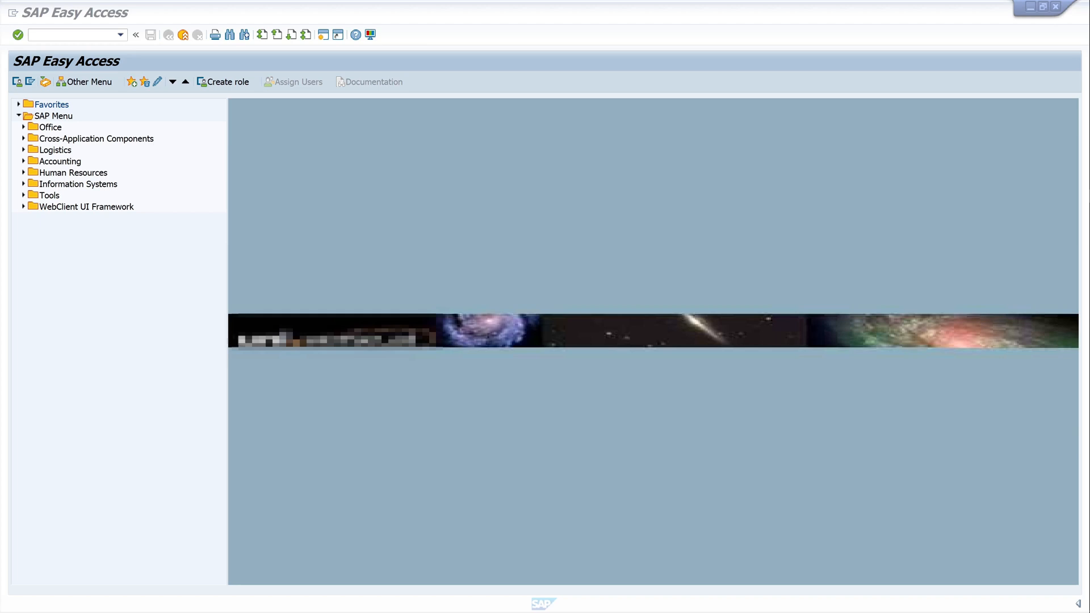
mouse_move(310, 173)
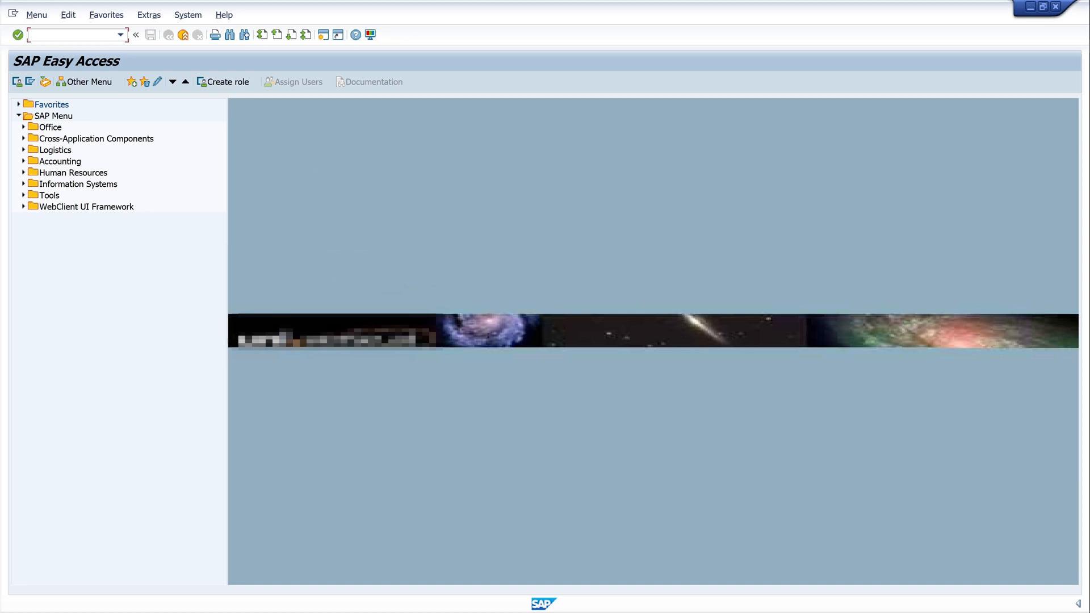
Step: Run transaction /nFBL3N to reach the G/L line item selection screen
text(/nfbl)
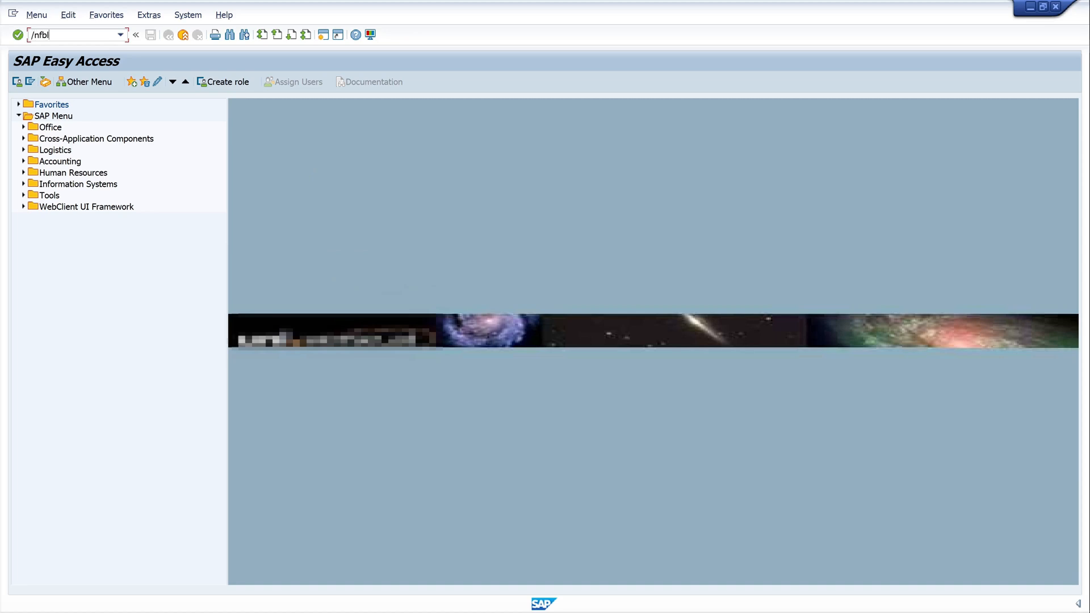
key(Enter)
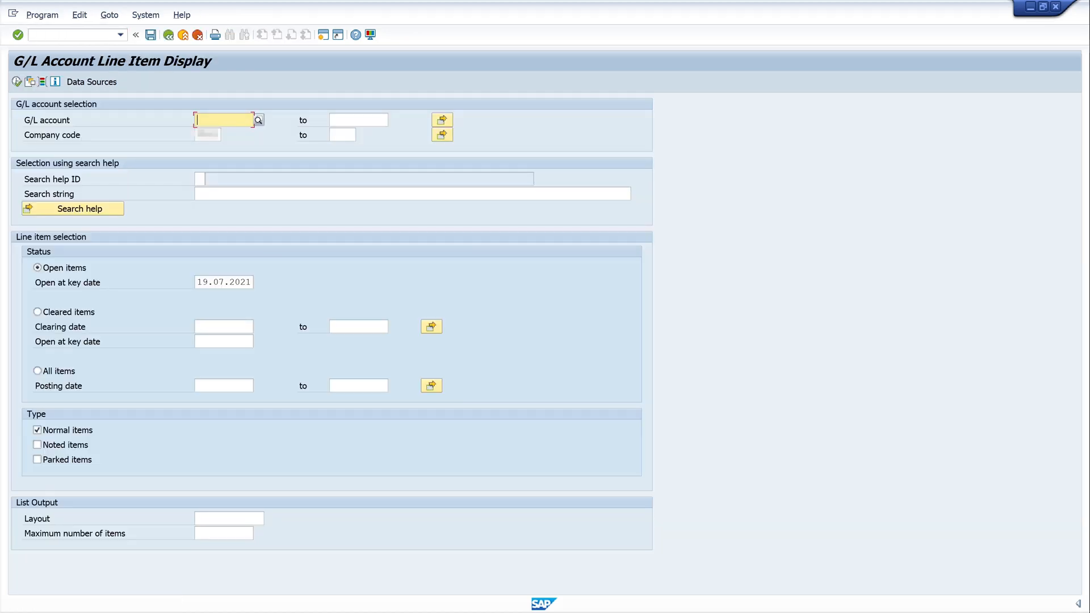
mouse_move(91, 81)
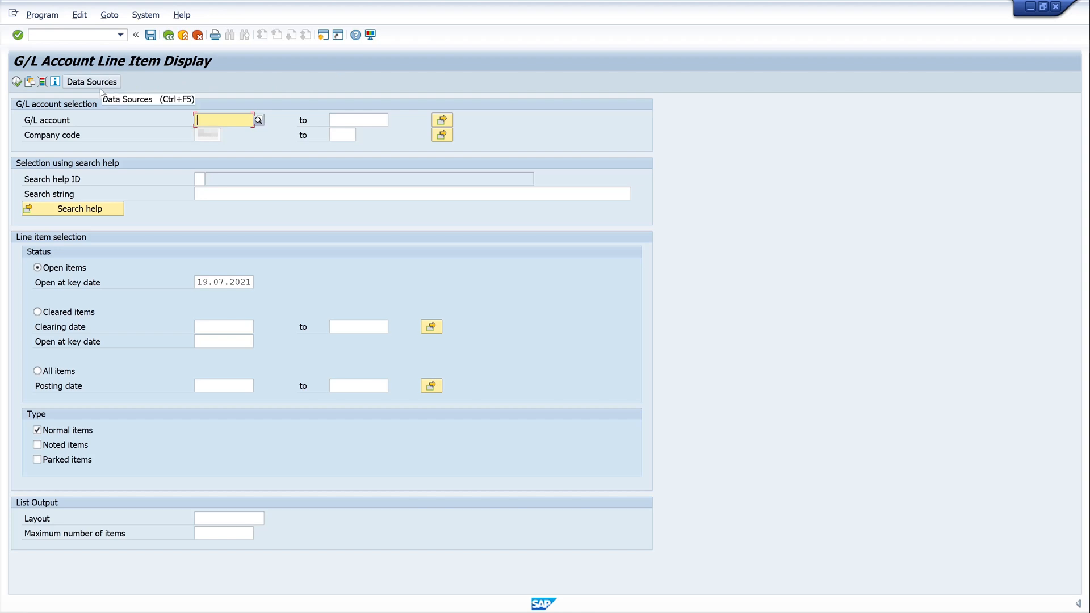
mouse_move(263, 169)
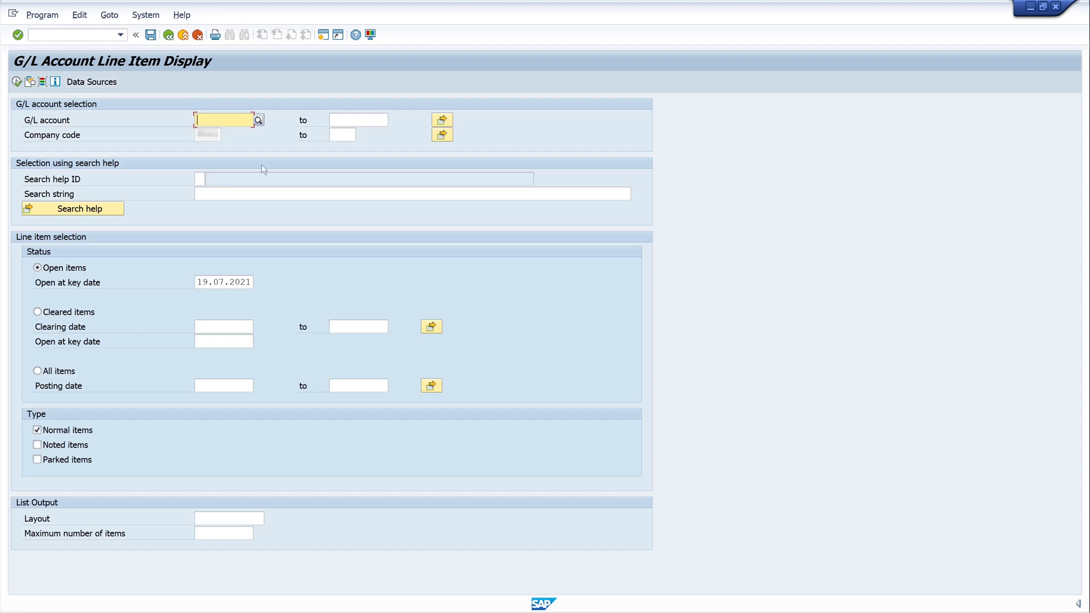
mouse_move(283, 147)
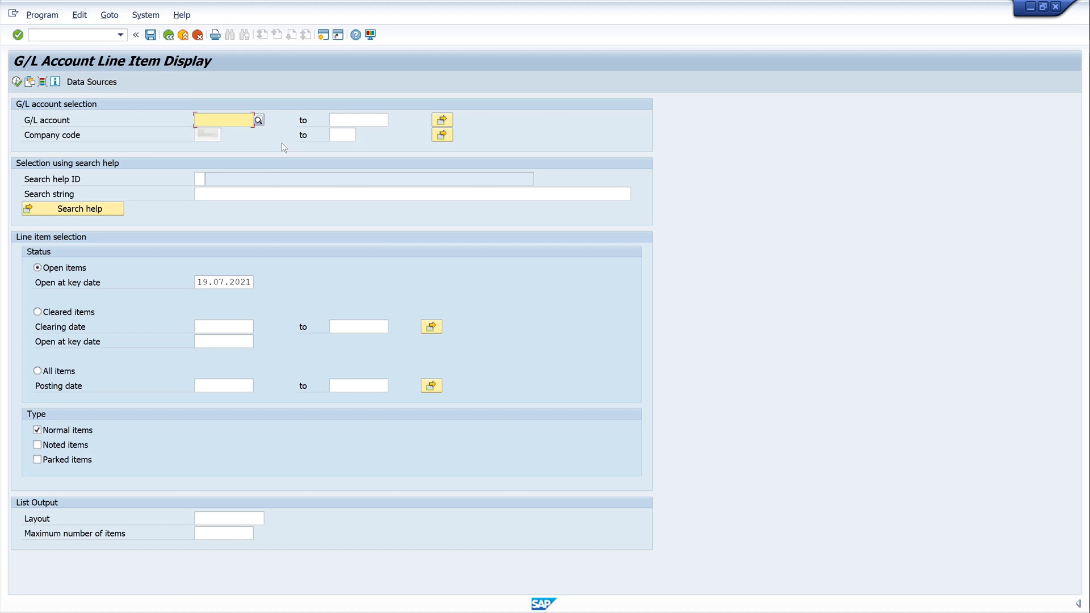
mouse_move(286, 162)
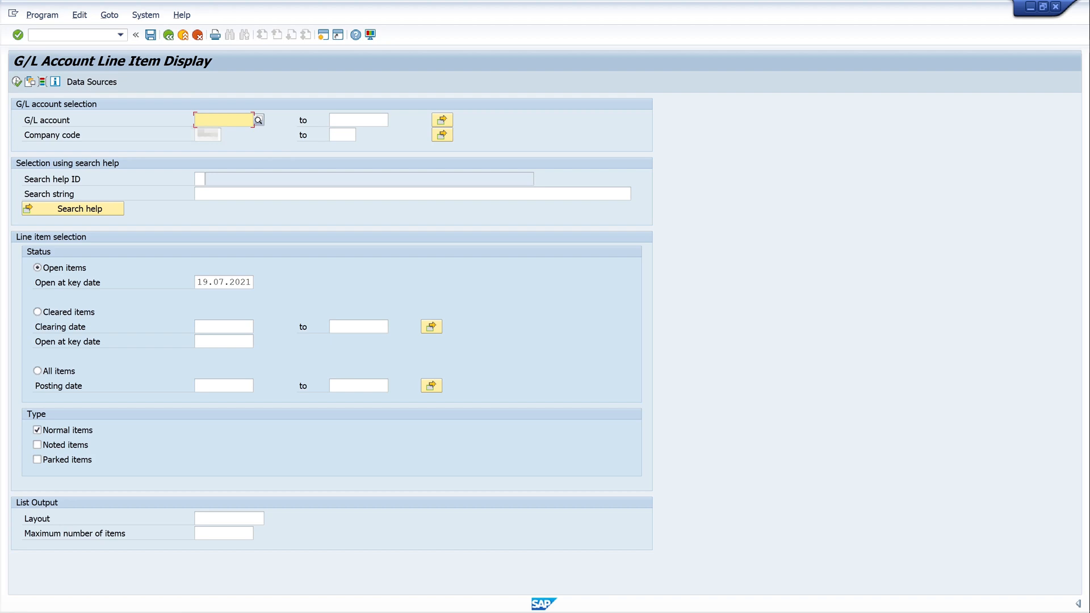
mouse_move(188, 124)
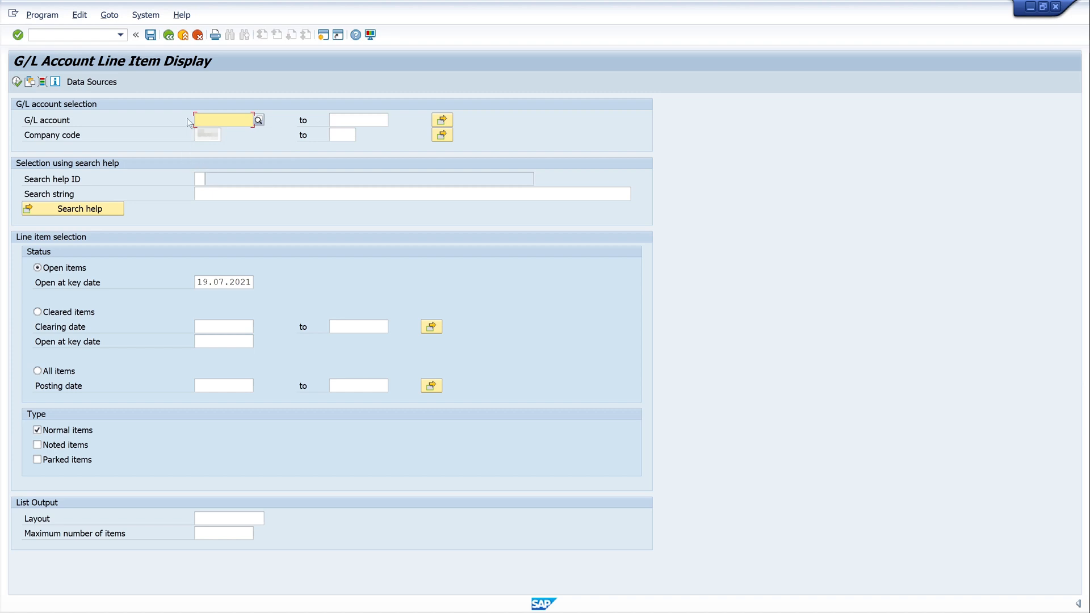
mouse_move(192, 147)
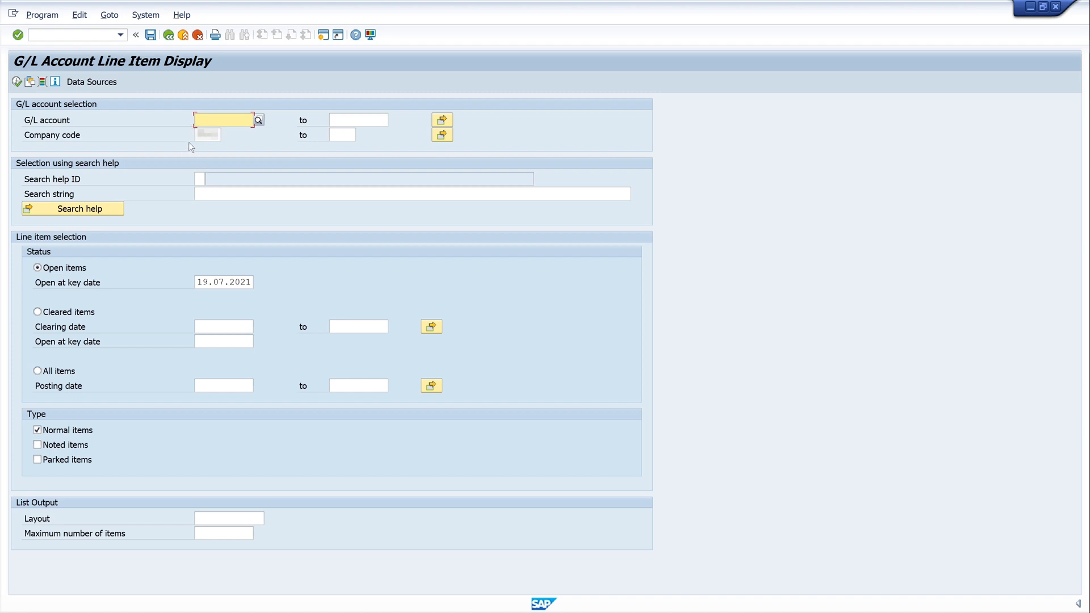
mouse_move(189, 137)
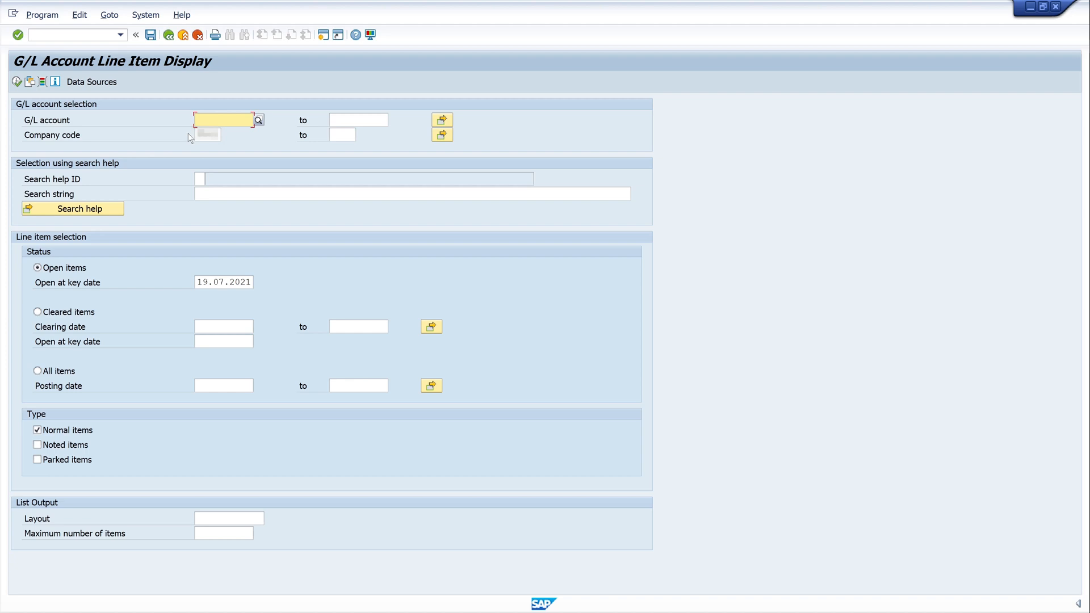
mouse_move(191, 137)
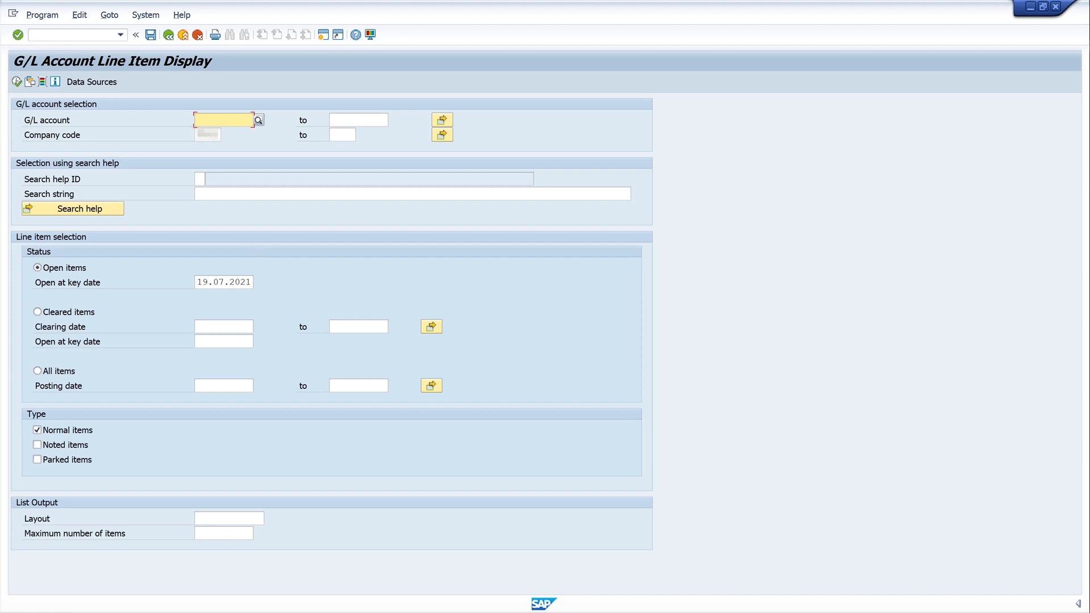
mouse_move(279, 144)
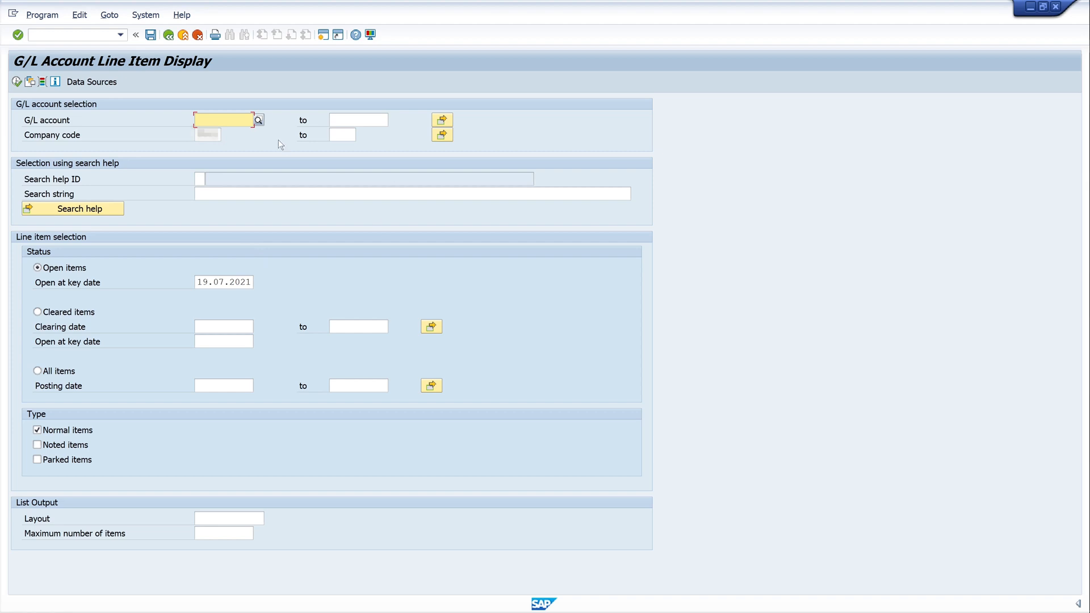
mouse_move(305, 280)
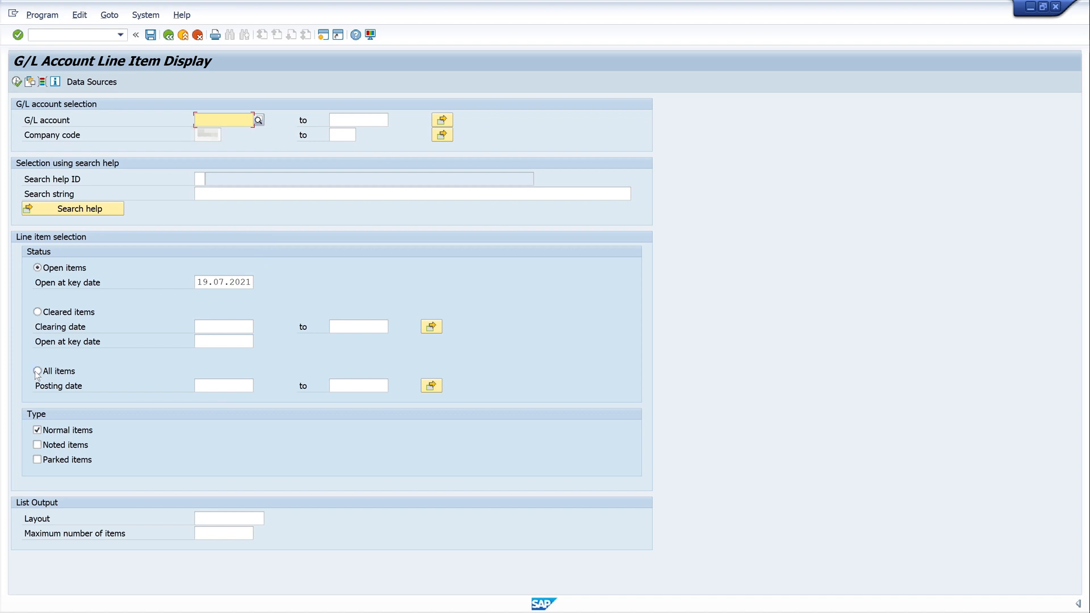
Step: Select All items and enter posting dates 01.01.2020 to 31.01.2020
click(38, 371)
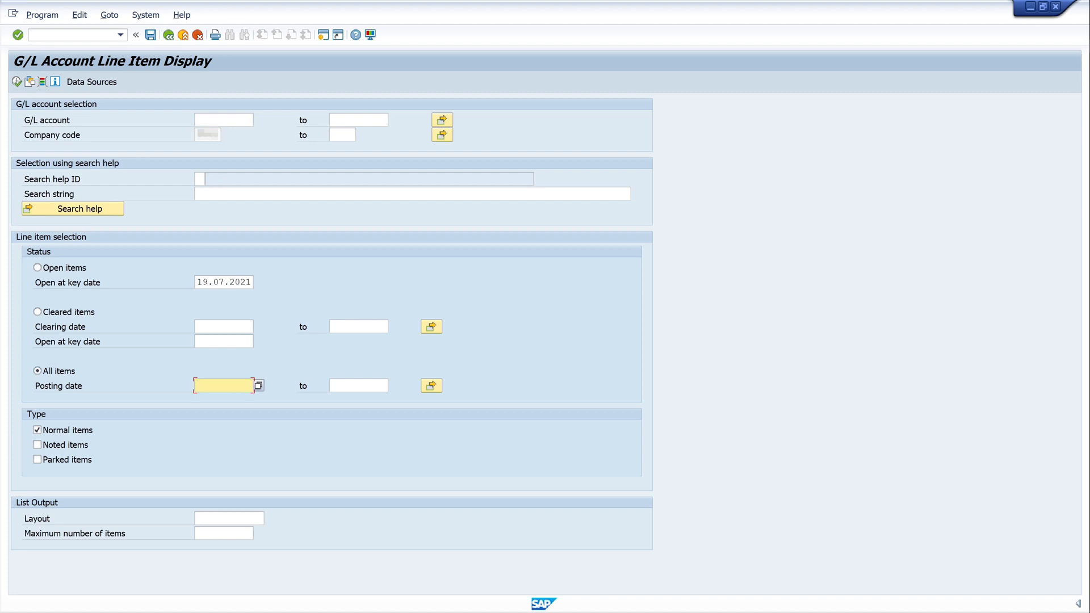
text(01.01.2020)
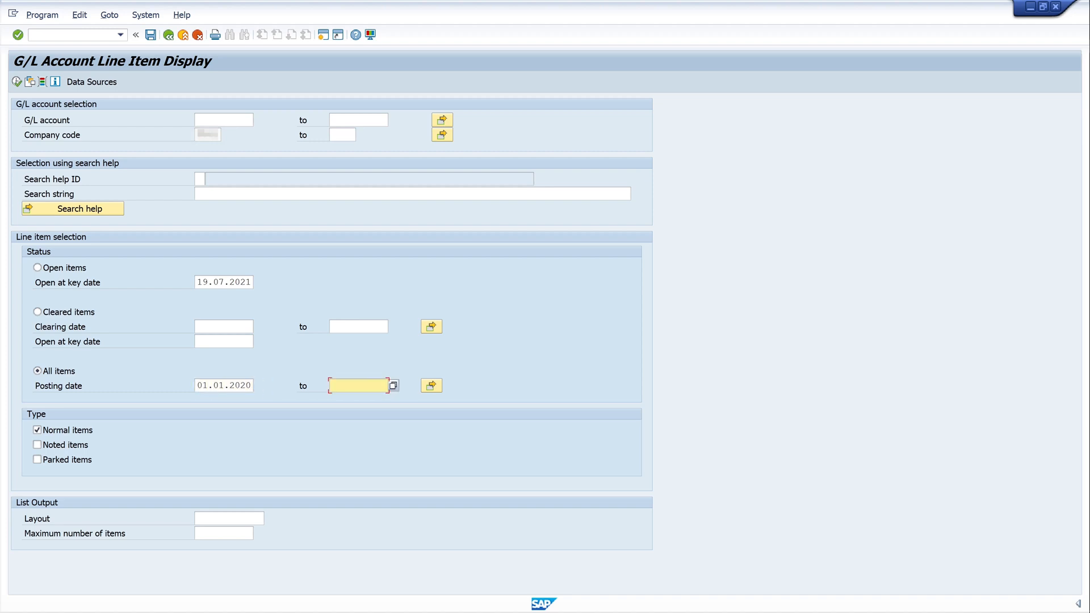
text(31)
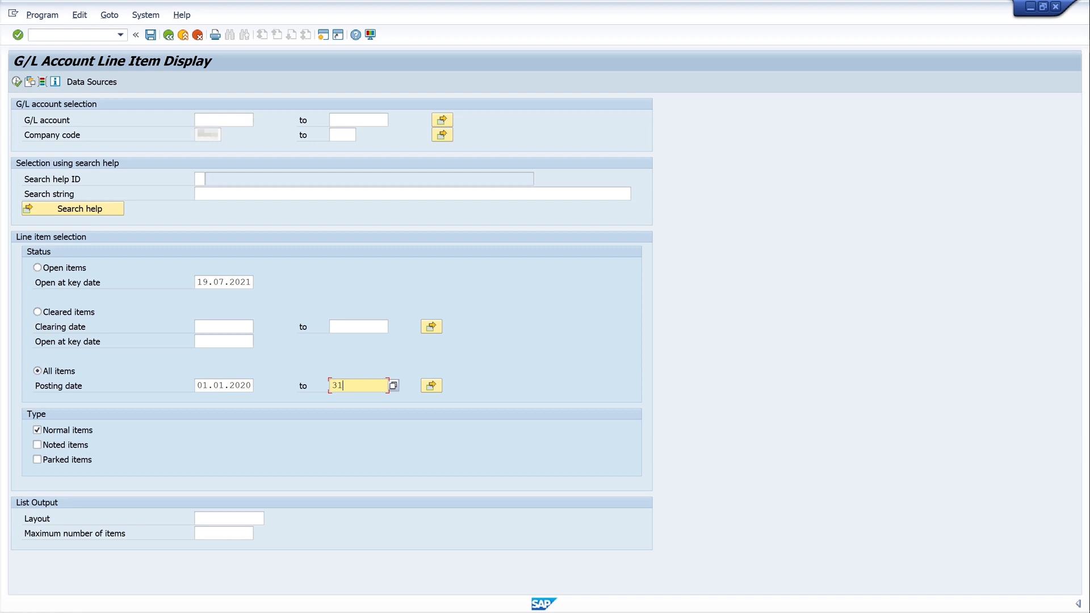
text(.01.2020)
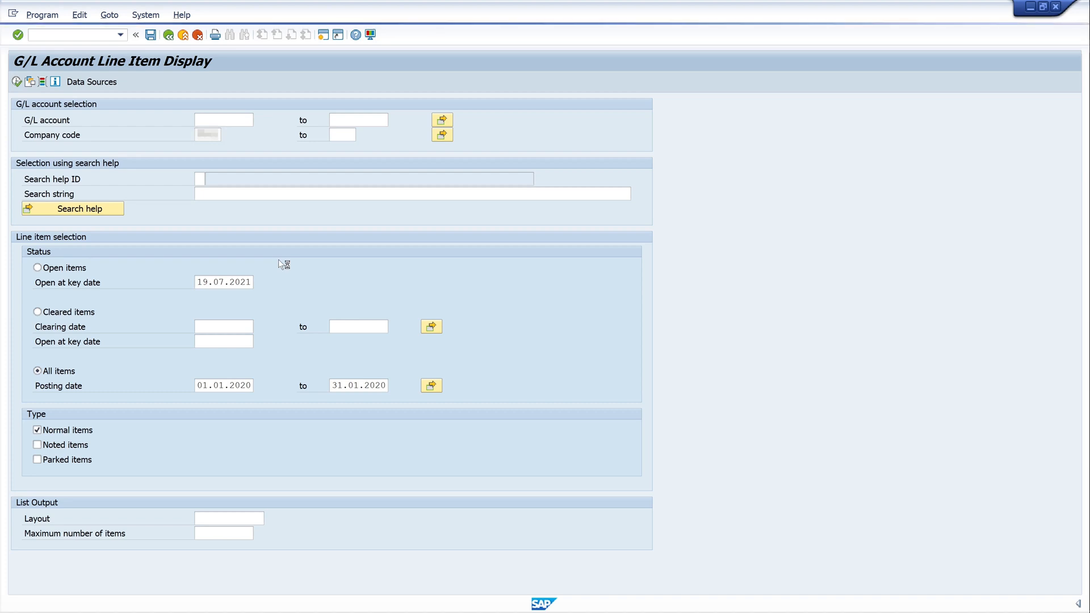
mouse_move(291, 270)
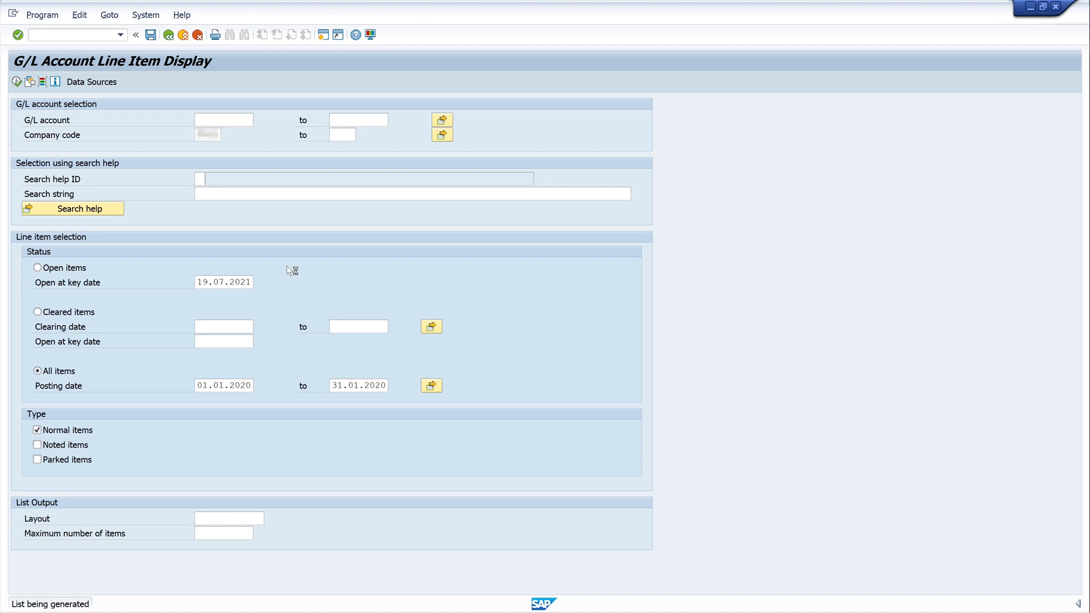
Step: Execute the report to list January 2020's 10 line items by account
click(18, 34)
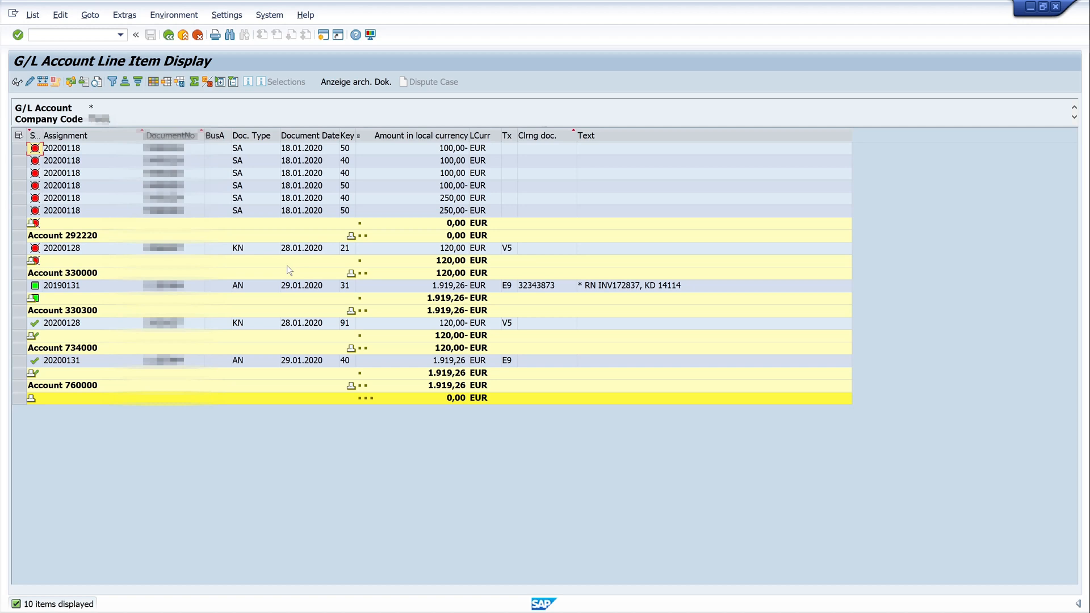
mouse_move(379, 177)
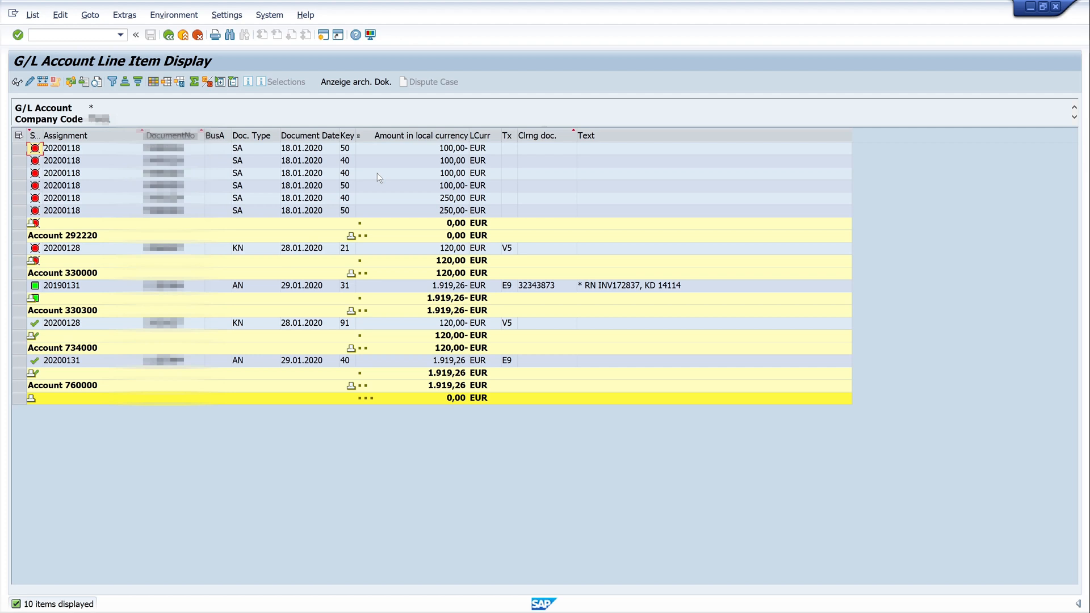
mouse_move(390, 173)
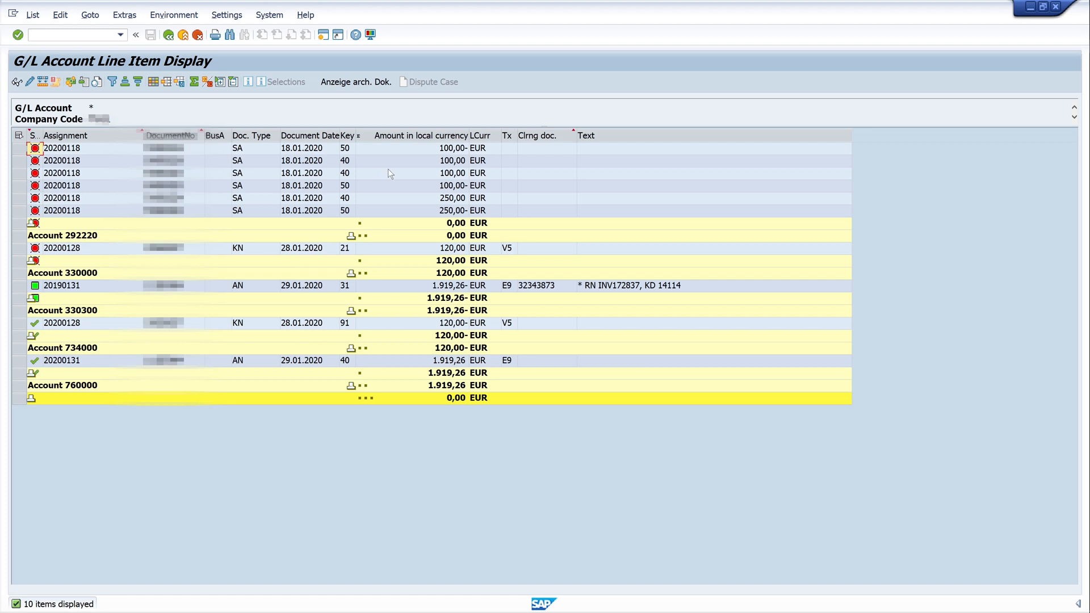
mouse_move(380, 163)
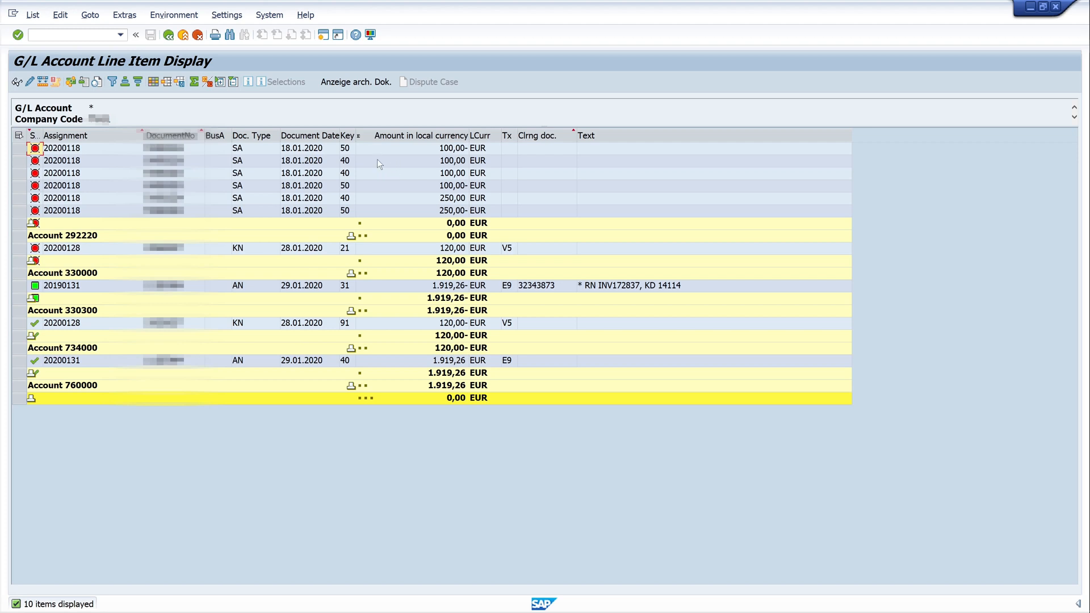
mouse_move(161, 97)
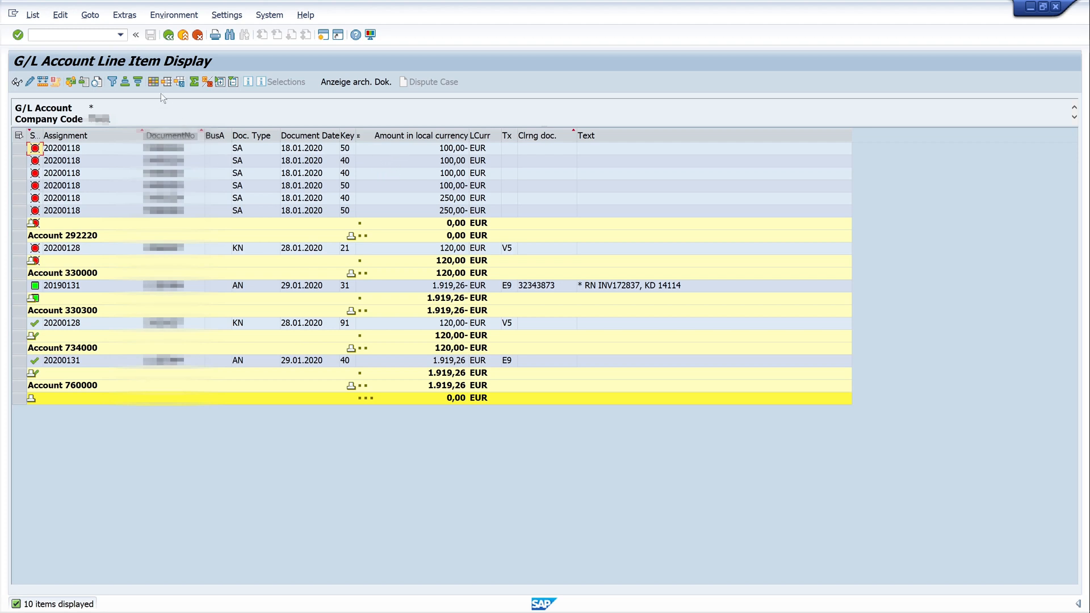
Step: Open Change Layout and select all currently displayed columns
click(152, 82)
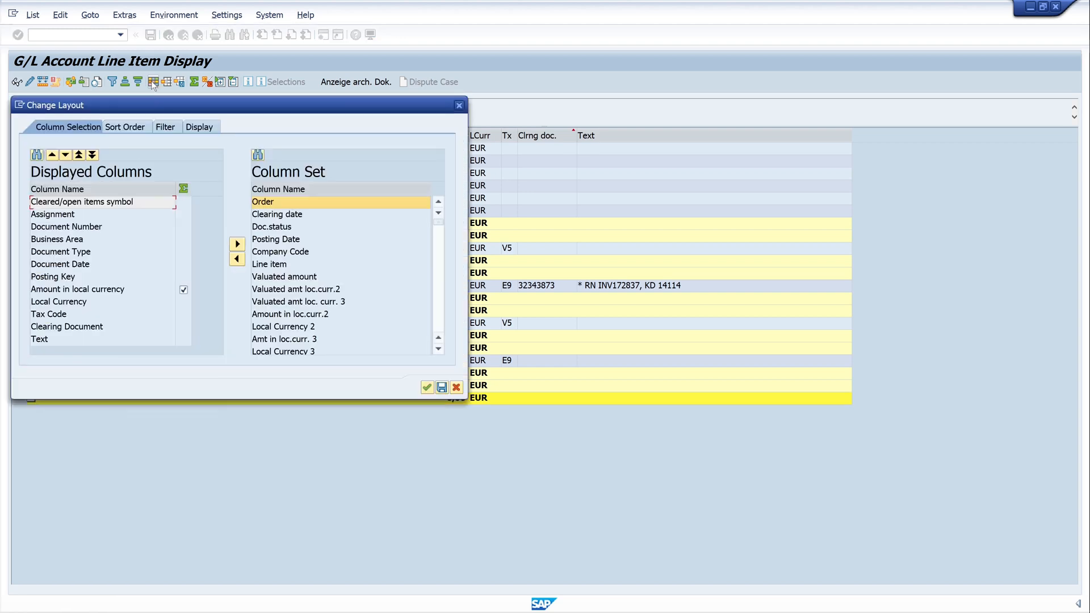
click(104, 202)
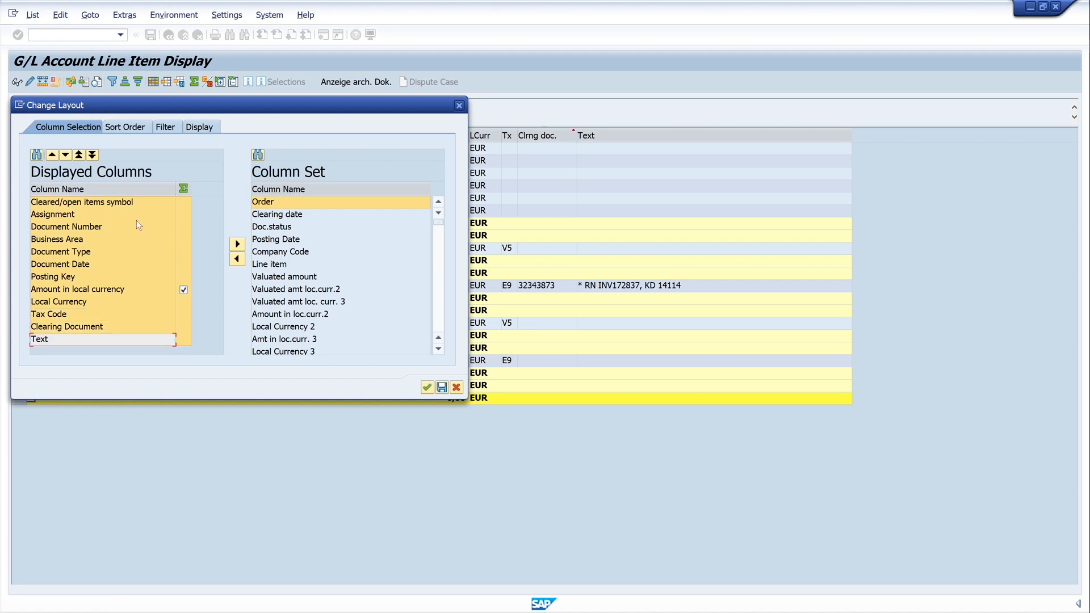
mouse_move(237, 244)
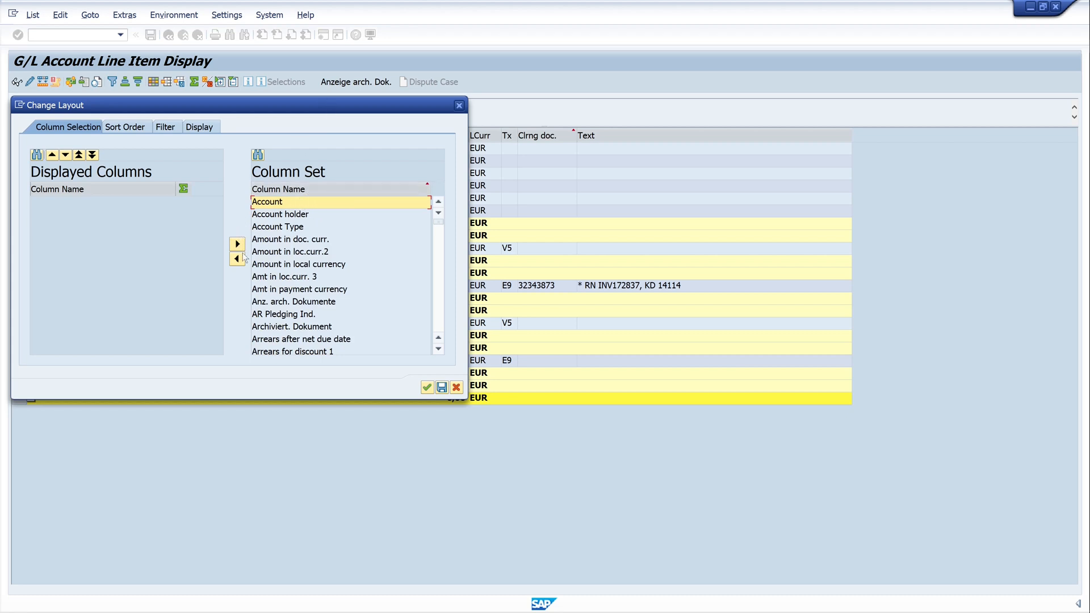
mouse_move(241, 278)
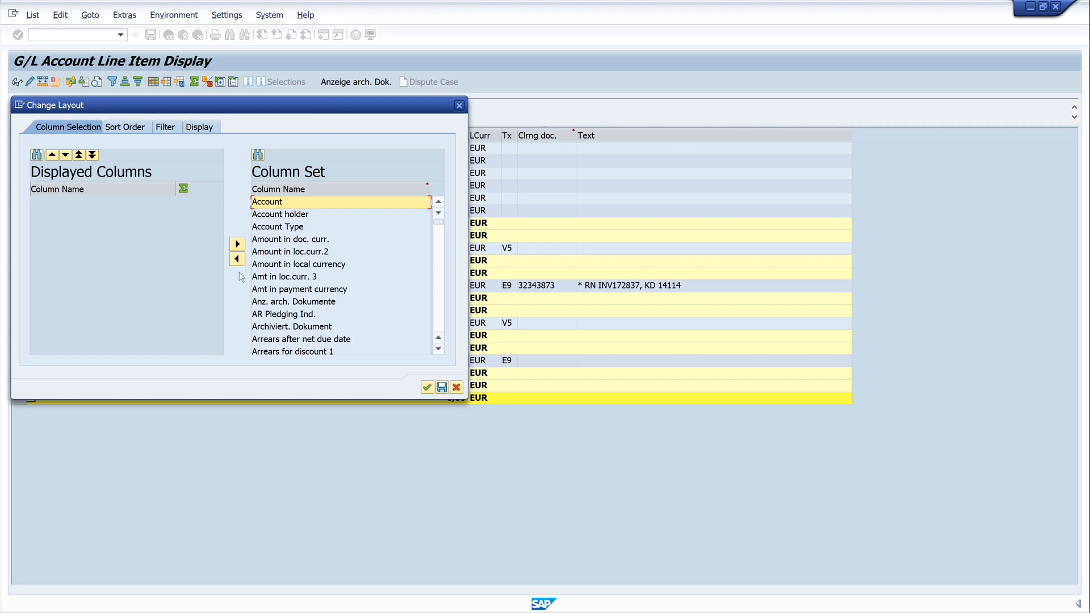
Step: Add Account, Cleared/open items symbol, Document Number, Document Date and Posting Key columns
click(237, 243)
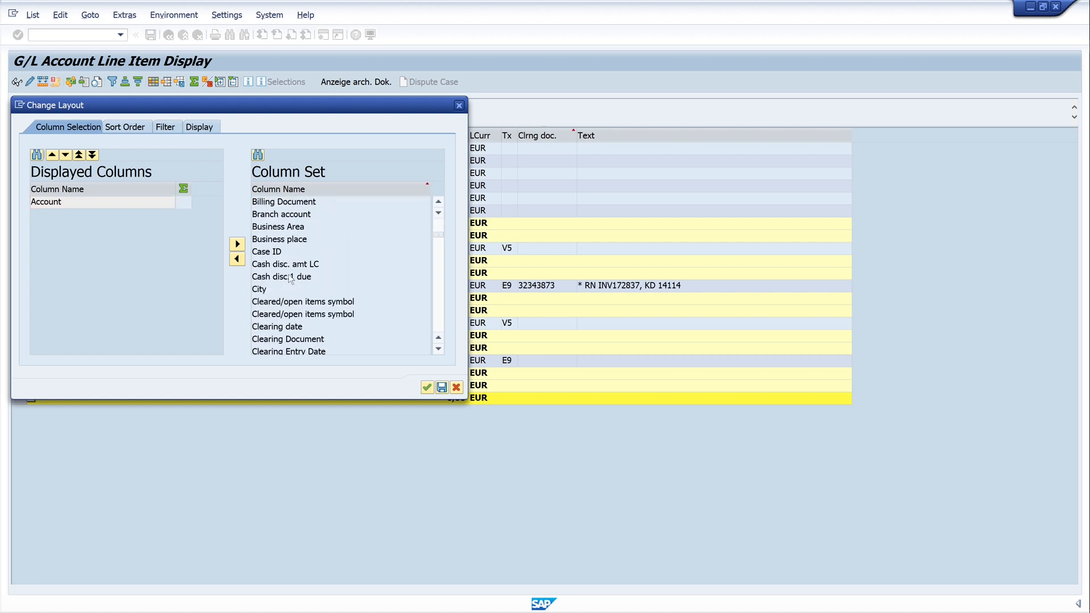
click(303, 301)
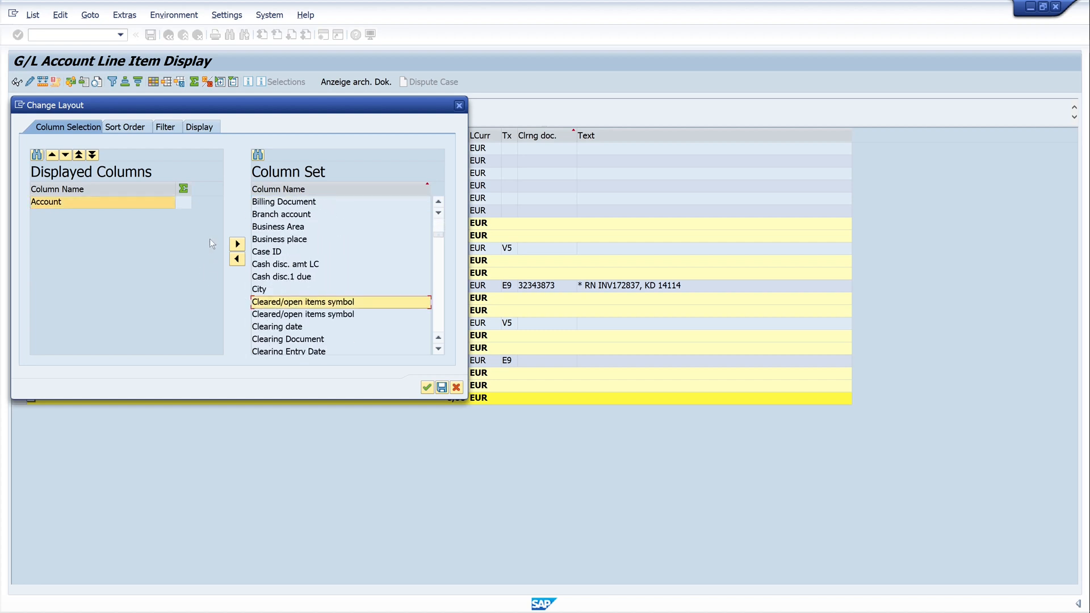
click(237, 244)
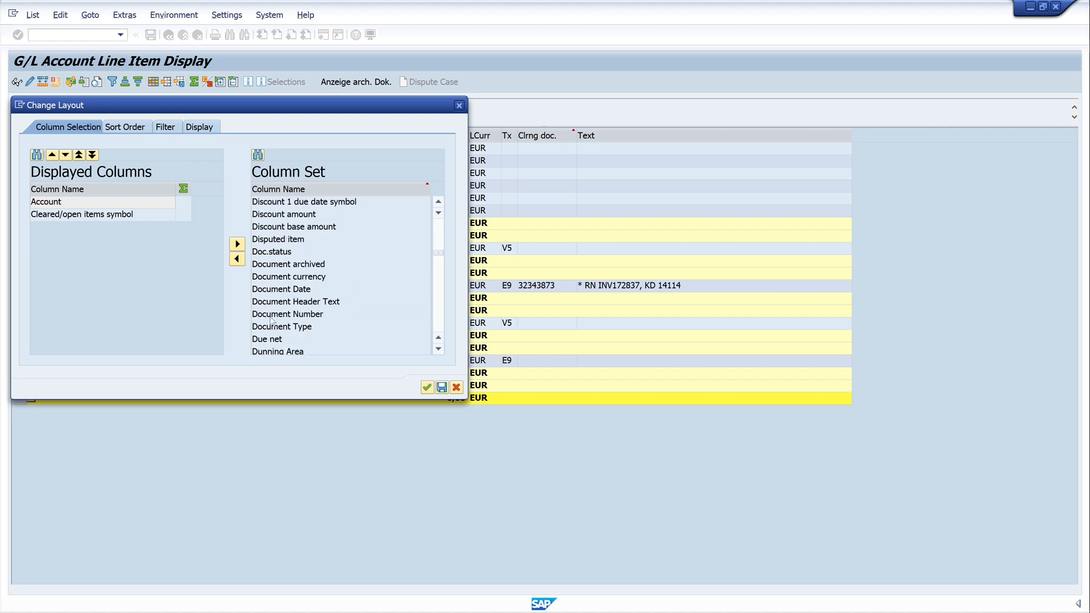
click(287, 314)
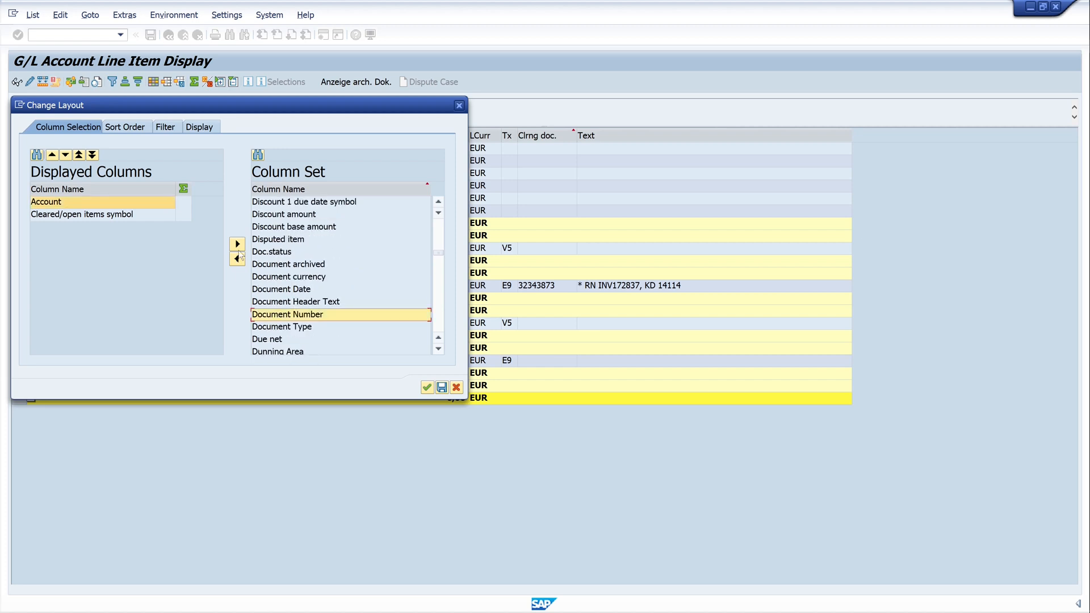
mouse_move(238, 259)
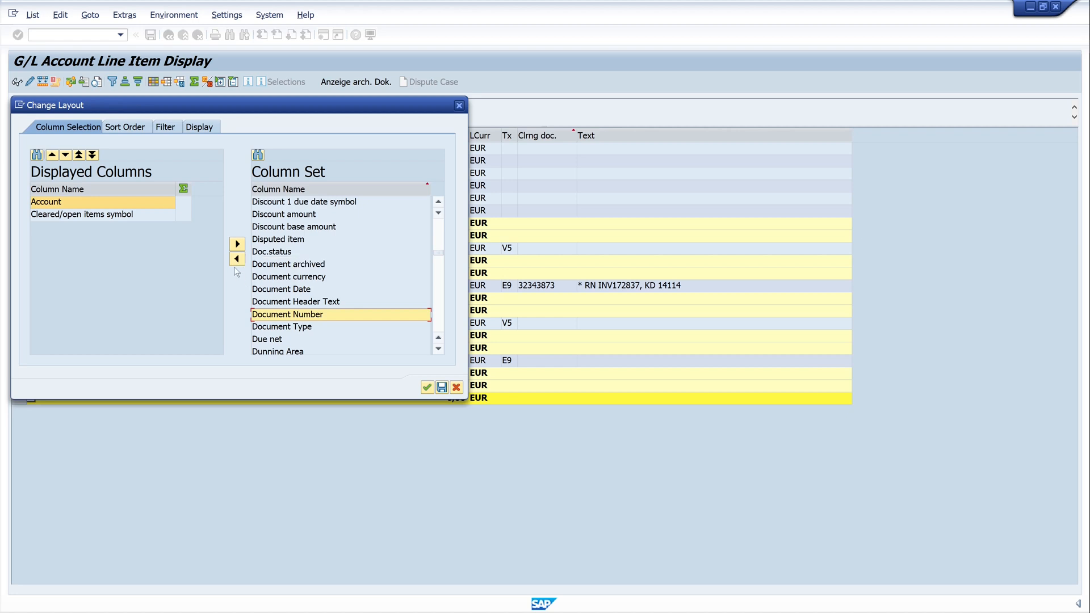
click(236, 257)
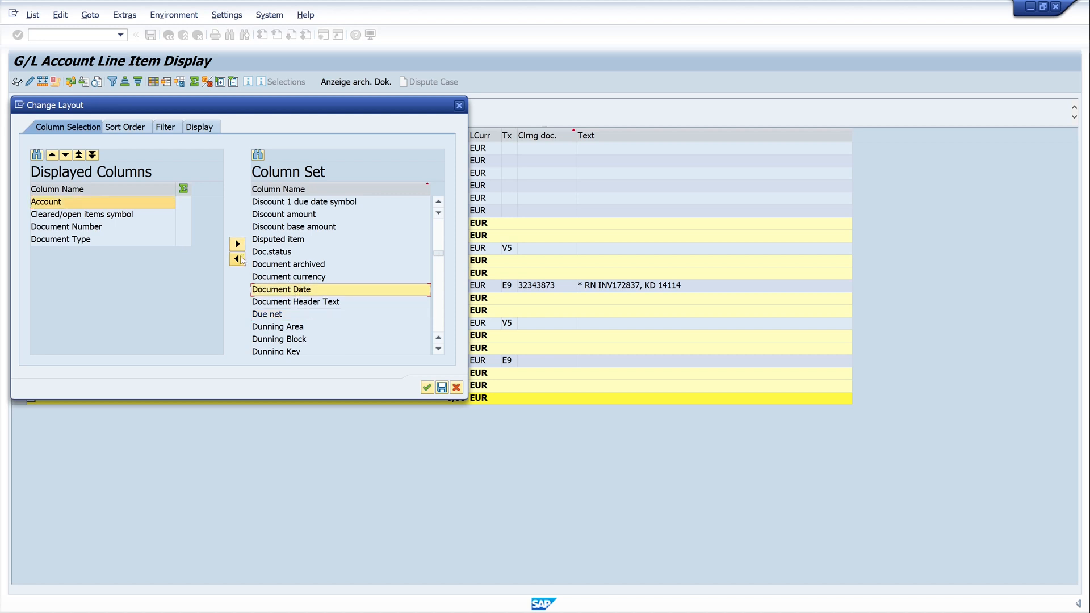
click(236, 243)
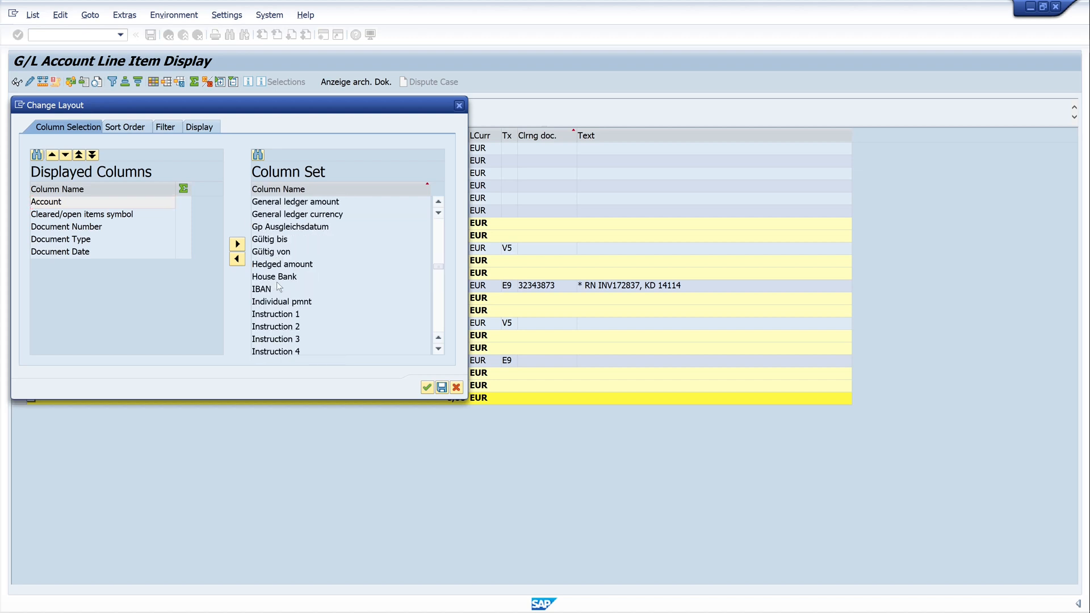
scroll(down, 3)
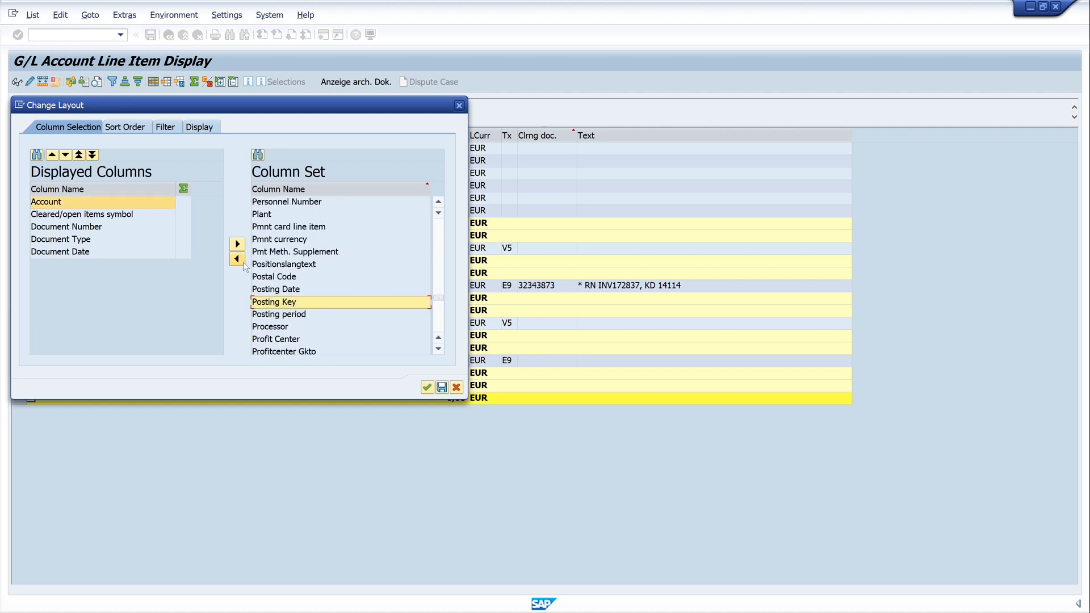
click(237, 243)
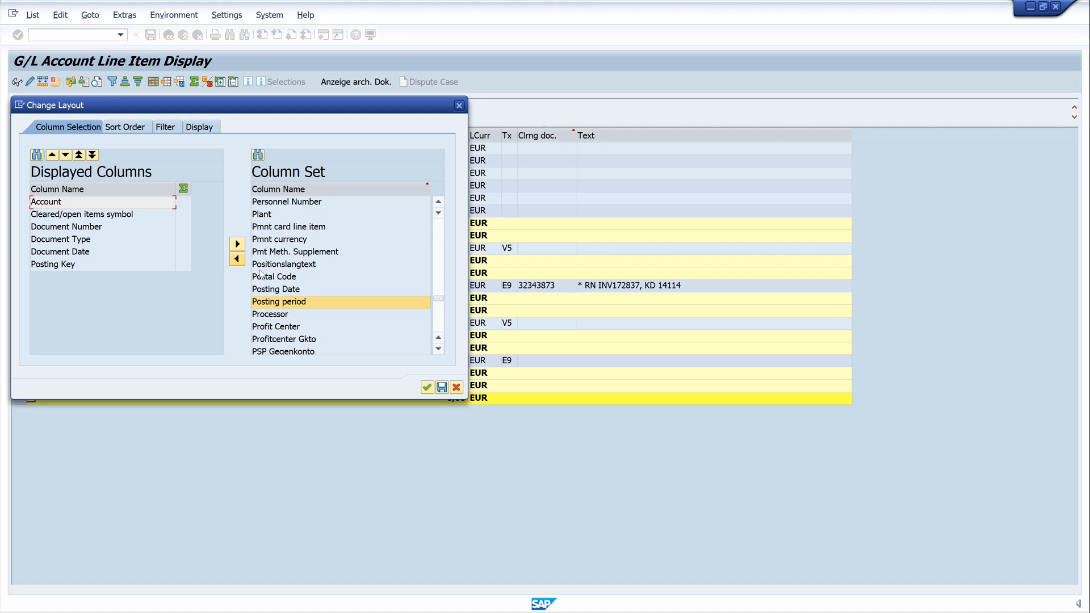
mouse_move(338, 274)
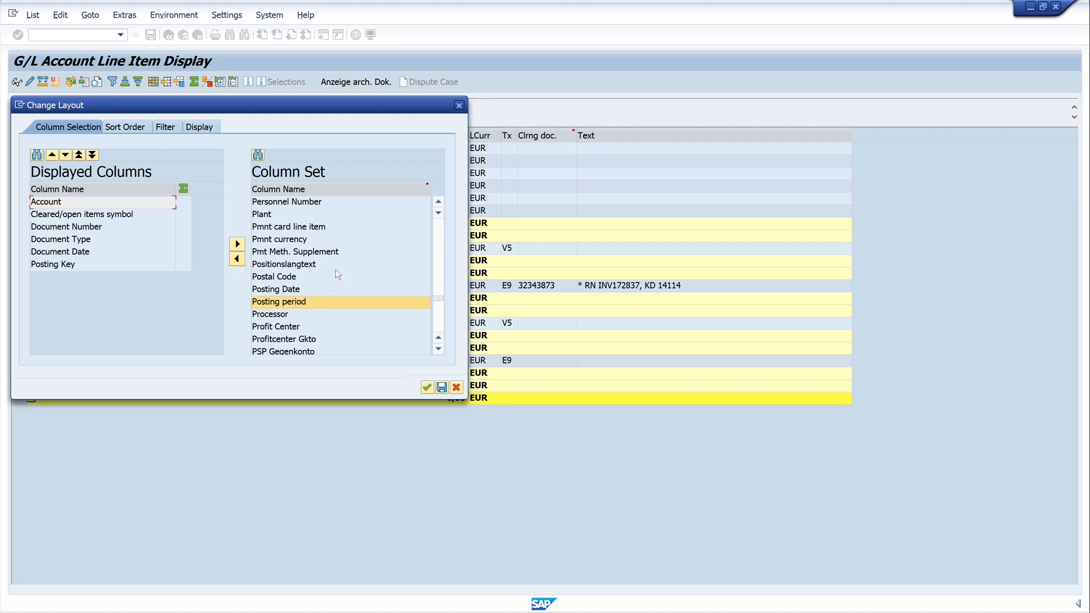
mouse_move(340, 270)
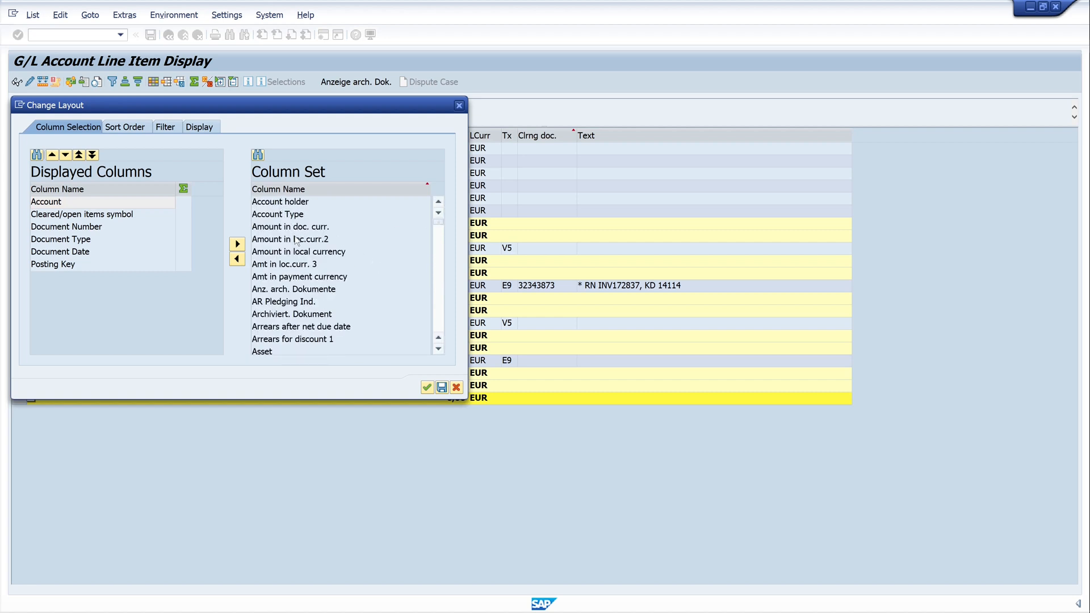
Step: Add Amount in local currency, Local Currency and Tax Code columns
click(298, 251)
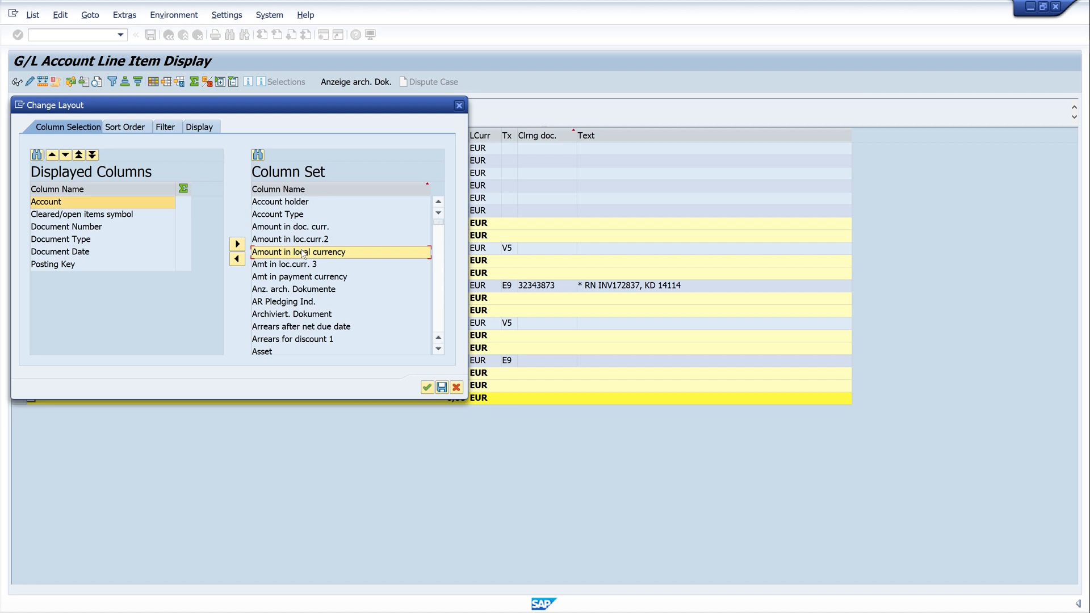
click(237, 243)
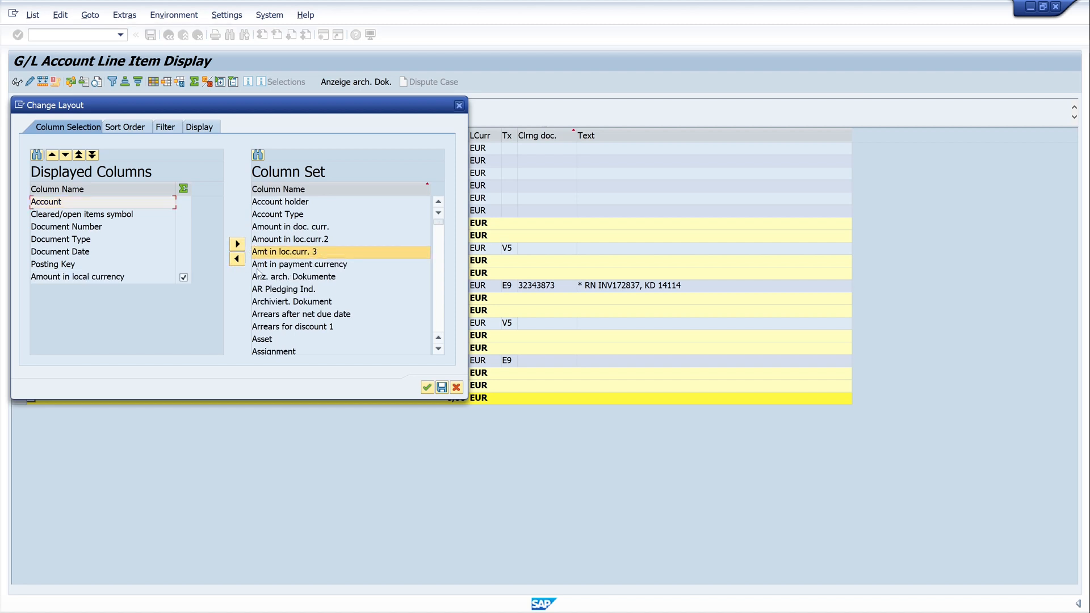
mouse_move(293, 272)
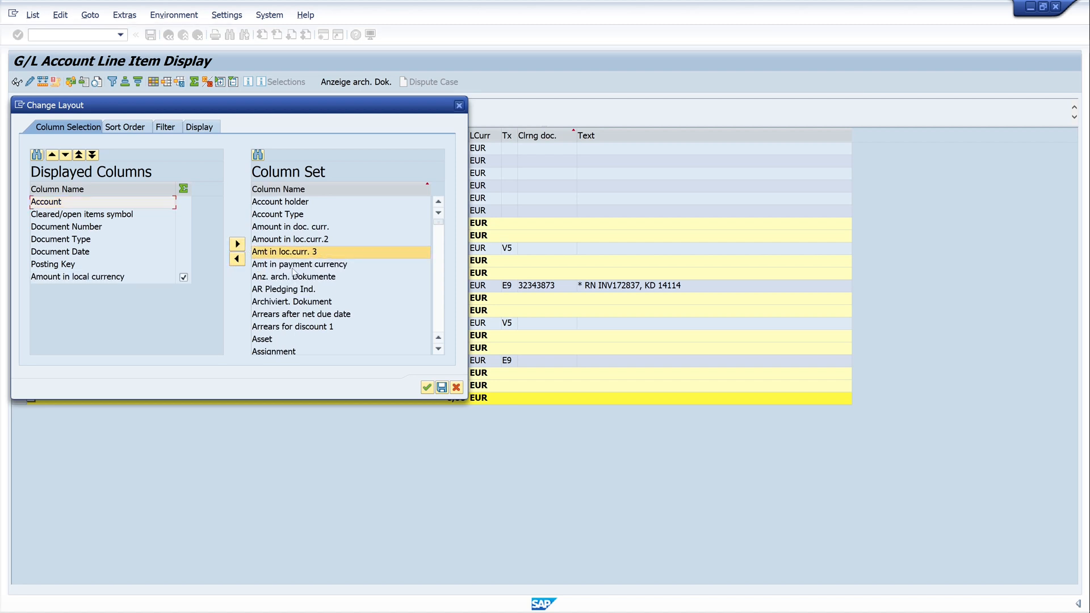
mouse_move(354, 309)
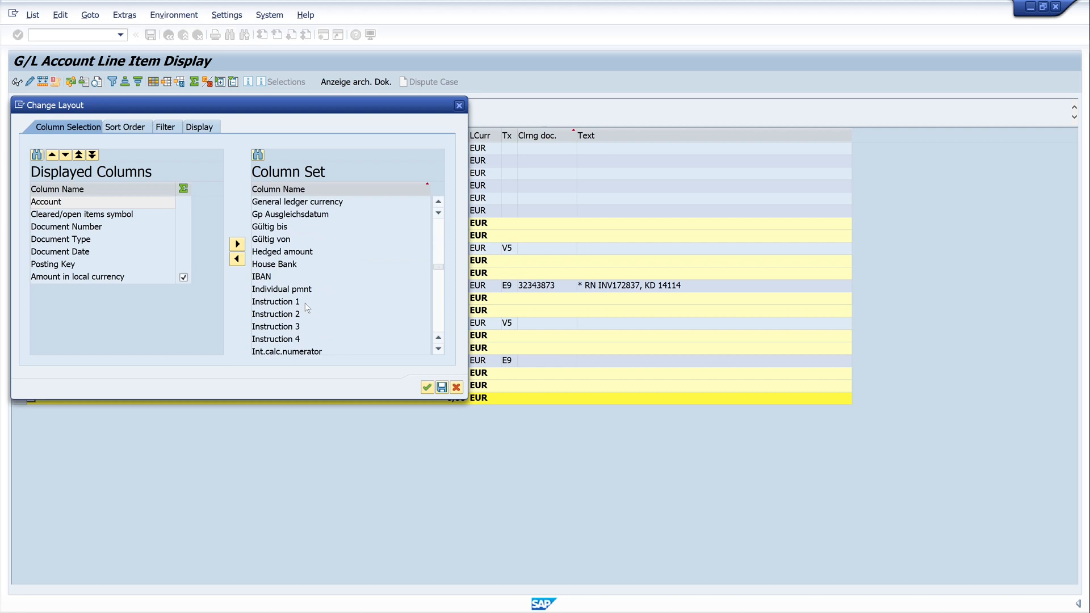
scroll(down, 3)
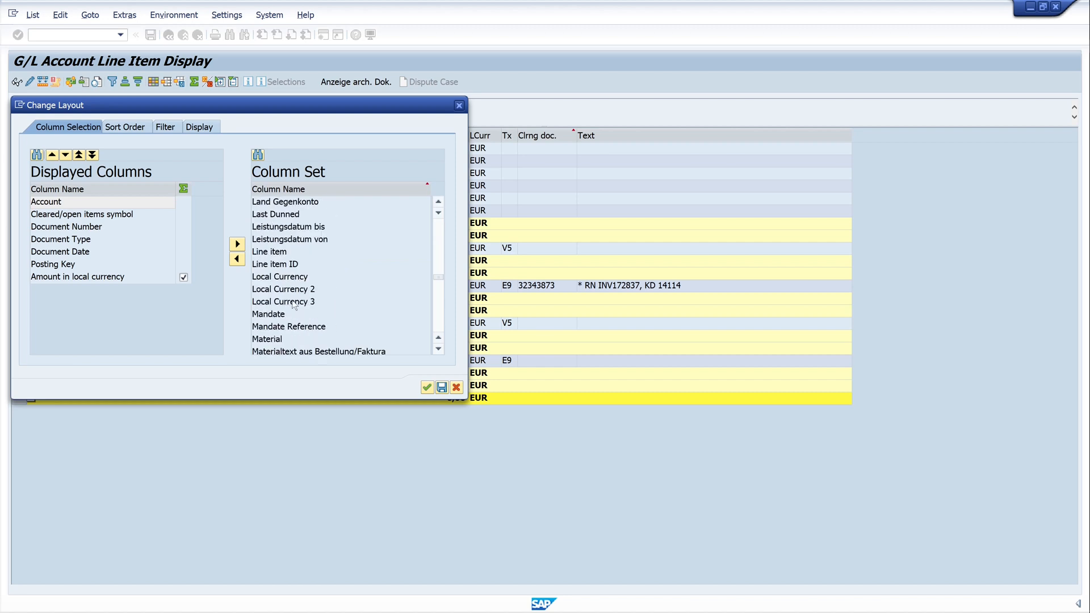
click(279, 277)
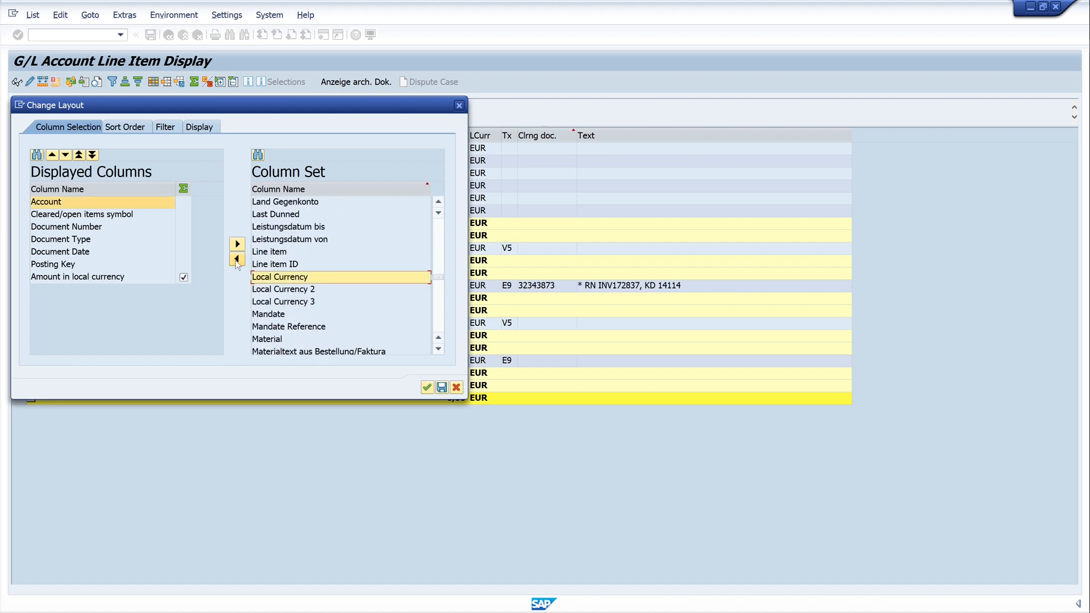
click(238, 259)
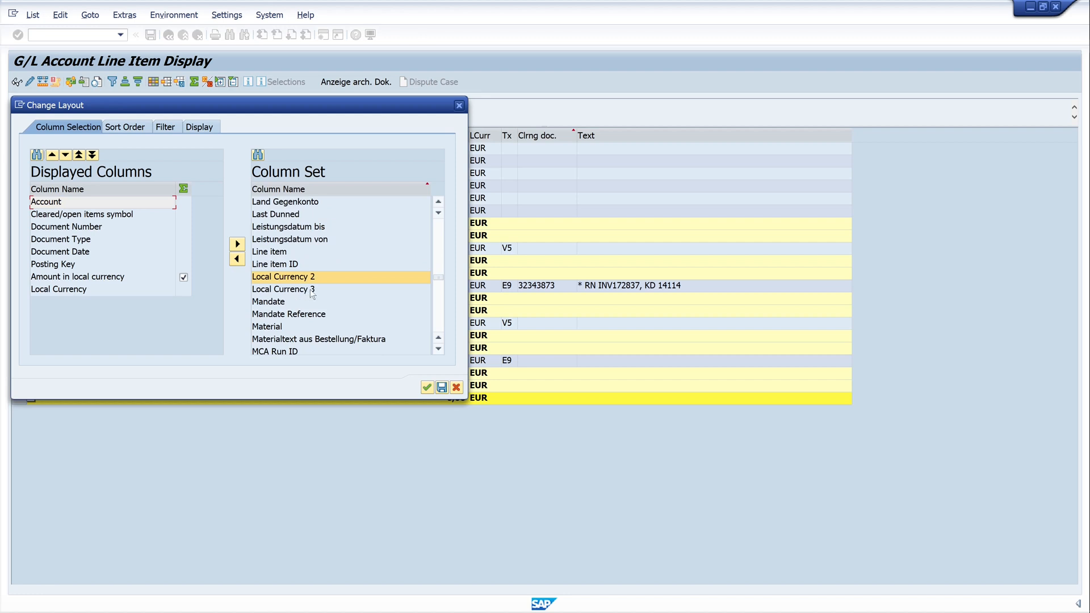
scroll(down, 3)
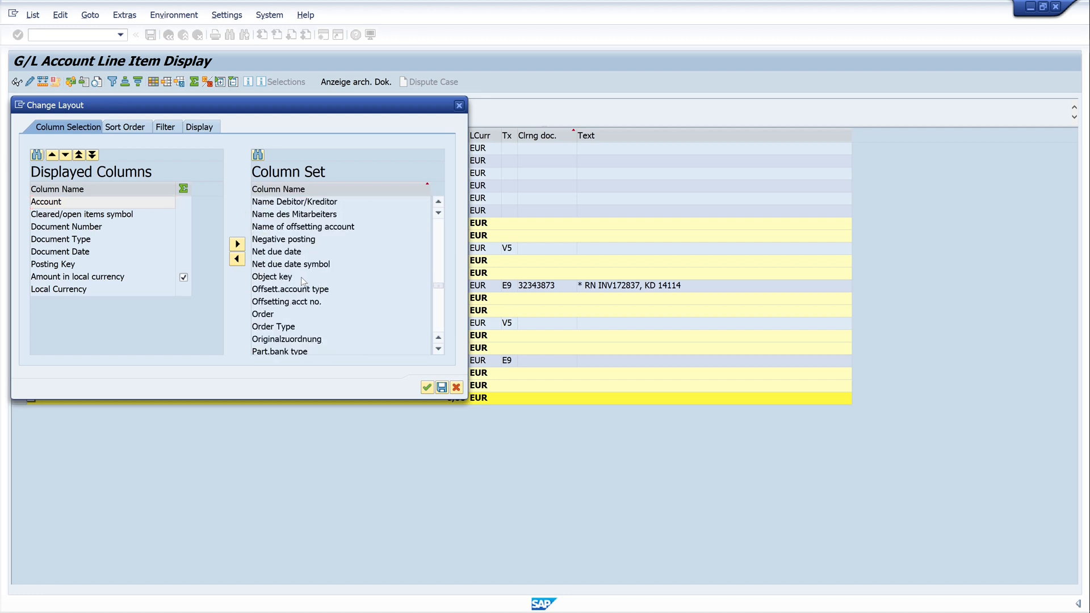
scroll(down, 3)
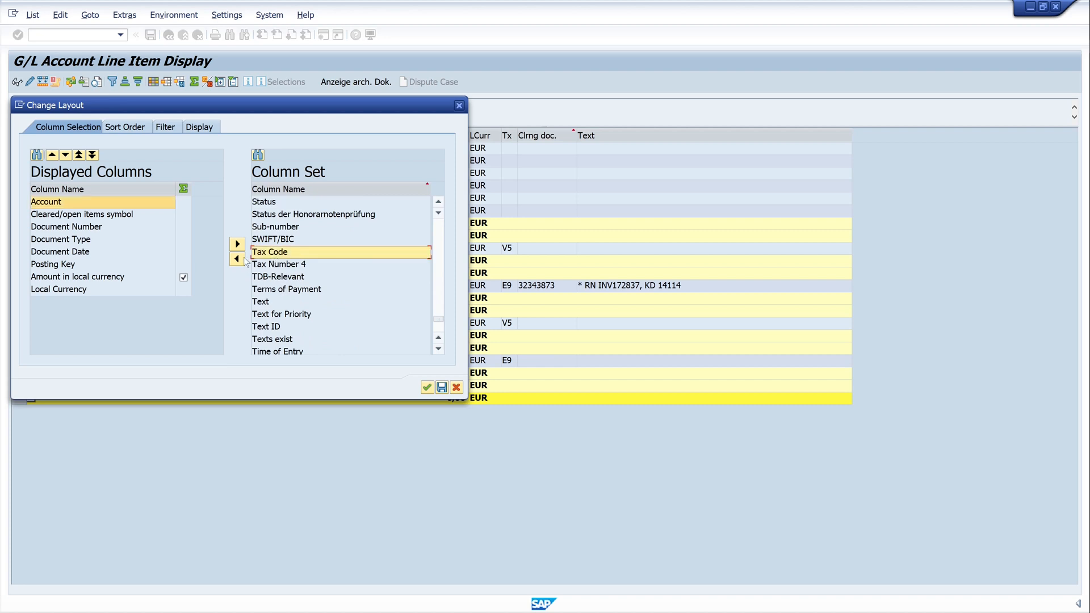
click(237, 244)
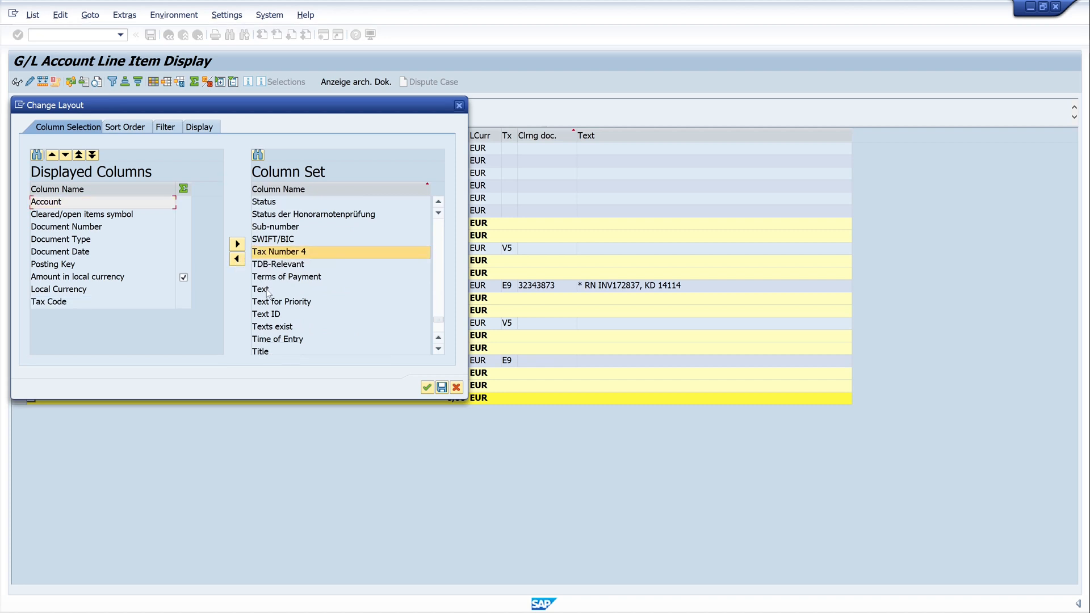
Step: Add Text, Entry Date, Time of Entry and Order columns, then transfer the layout
click(237, 257)
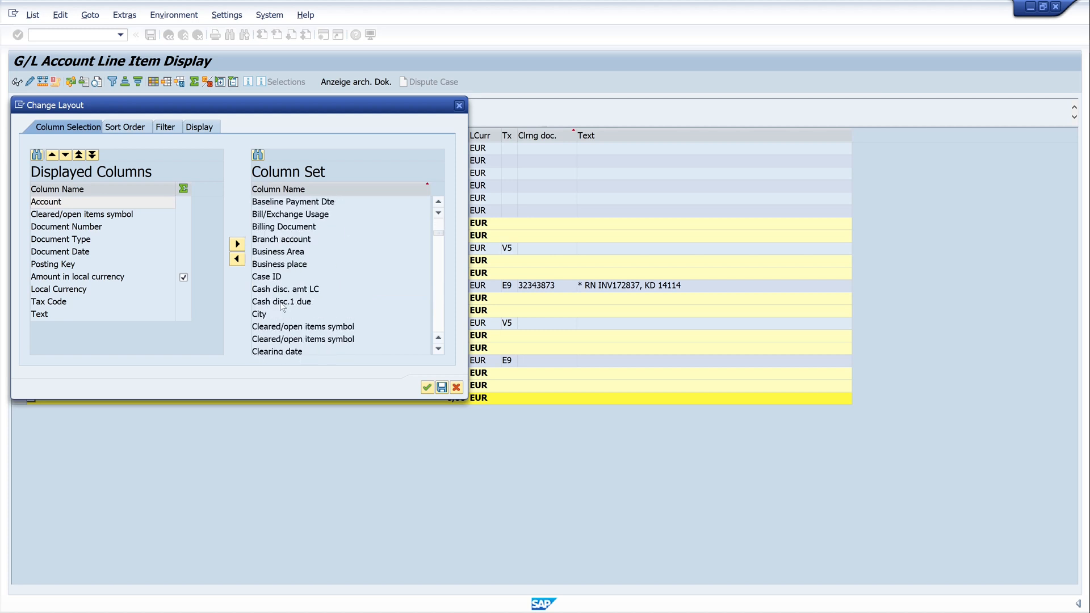
scroll(down, 3)
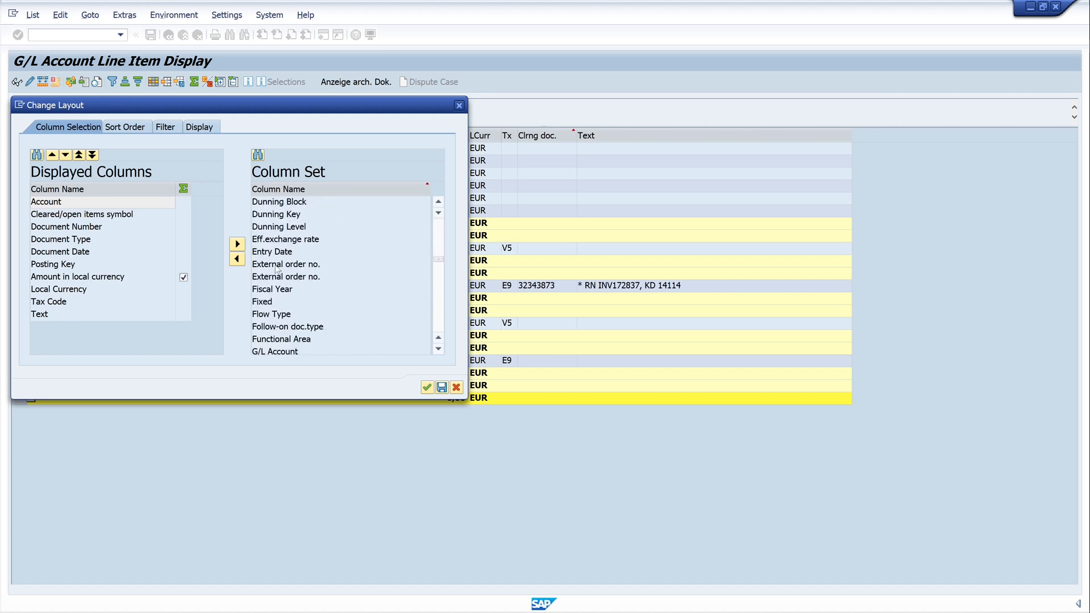
click(272, 251)
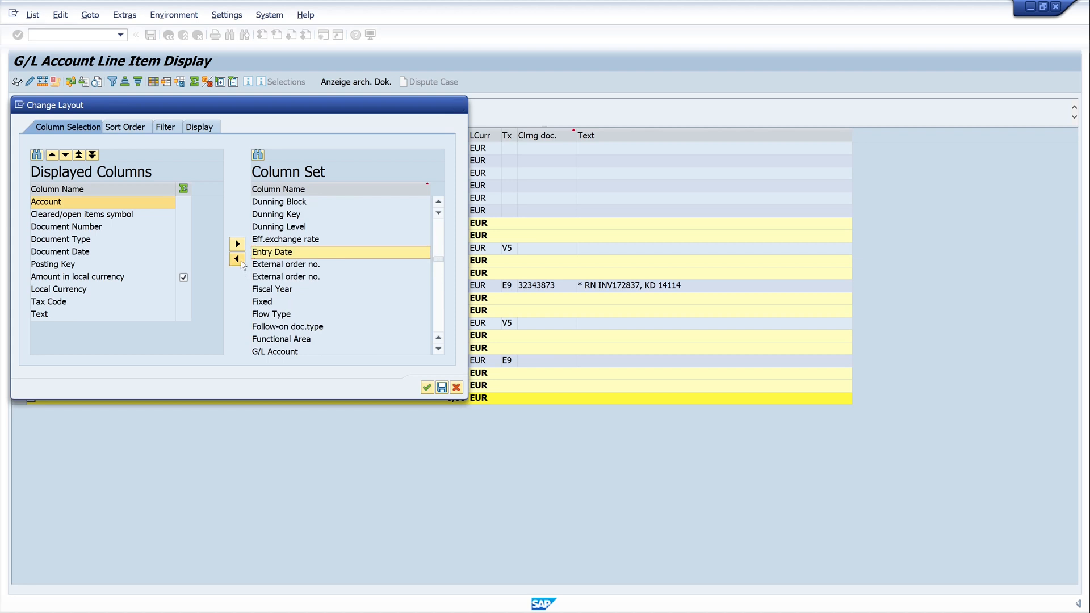
click(237, 245)
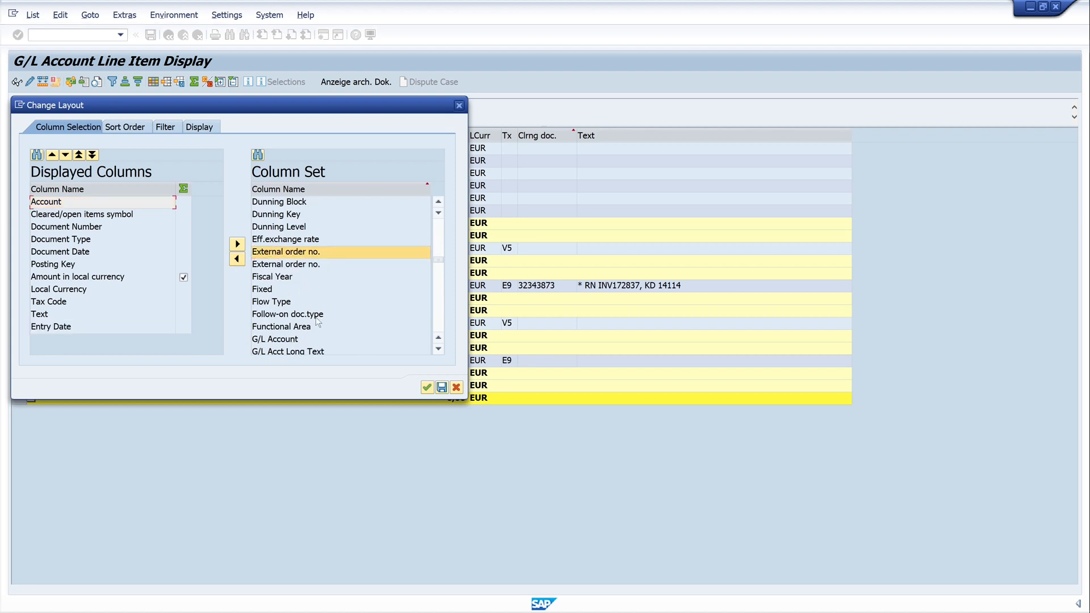
scroll(down, 3)
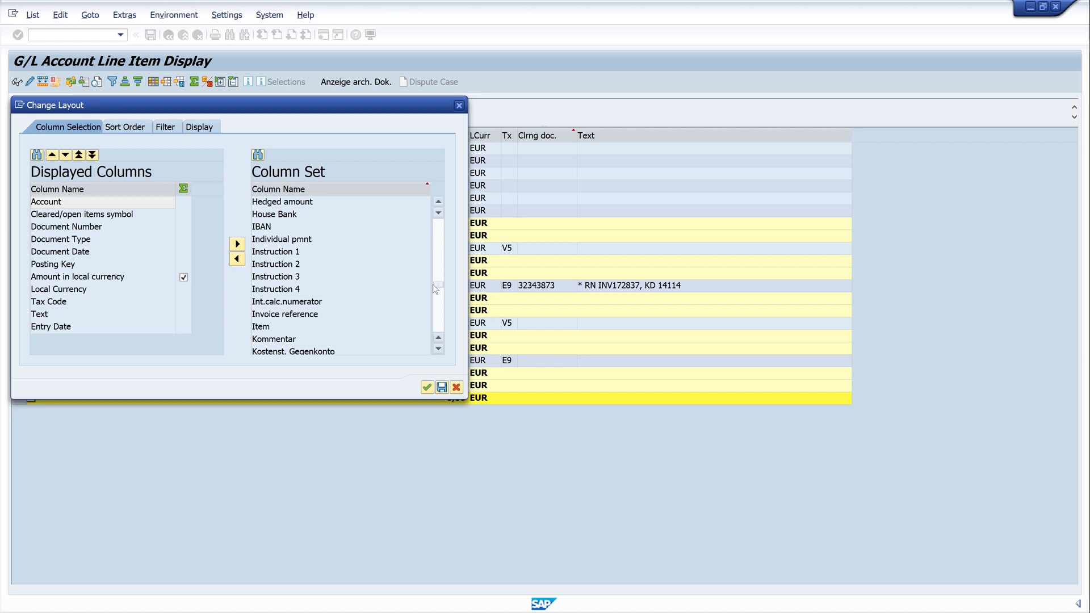
scroll(down, 3)
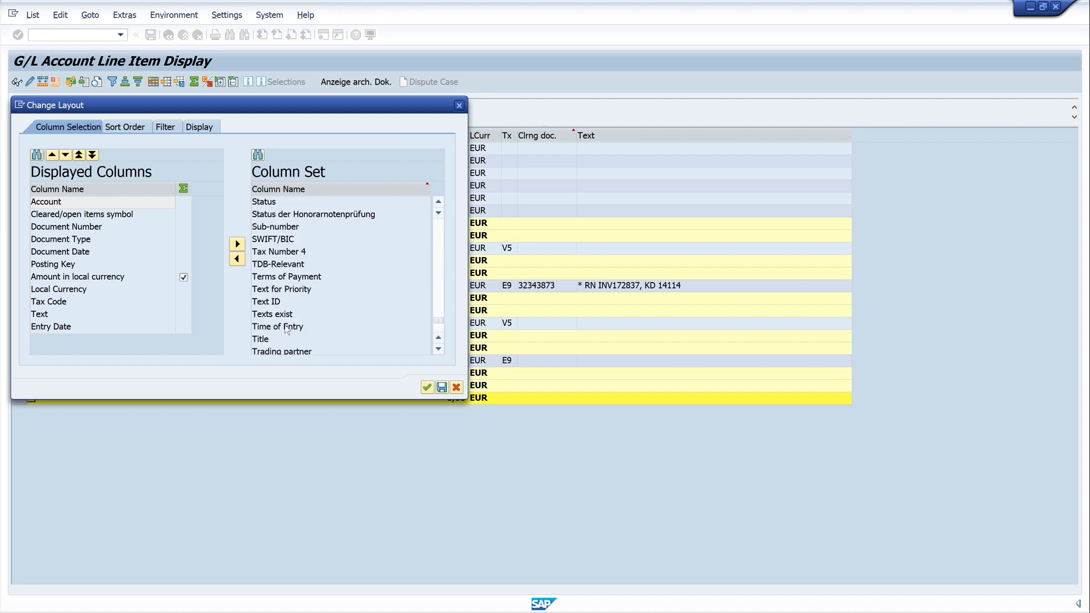
click(278, 328)
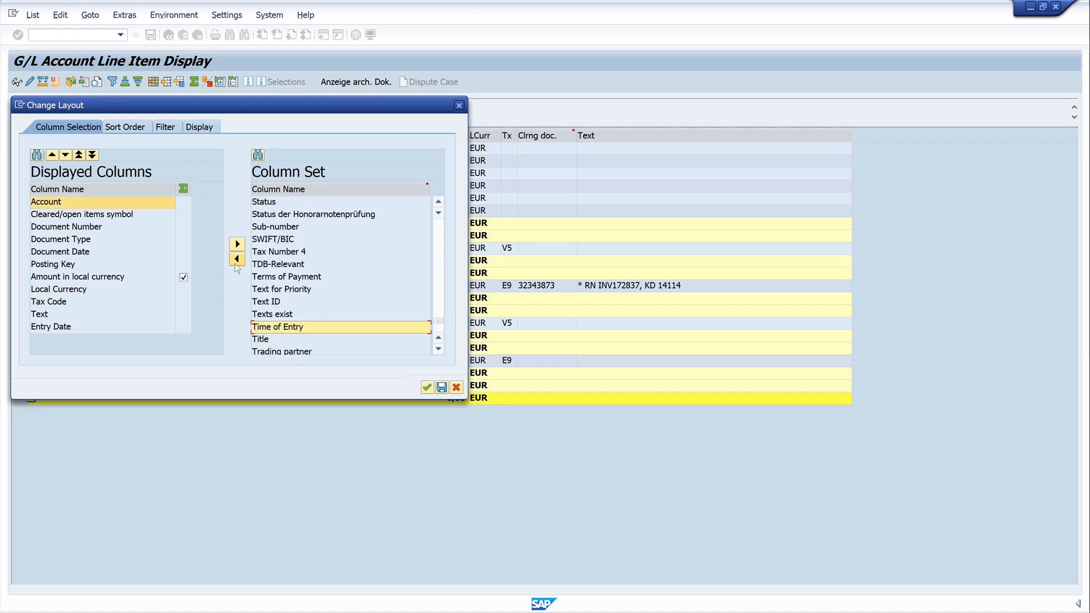
click(237, 257)
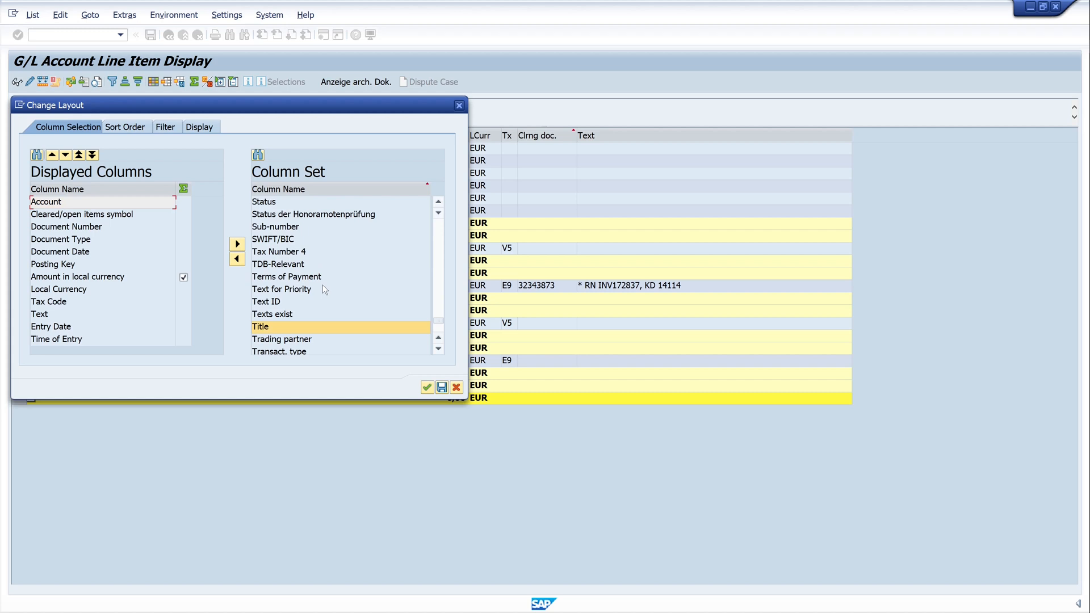
scroll(down, 3)
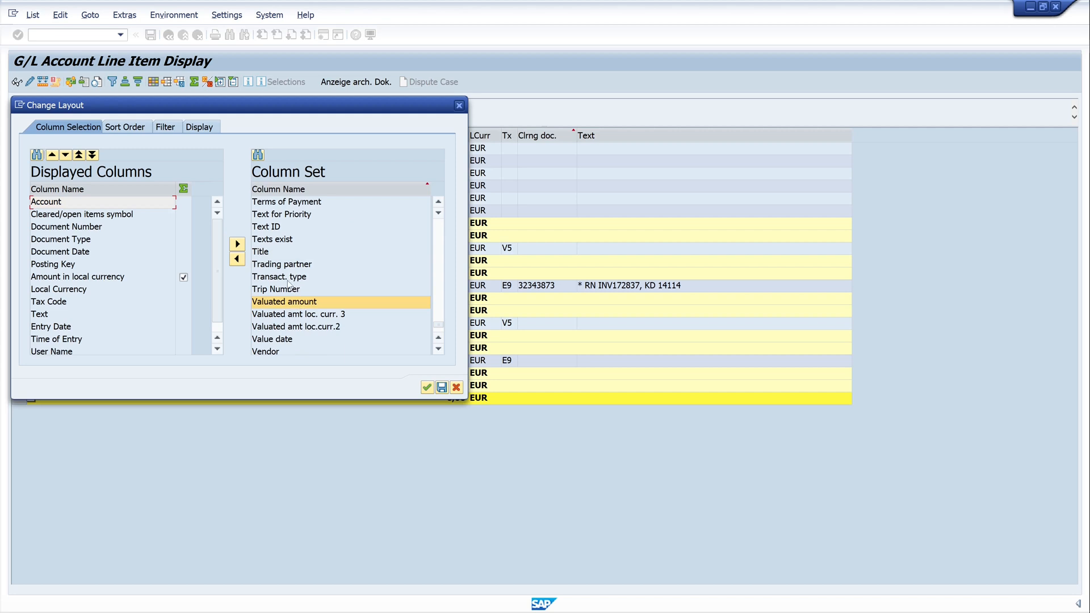
scroll(down, 3)
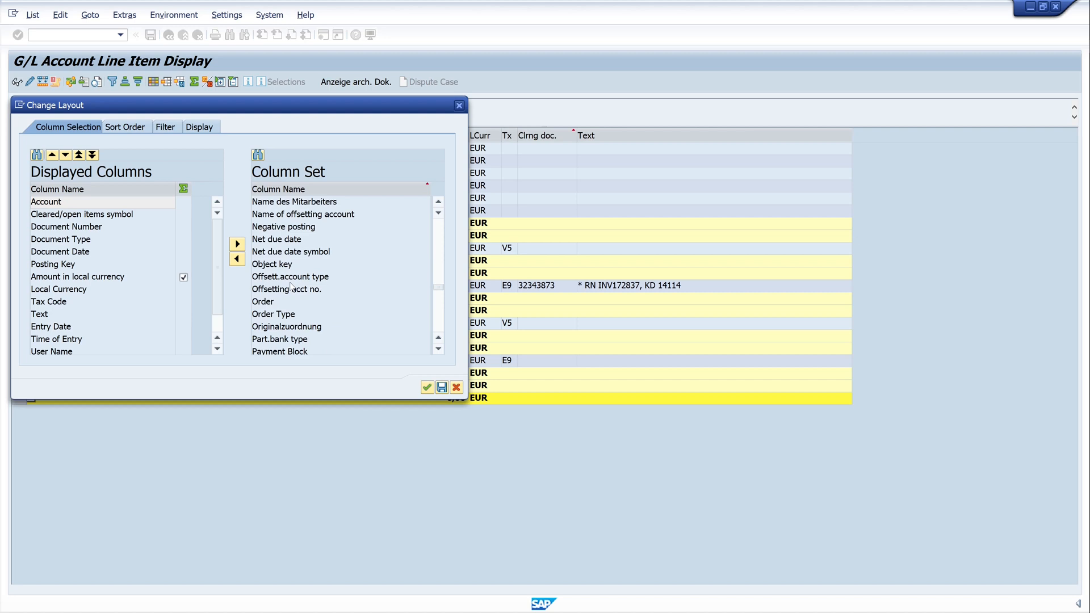
click(286, 289)
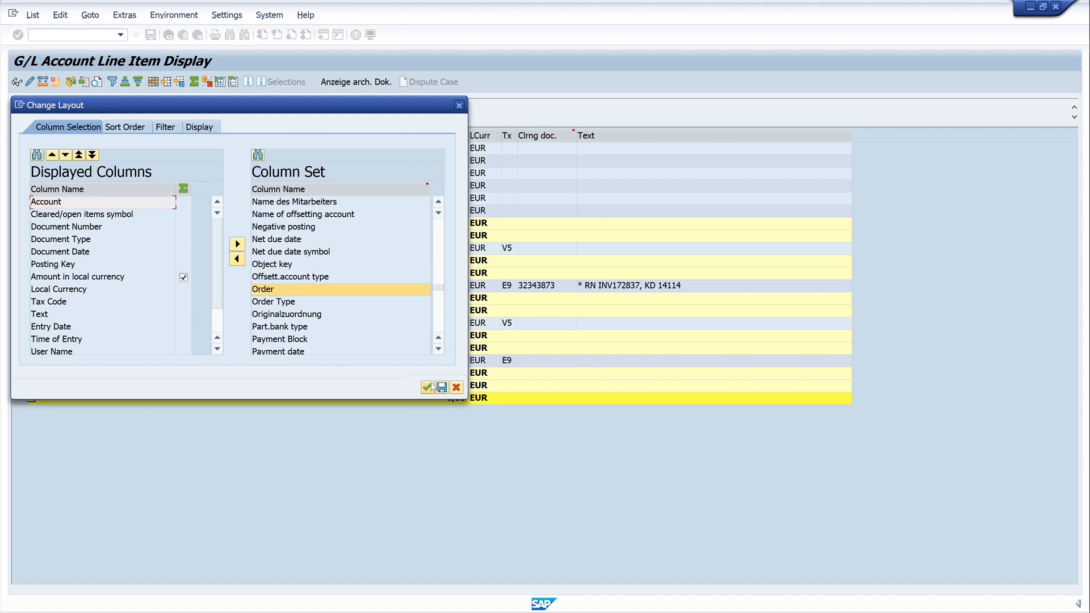
mouse_move(427, 388)
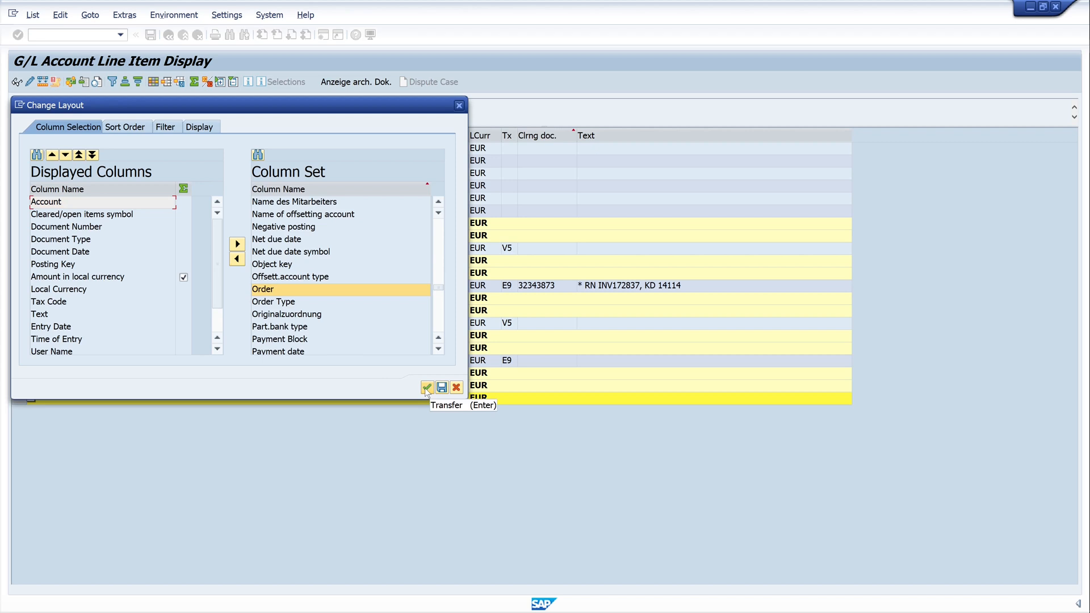
click(426, 387)
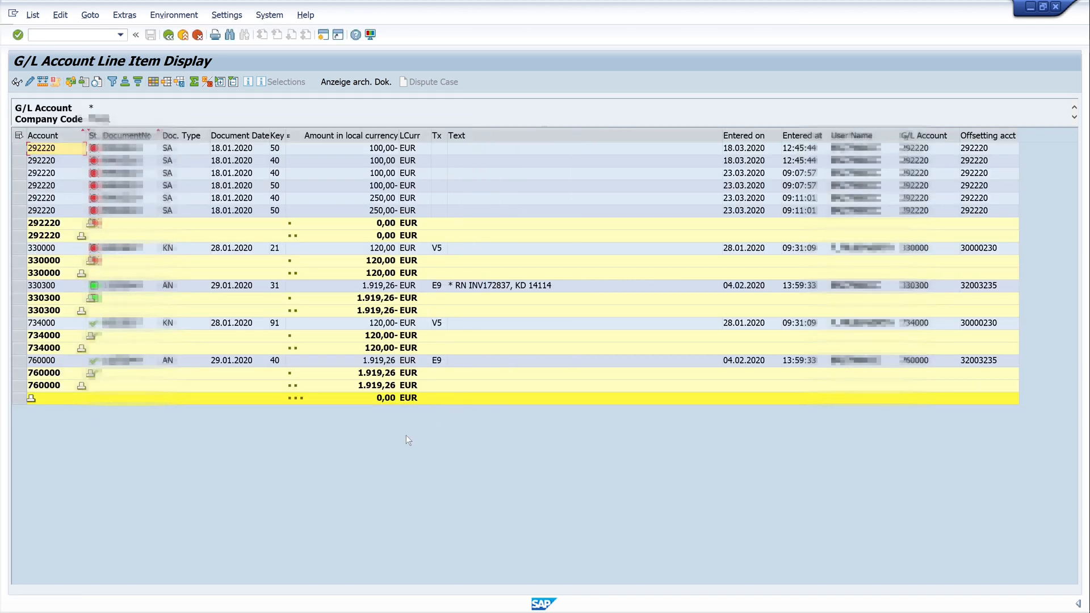
mouse_move(419, 438)
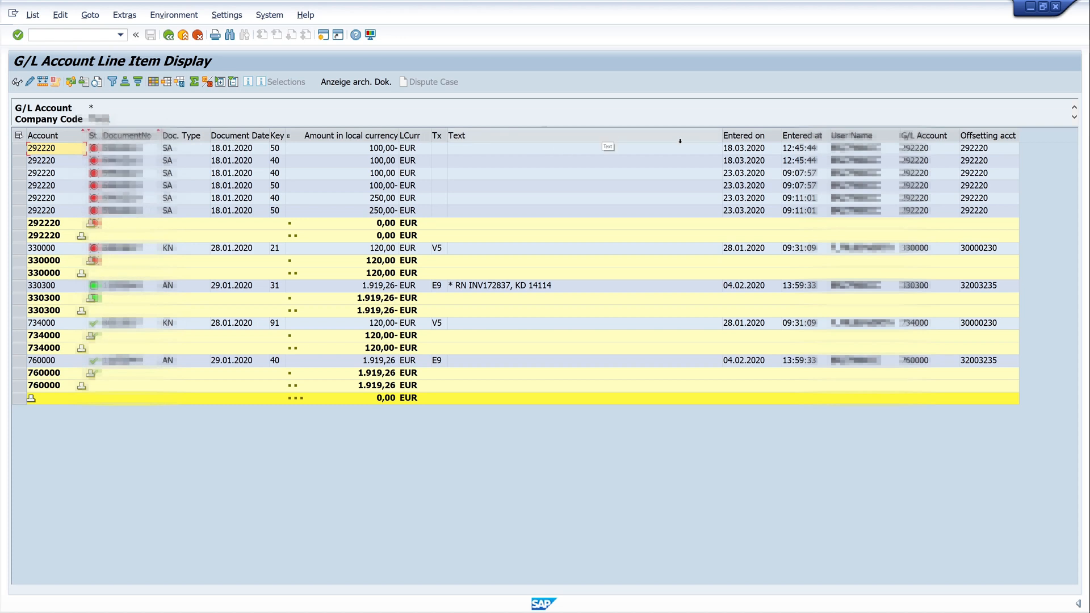
mouse_move(629, 432)
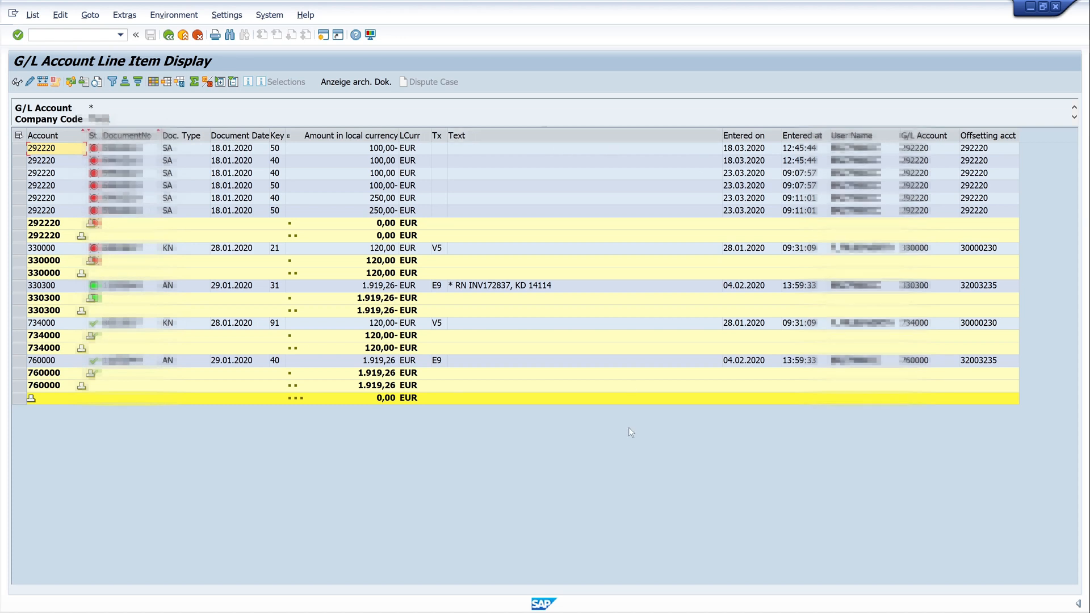
mouse_move(317, 437)
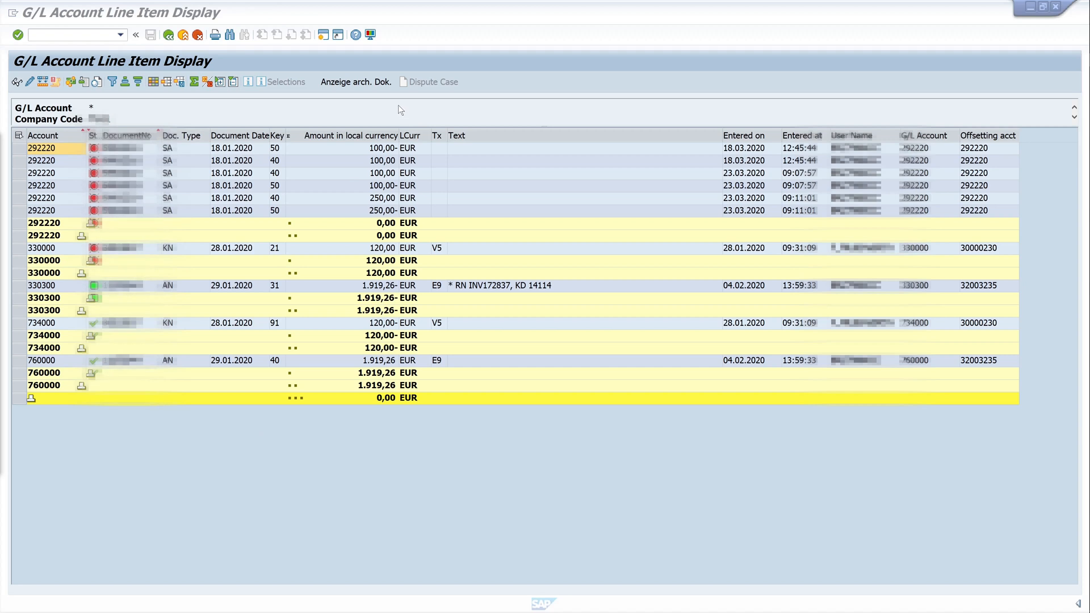
mouse_move(167, 117)
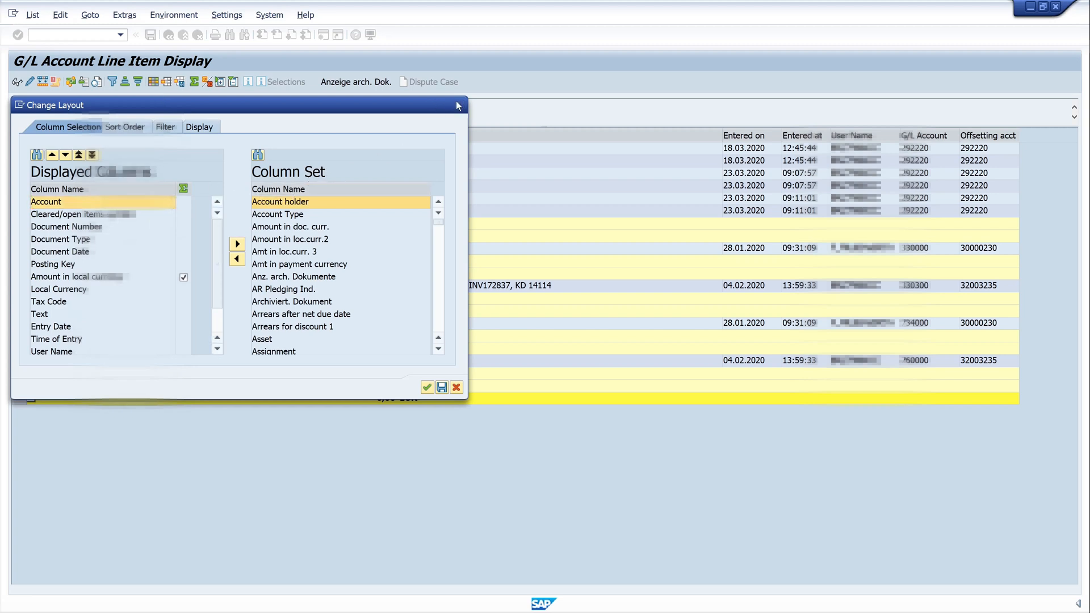
click(427, 388)
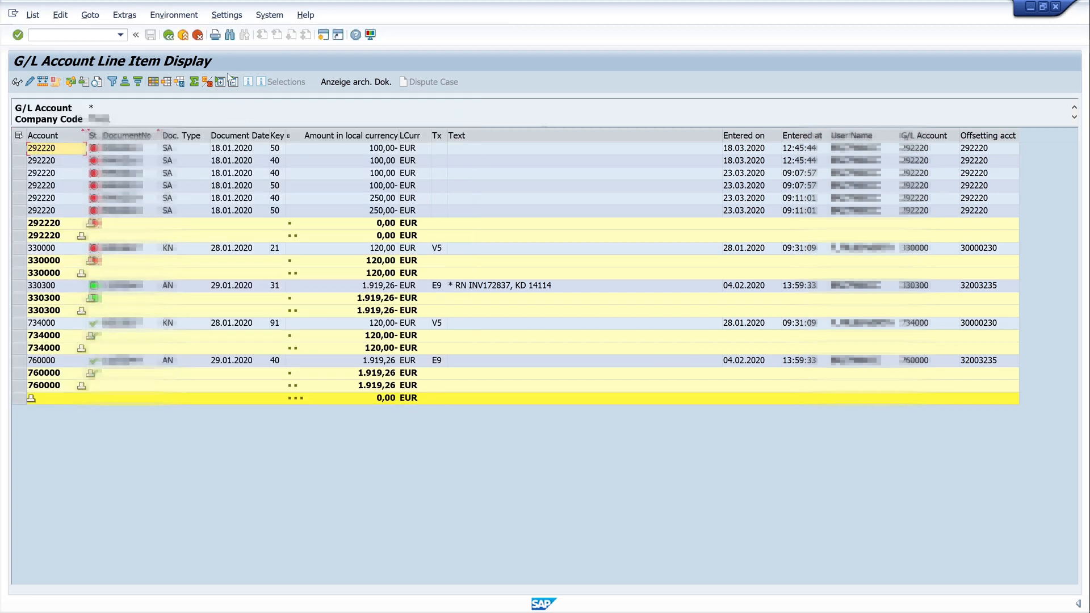
click(227, 15)
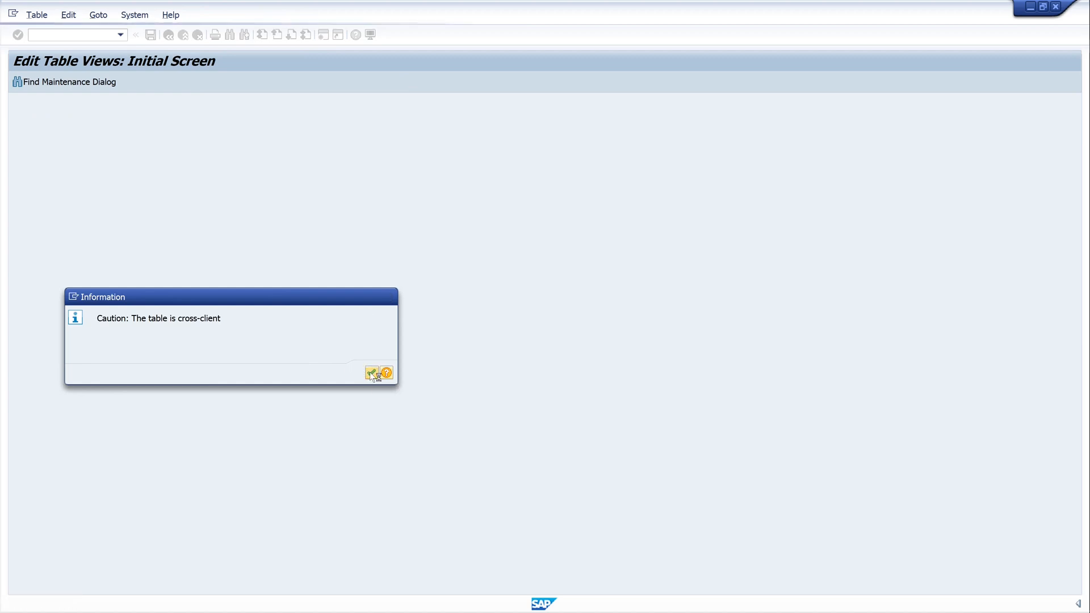
Step: Acknowledge the cross-client warning to reach the 35-entry special fields overview
click(372, 373)
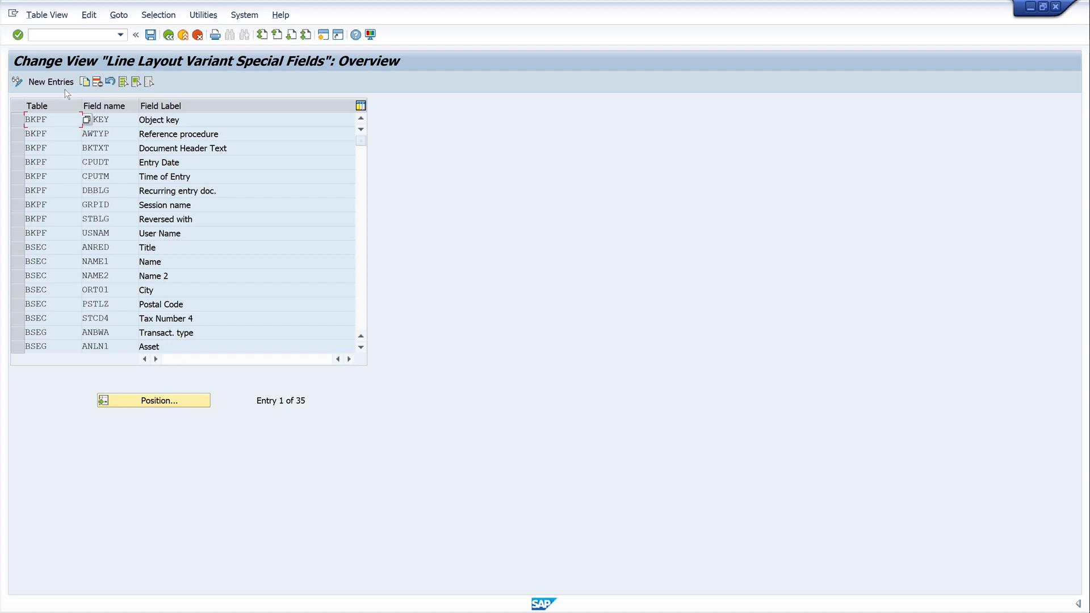
mouse_move(50, 81)
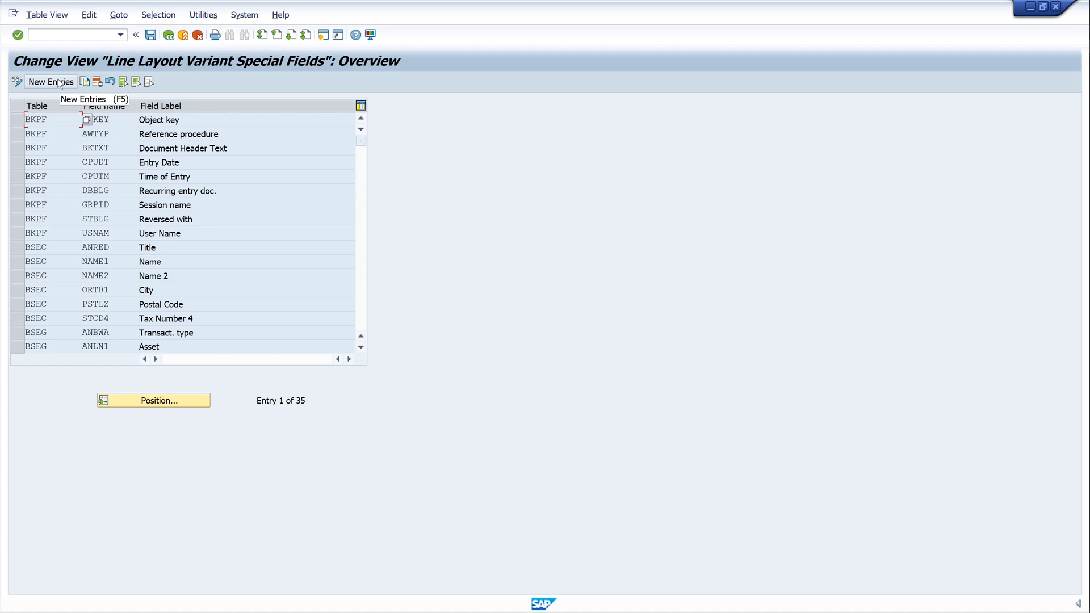
Step: Add BKPF field CCINS (Card type) as a new special field and back out
click(50, 81)
text(CCINS)
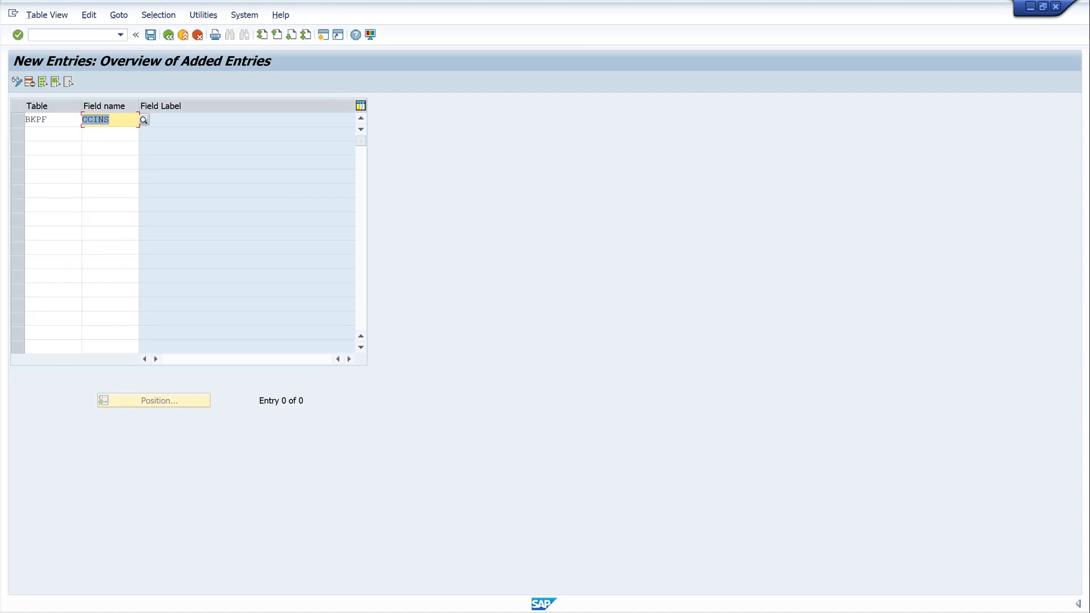
key(Enter)
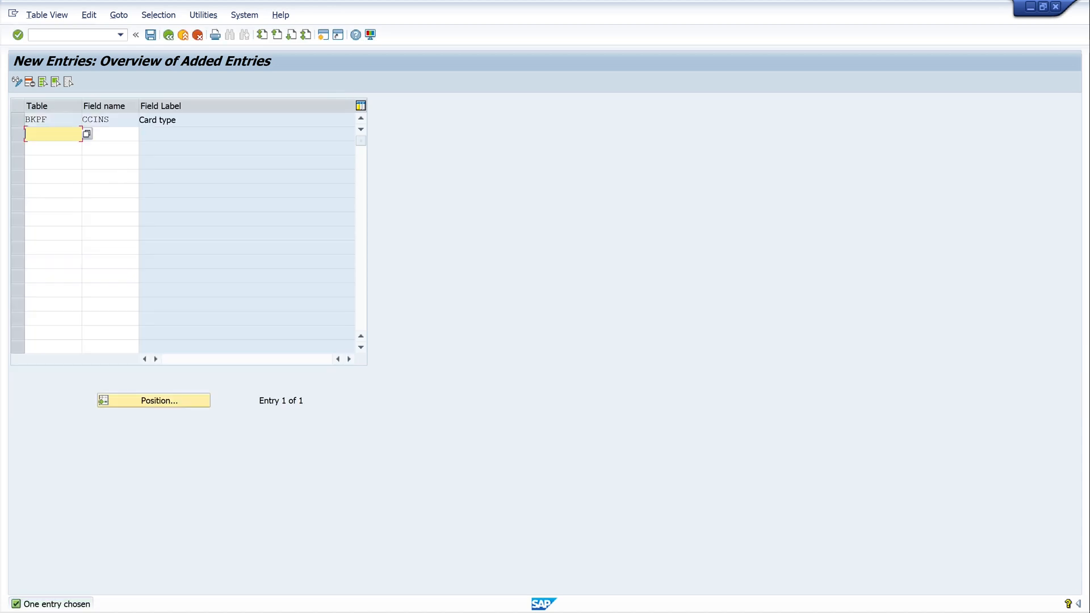
mouse_move(150, 35)
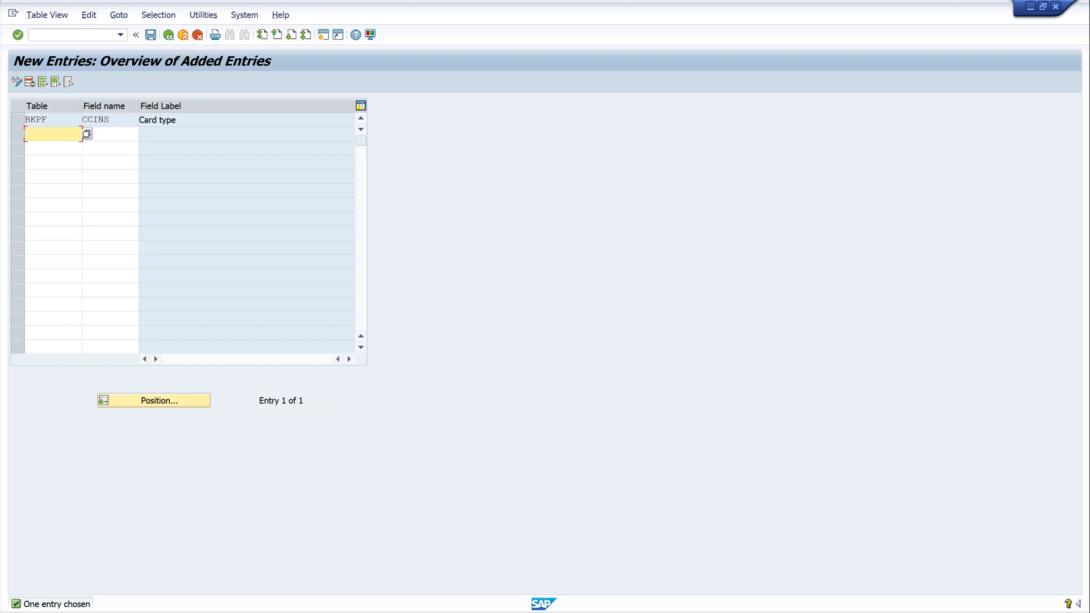
click(137, 35)
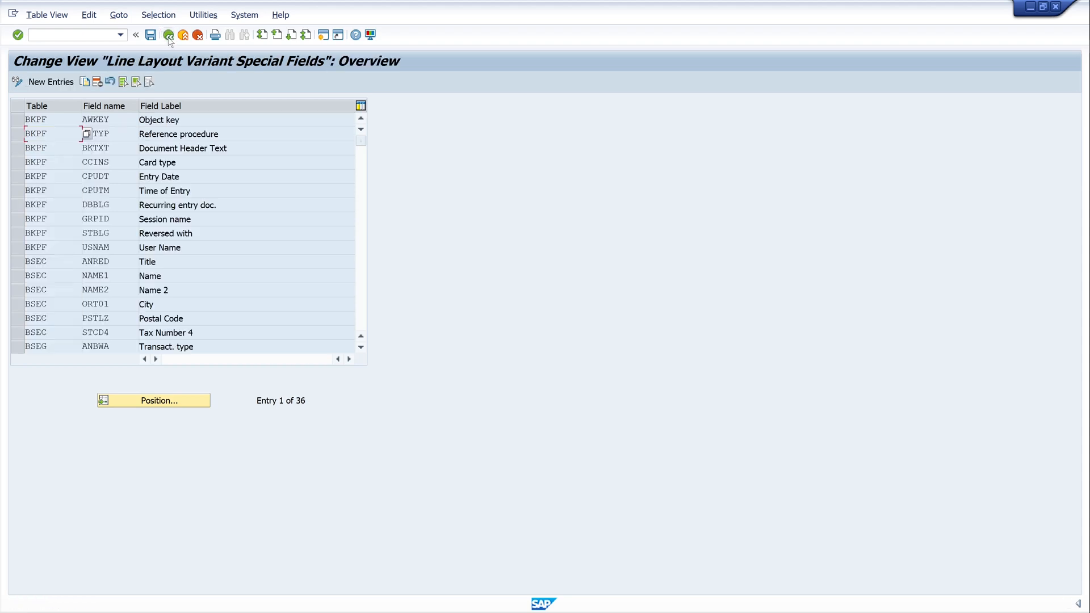
click(137, 35)
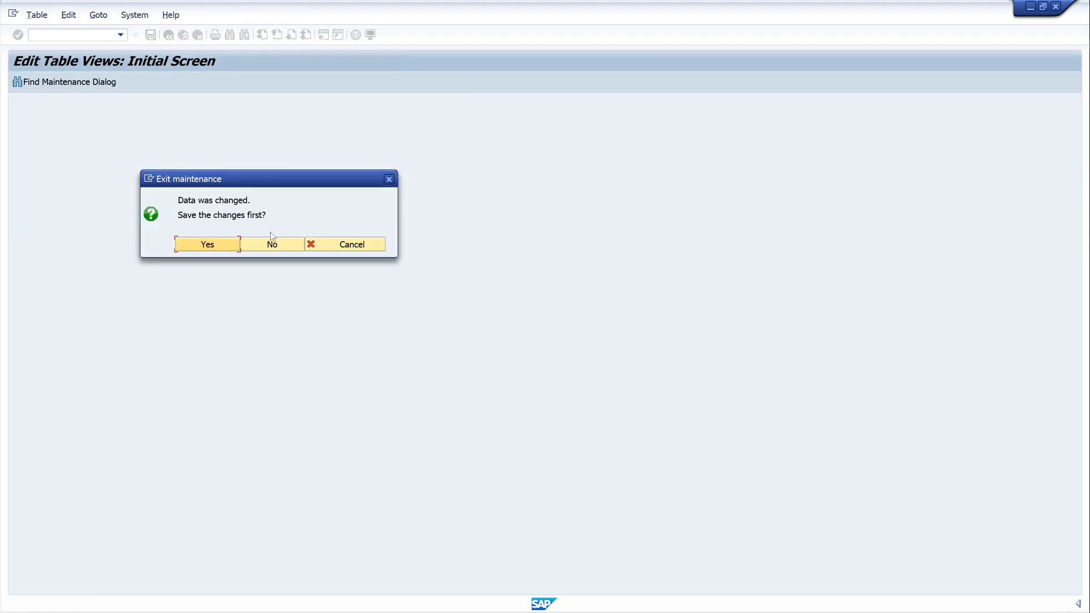
Step: Save the special field change and apply the layout without local currency totals
click(271, 245)
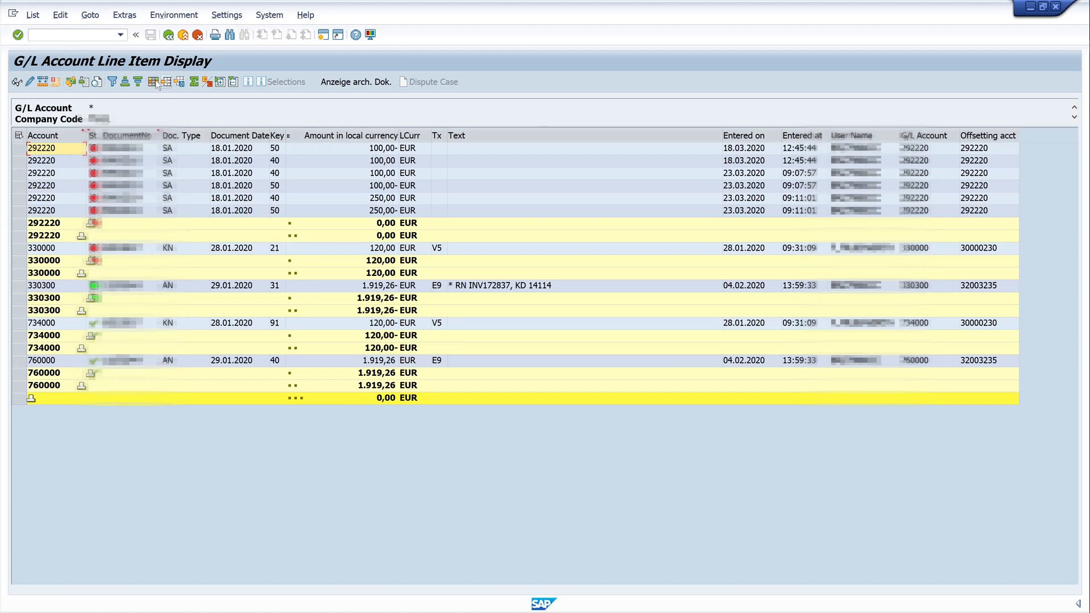
mouse_move(154, 82)
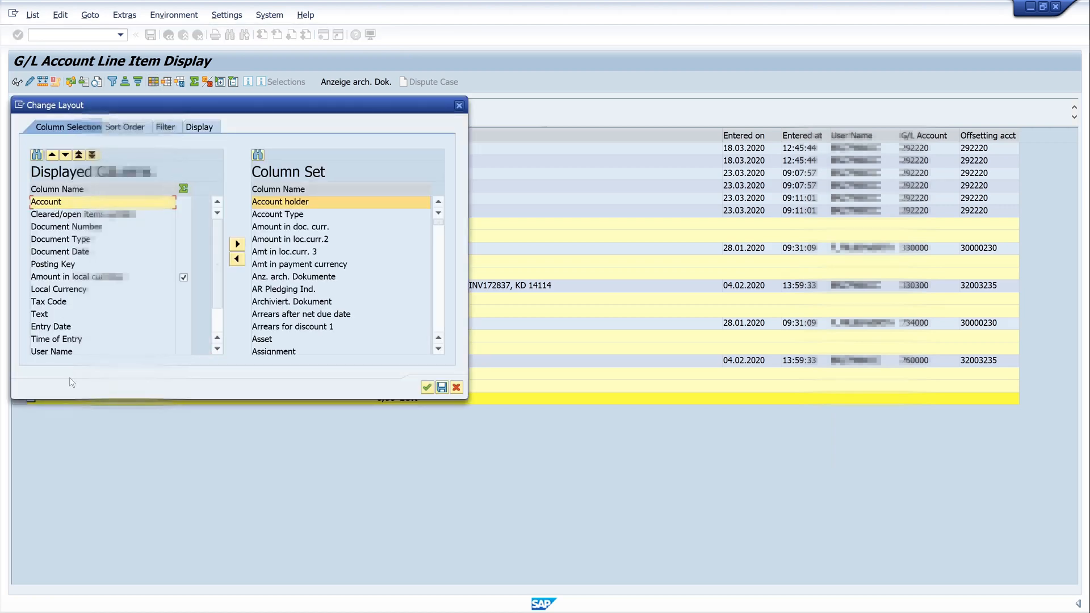
mouse_move(239, 107)
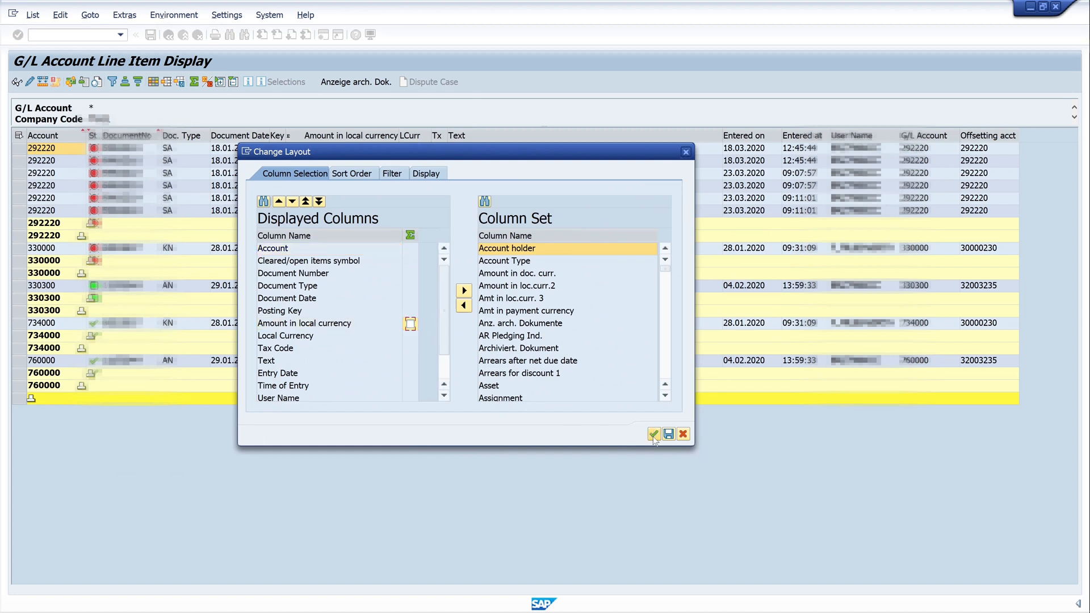
click(654, 434)
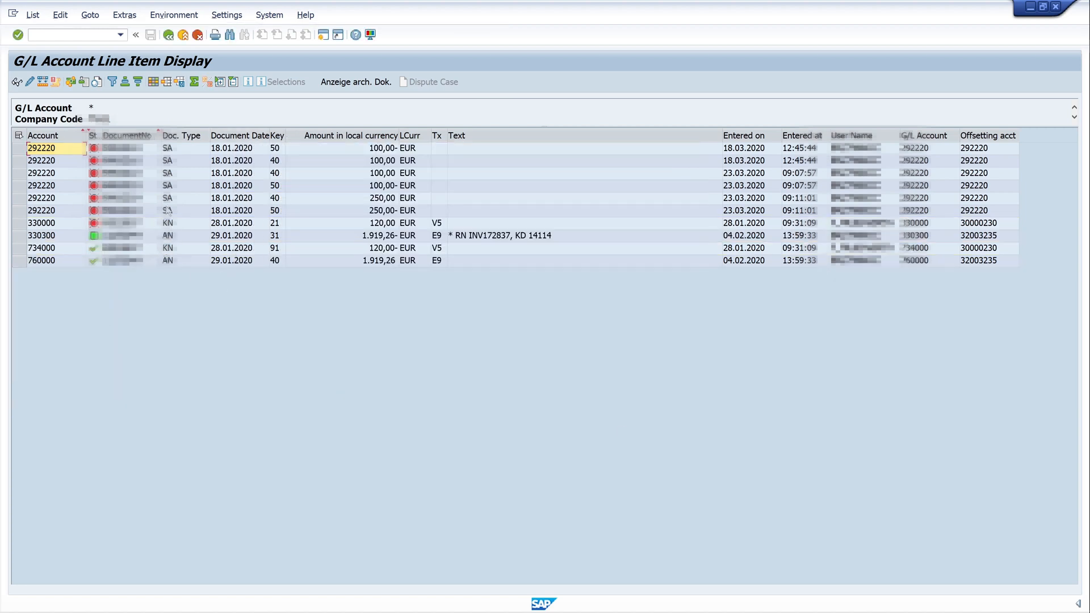
mouse_move(180, 172)
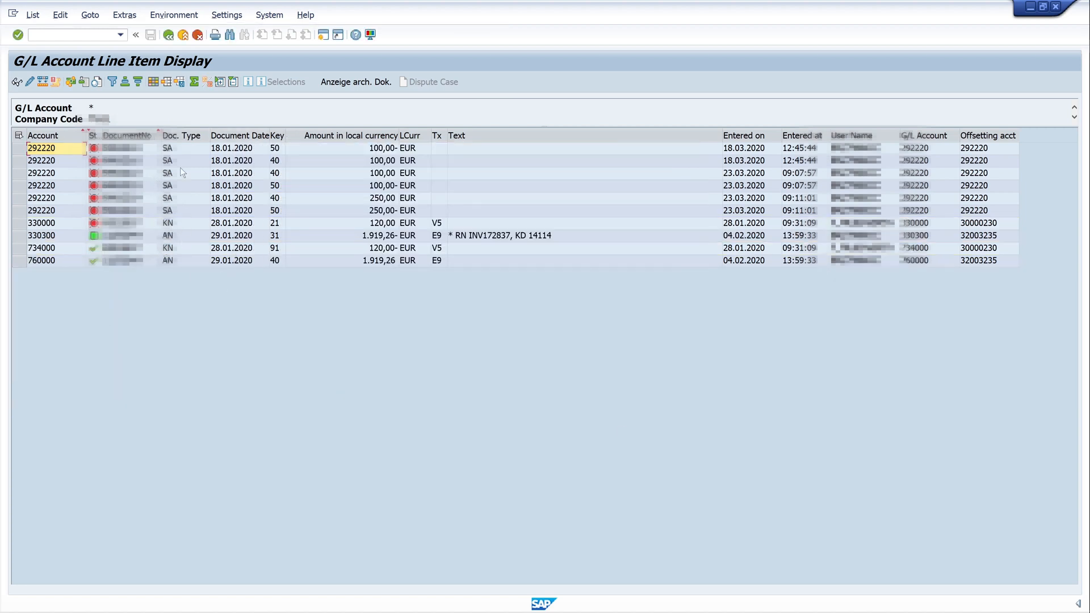
Step: Save the current column layout under the name /auditor and return to the list
click(153, 82)
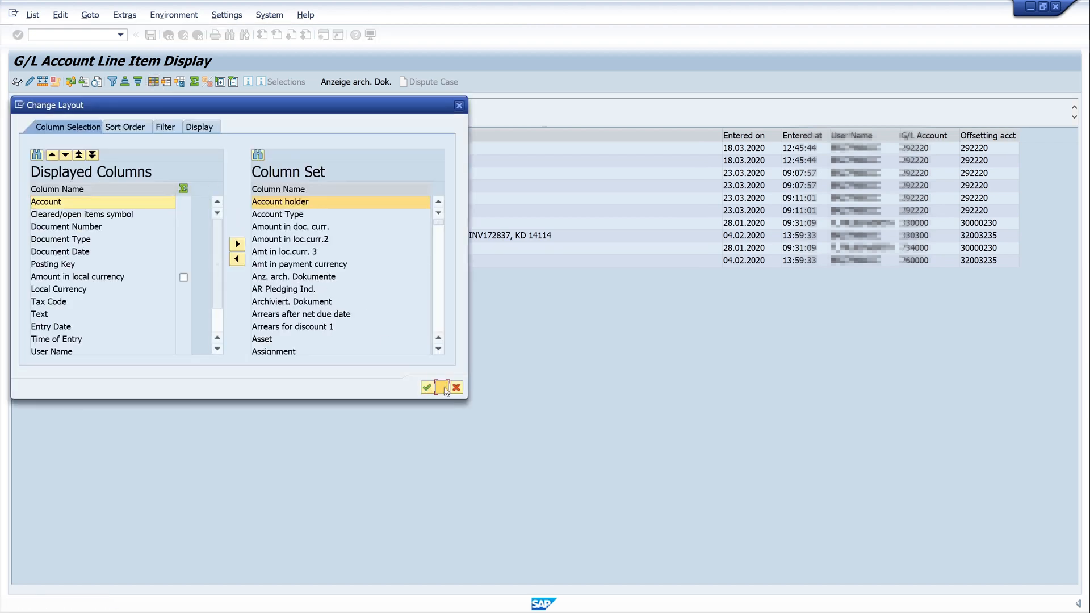
click(443, 387)
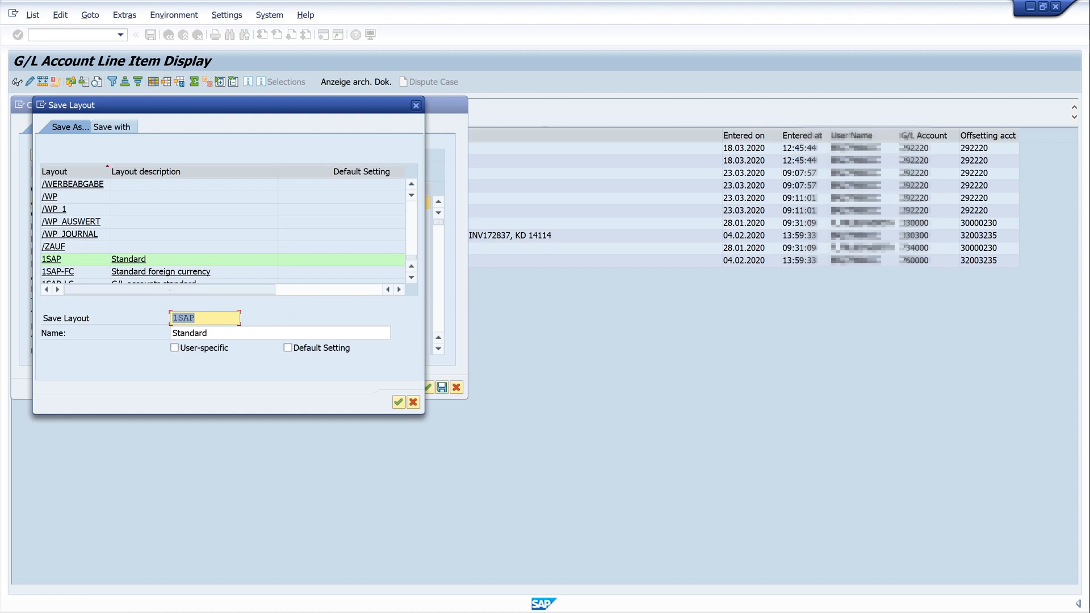
text(/)
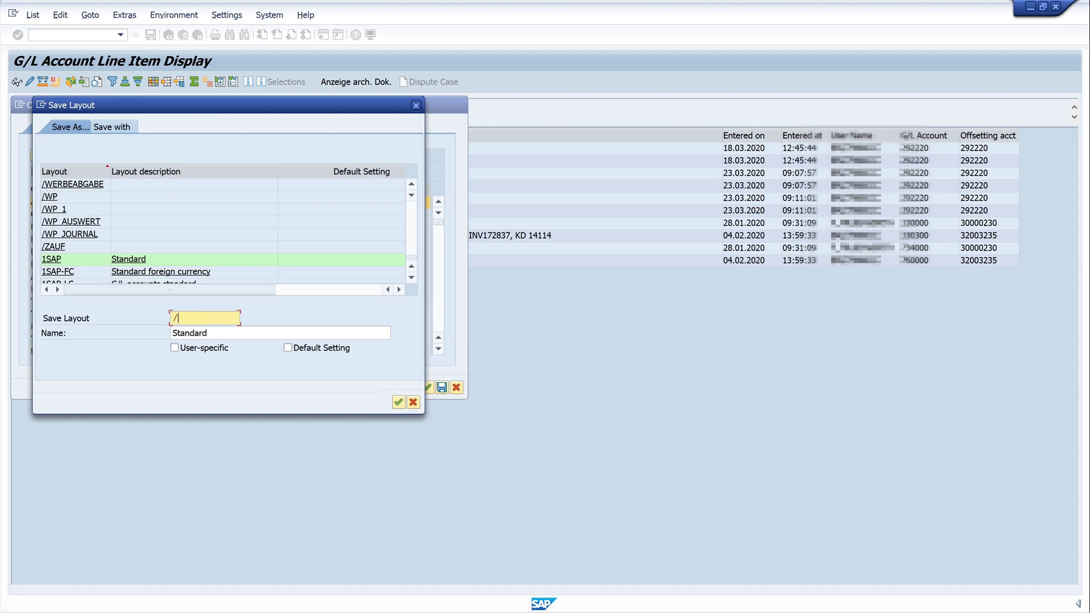
text(auditor)
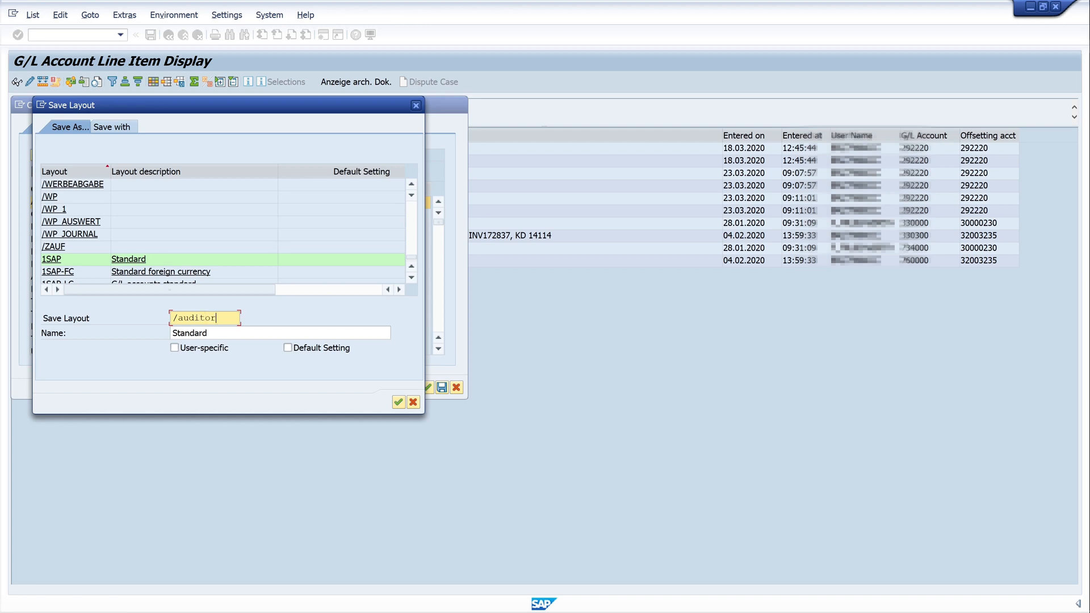
mouse_move(386, 396)
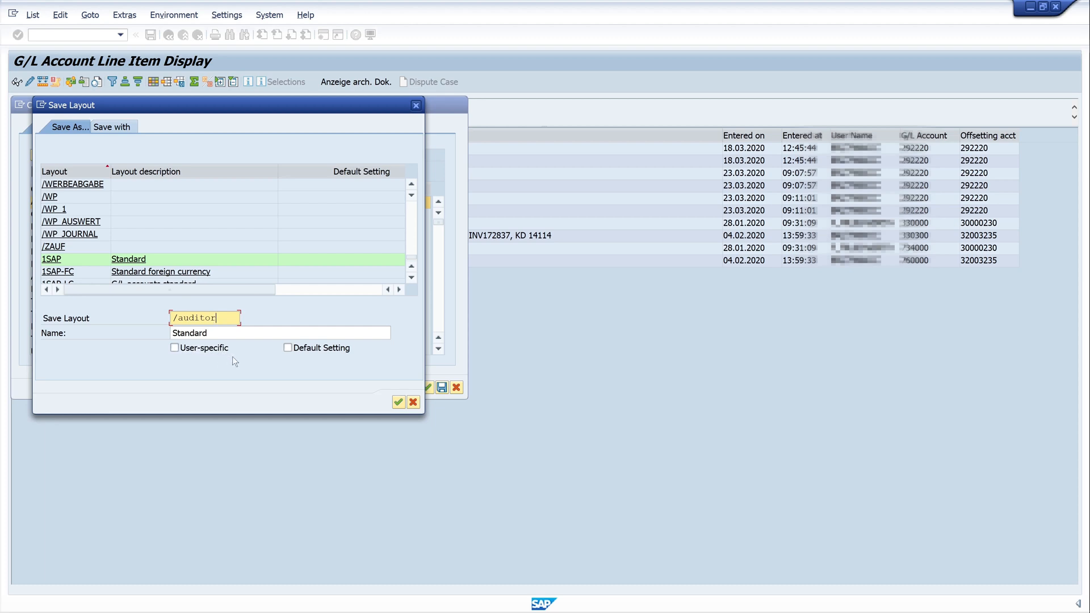
mouse_move(301, 397)
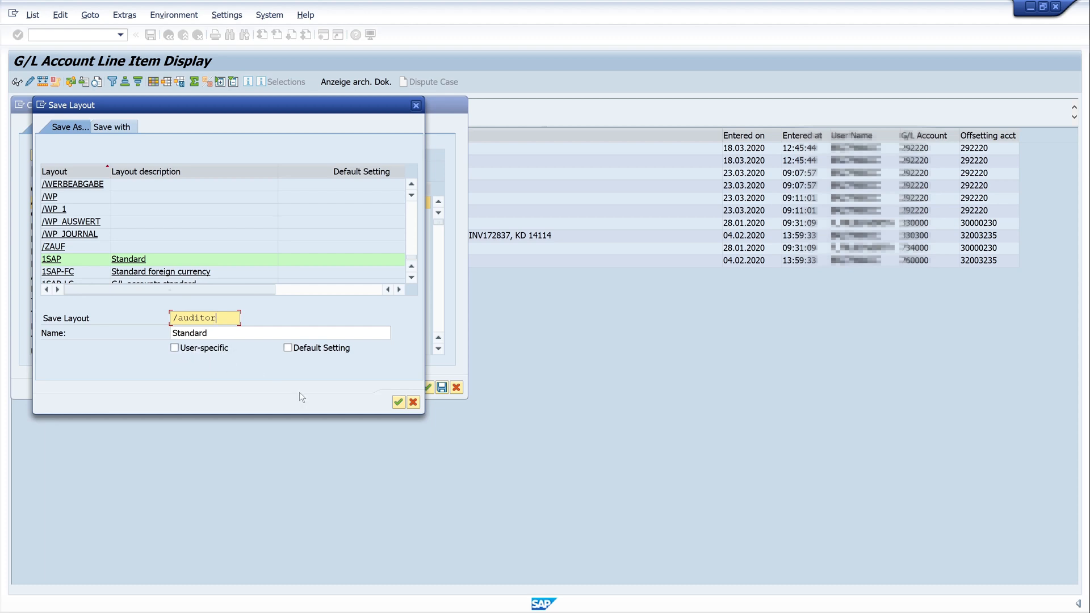
click(399, 402)
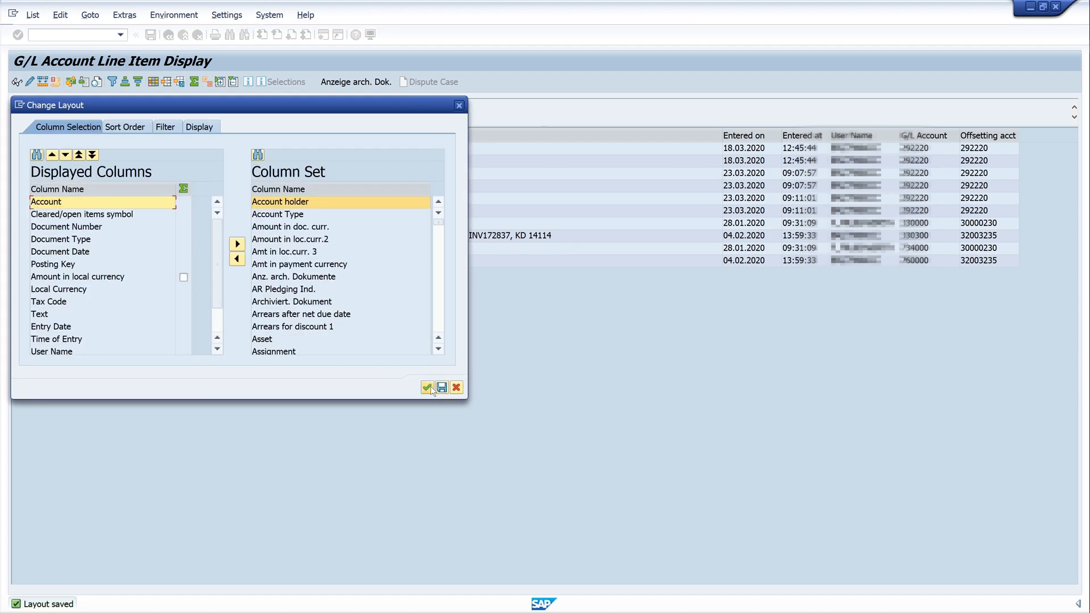
mouse_move(427, 387)
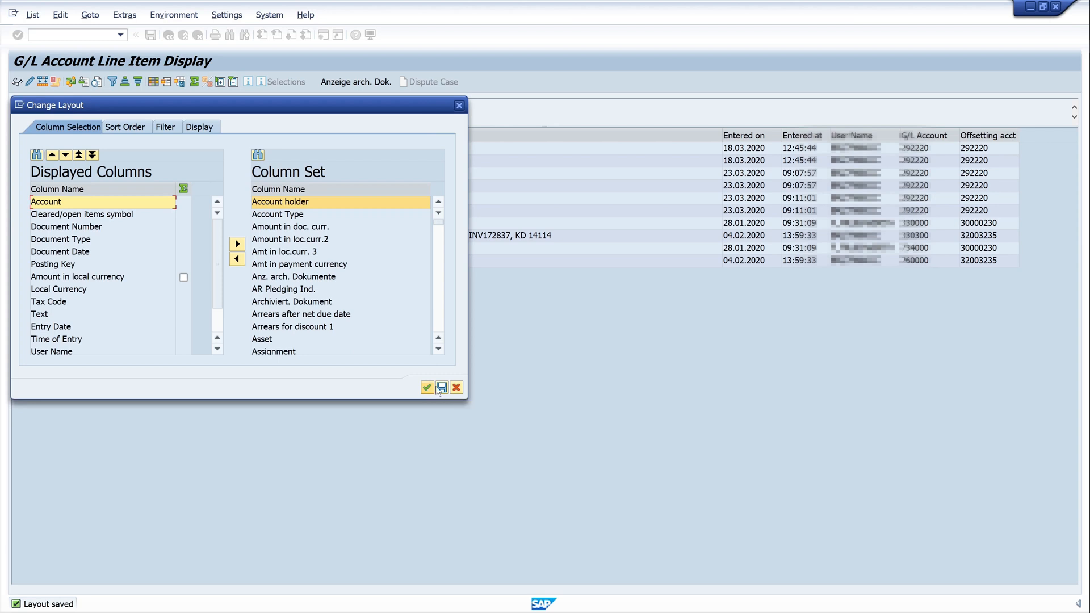
click(427, 388)
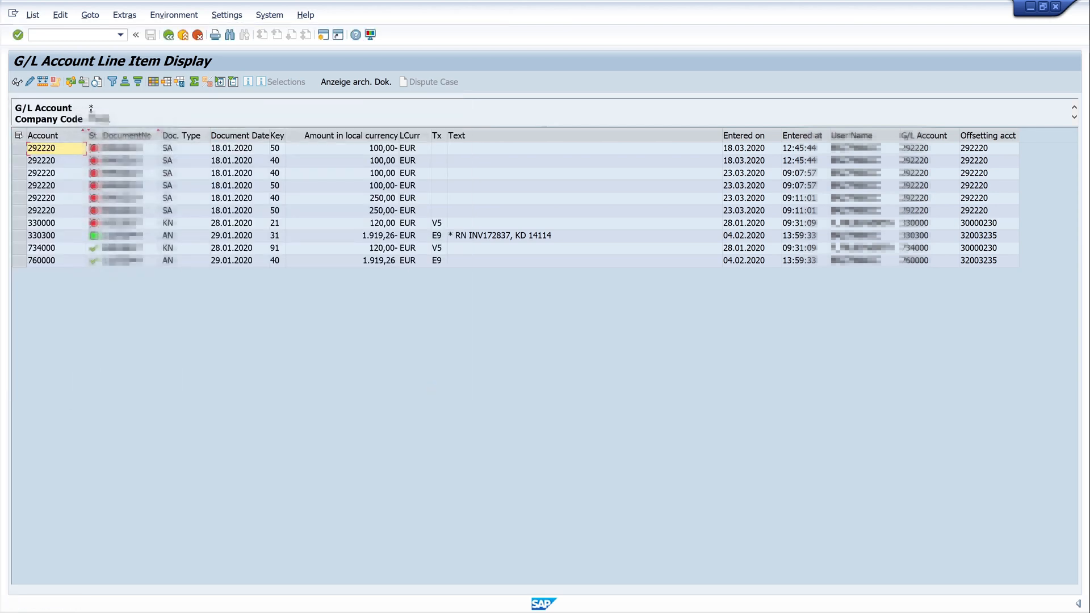
Step: Rerun /nfbl for all items posted 01.01.2020 to 31.01.2020
text(/)
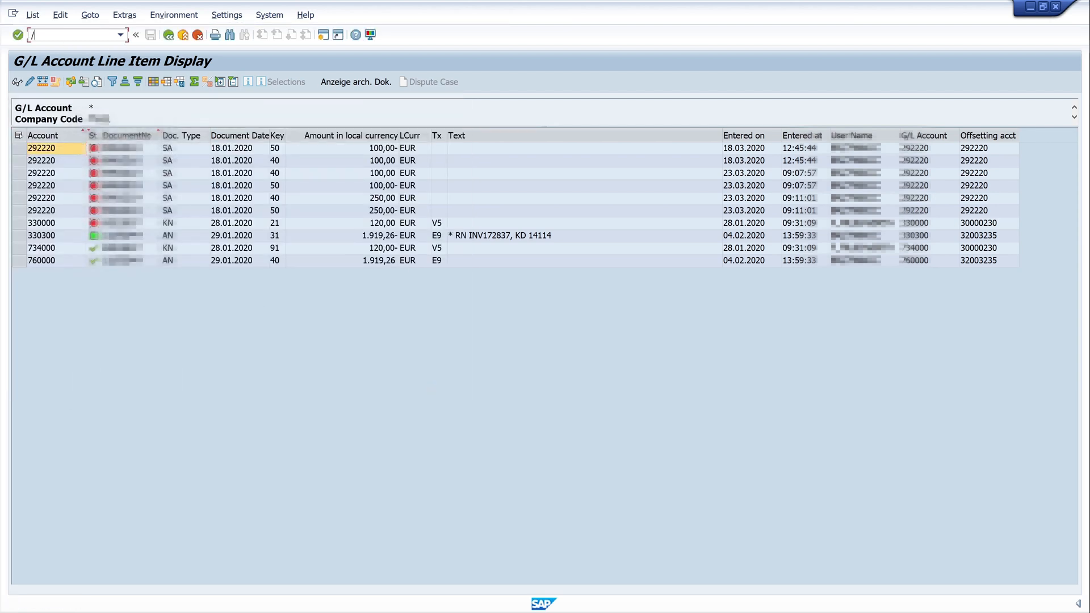
text(nfbl)
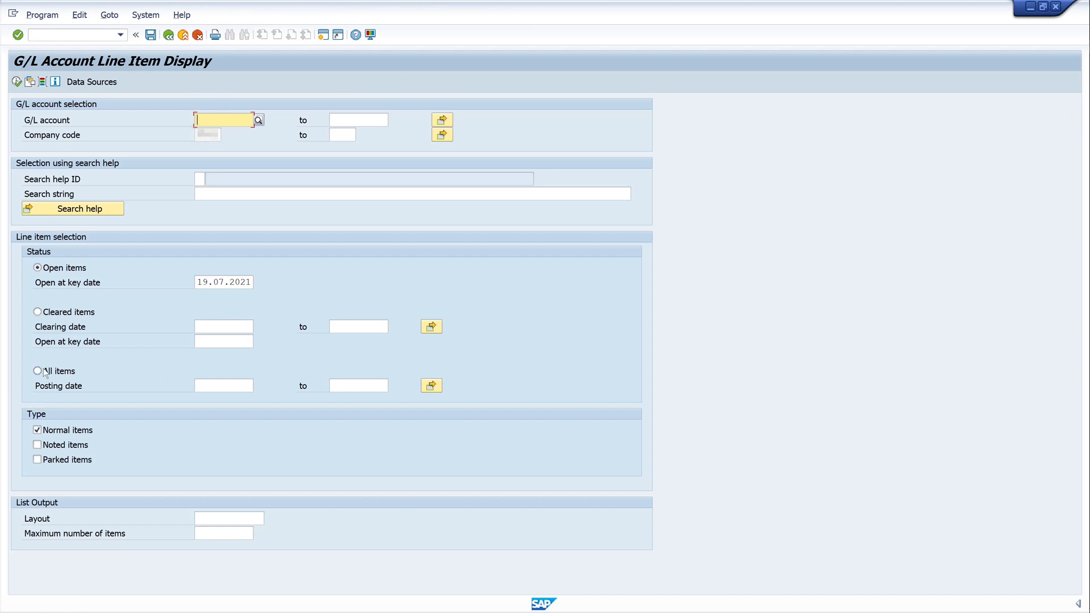
click(37, 371)
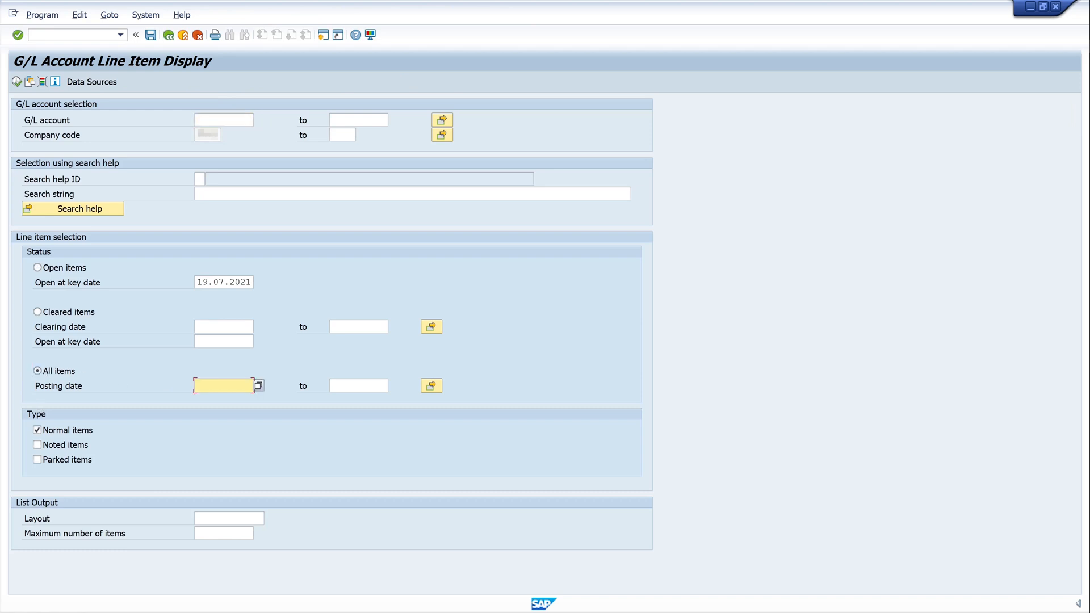
text(01)
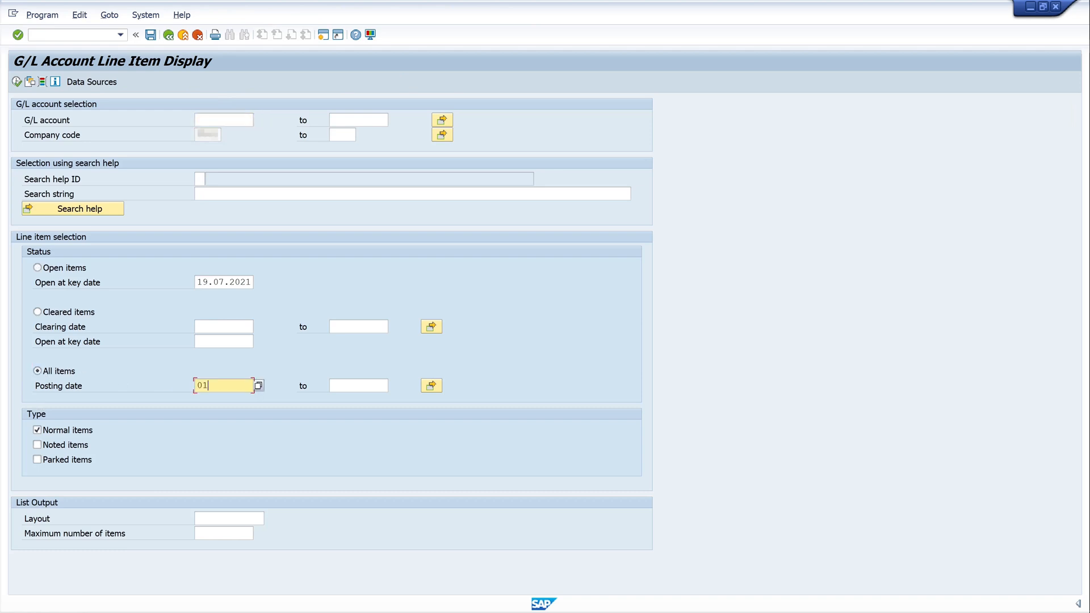
text(01.01.2020)
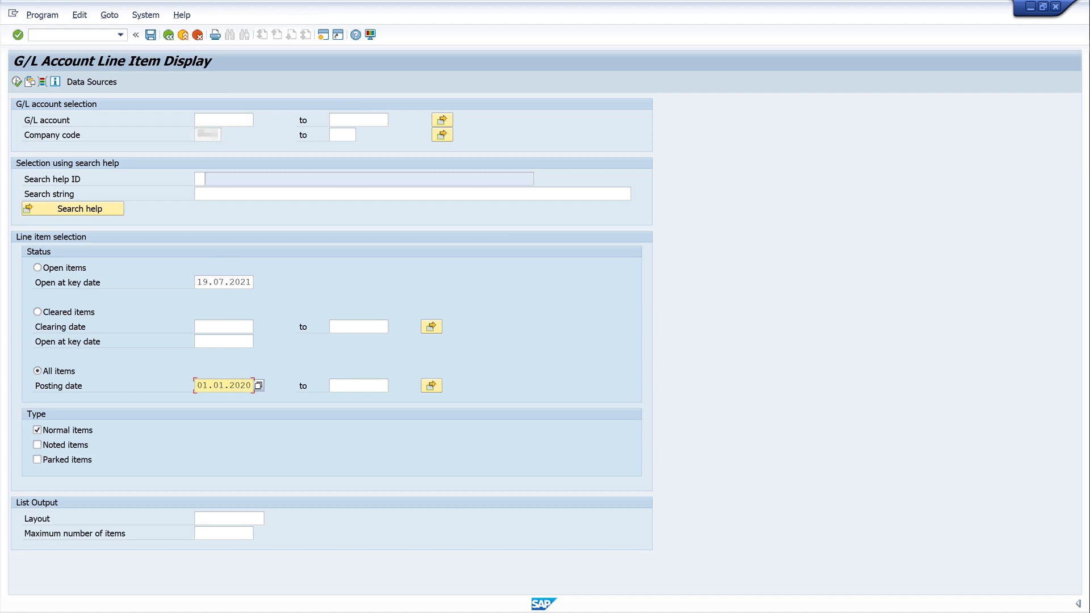
text(31.01.)
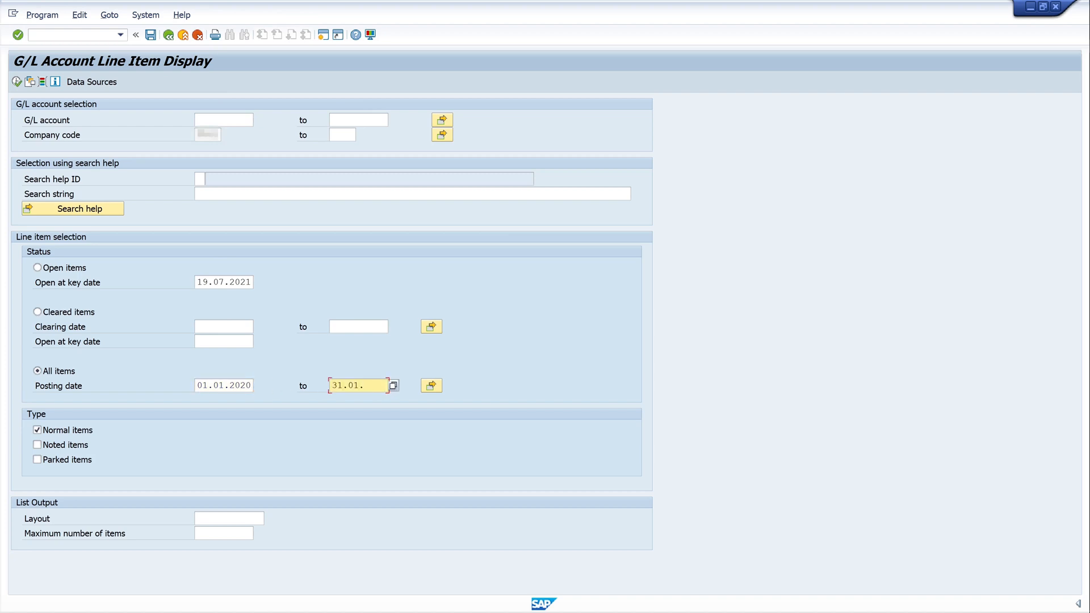
text(2020)
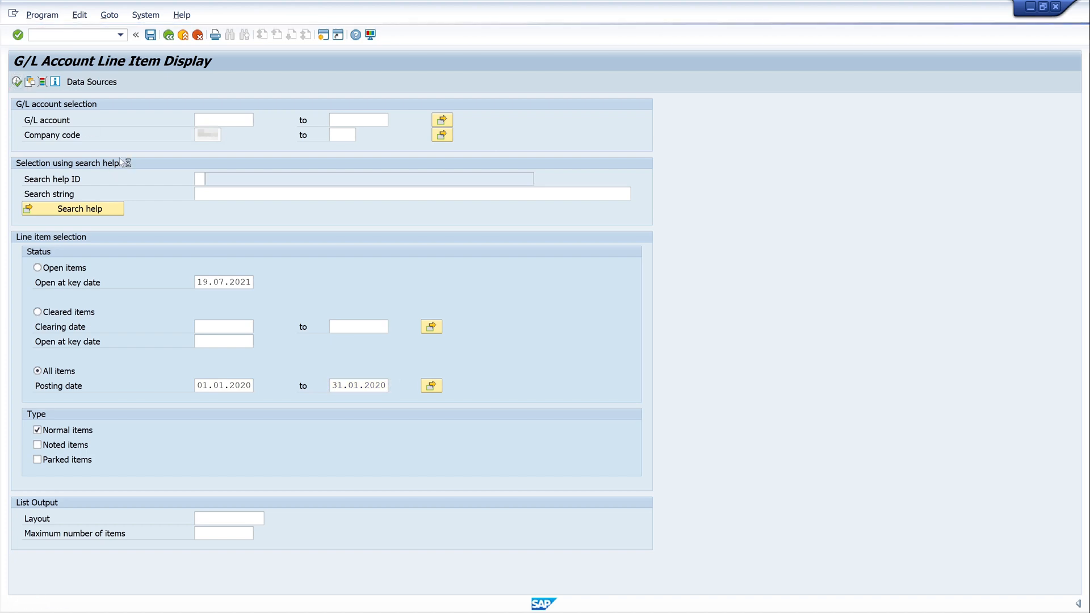
mouse_move(198, 200)
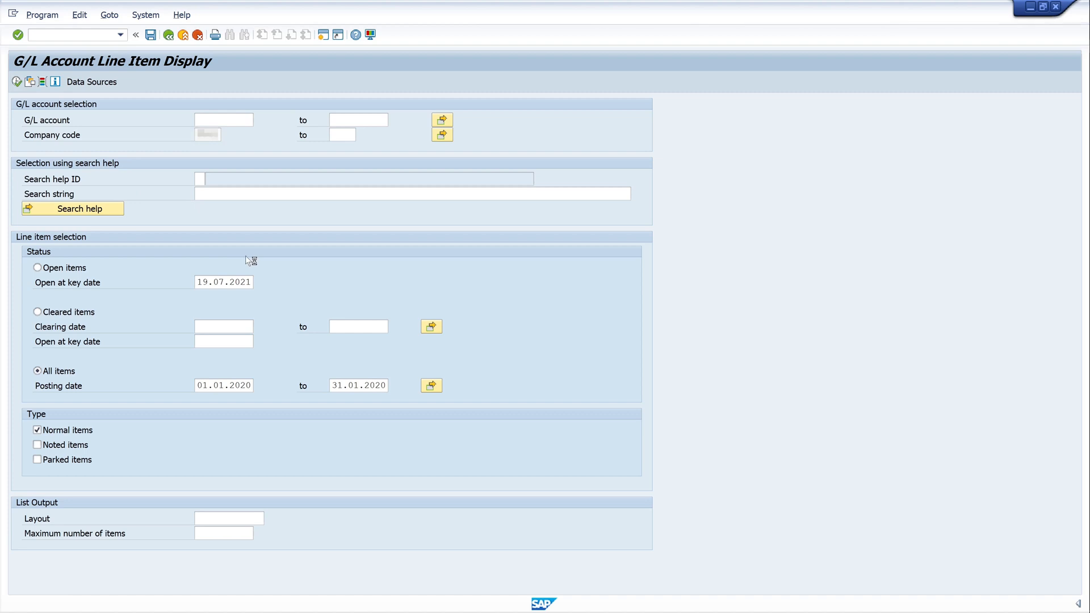
mouse_move(293, 269)
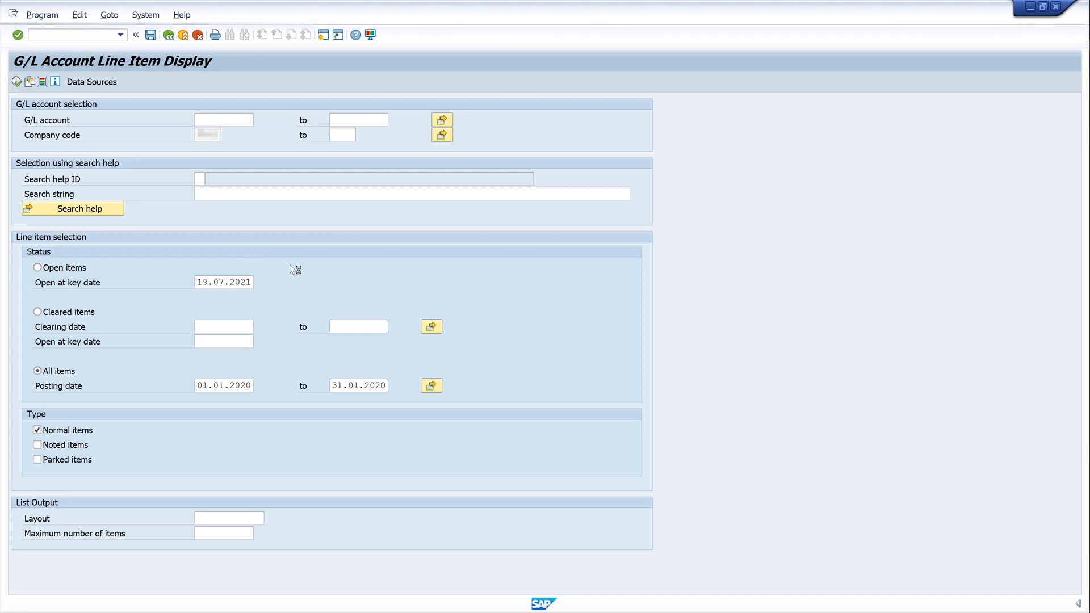
mouse_move(279, 253)
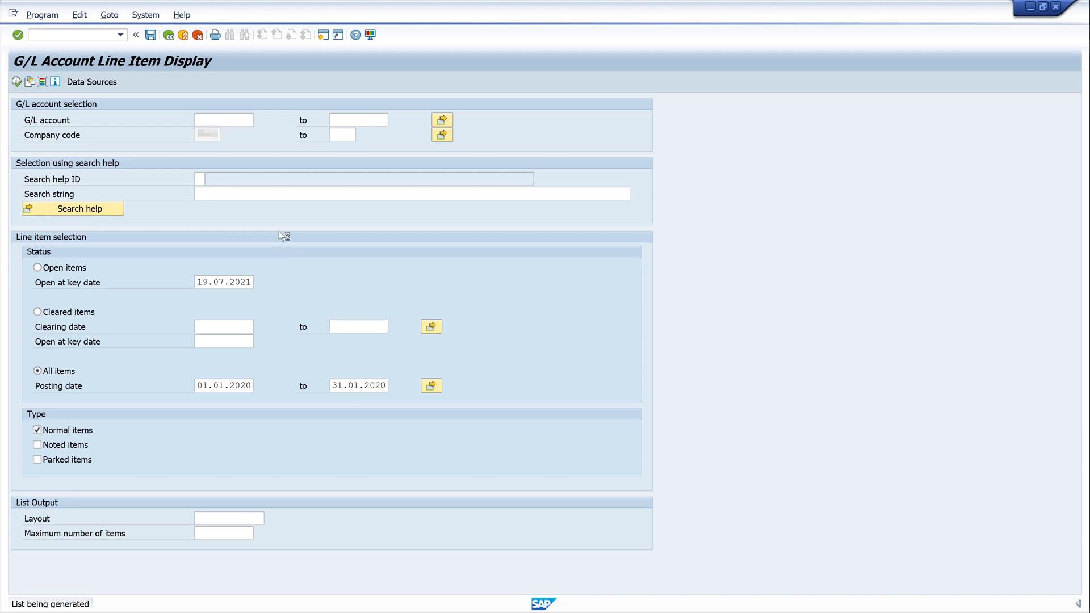
click(17, 34)
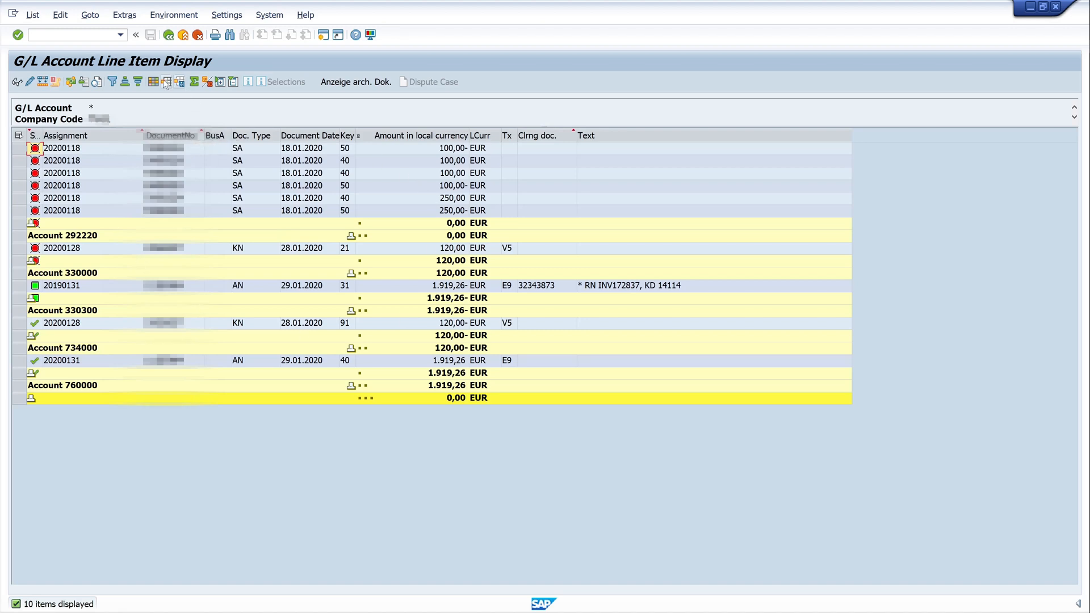
Step: Apply the saved /auditor layout to the January 2020 line item list
click(165, 82)
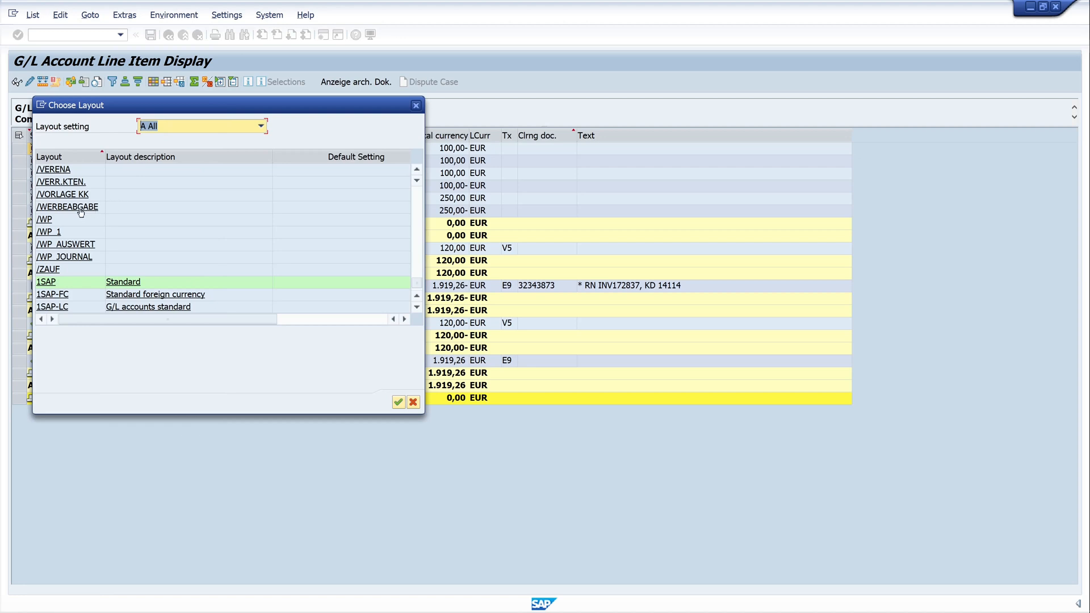
mouse_move(69, 263)
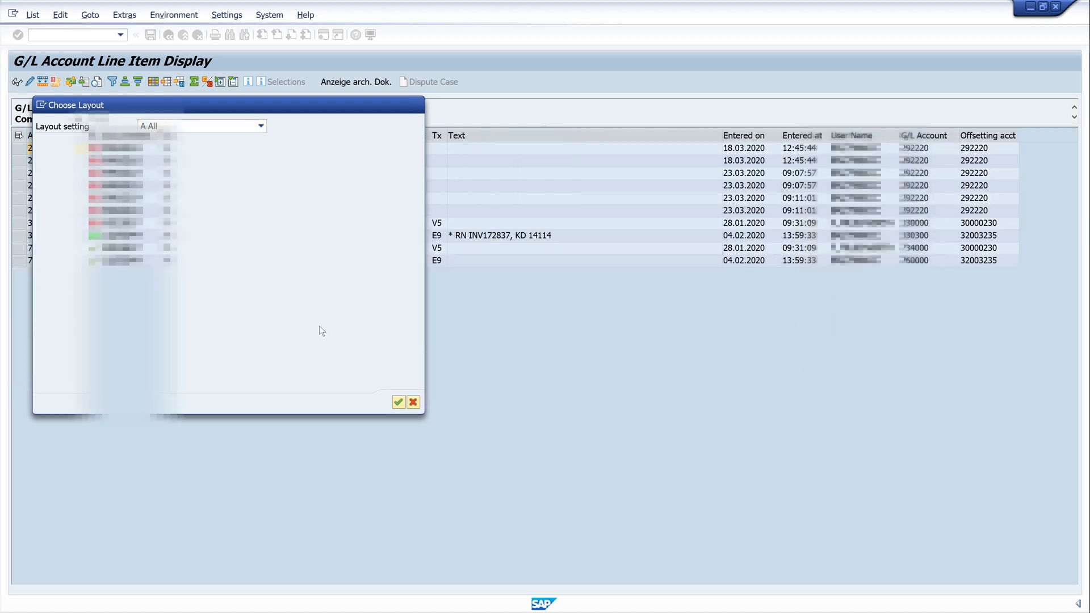
click(398, 403)
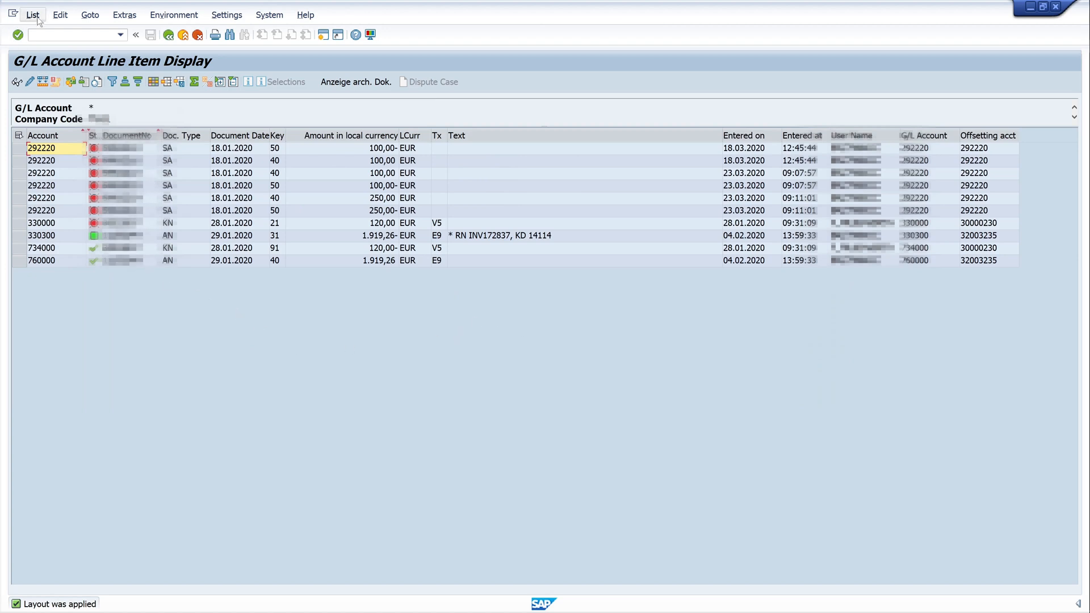
Step: Export the January line item list via List > Export > Spreadsheet and save it as XLSX
click(32, 15)
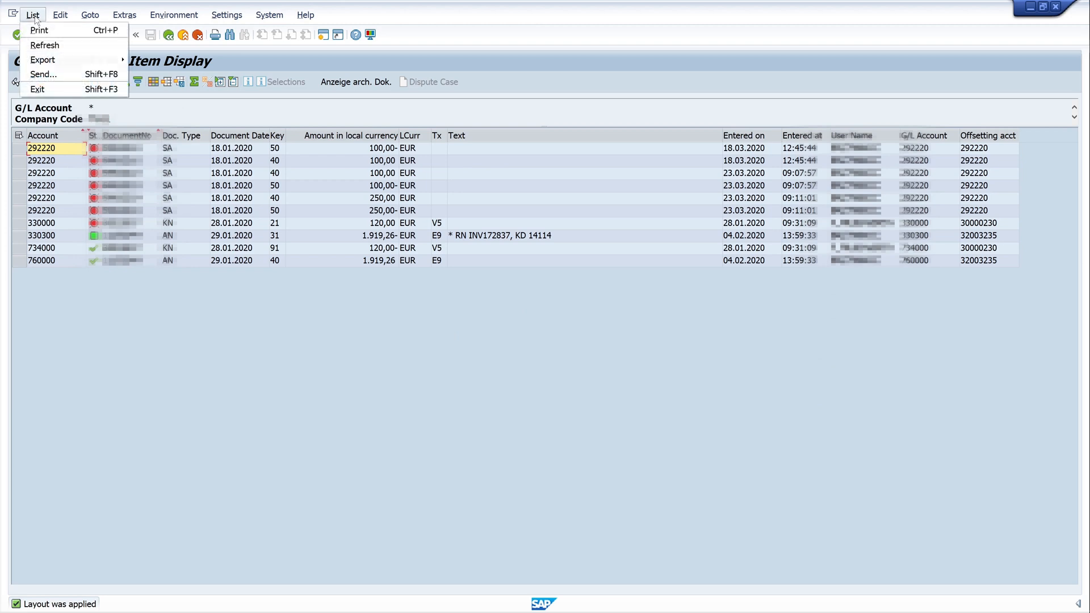
mouse_move(43, 59)
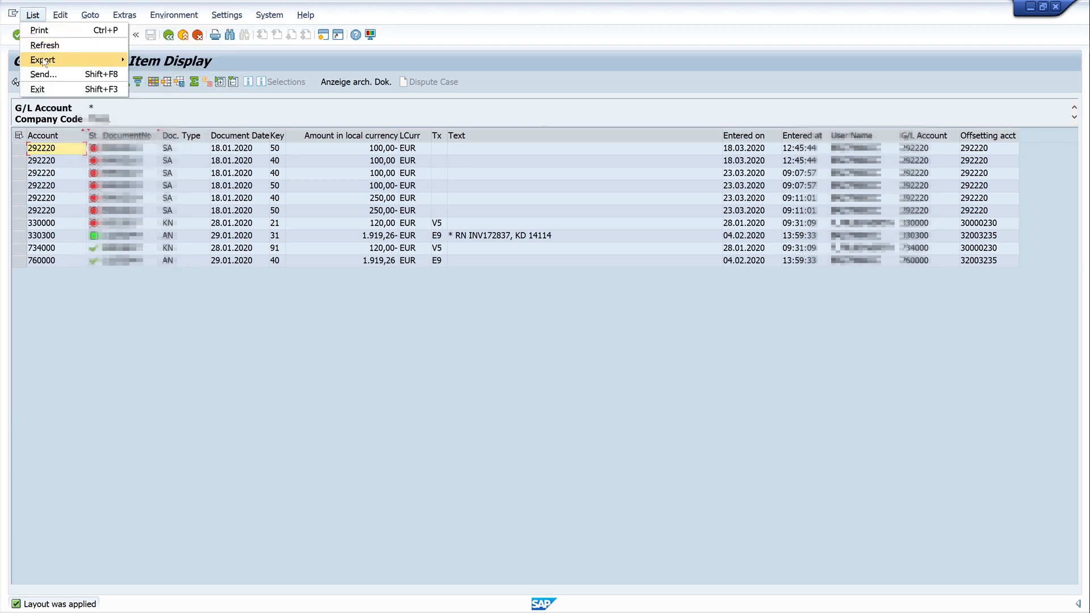
click(43, 59)
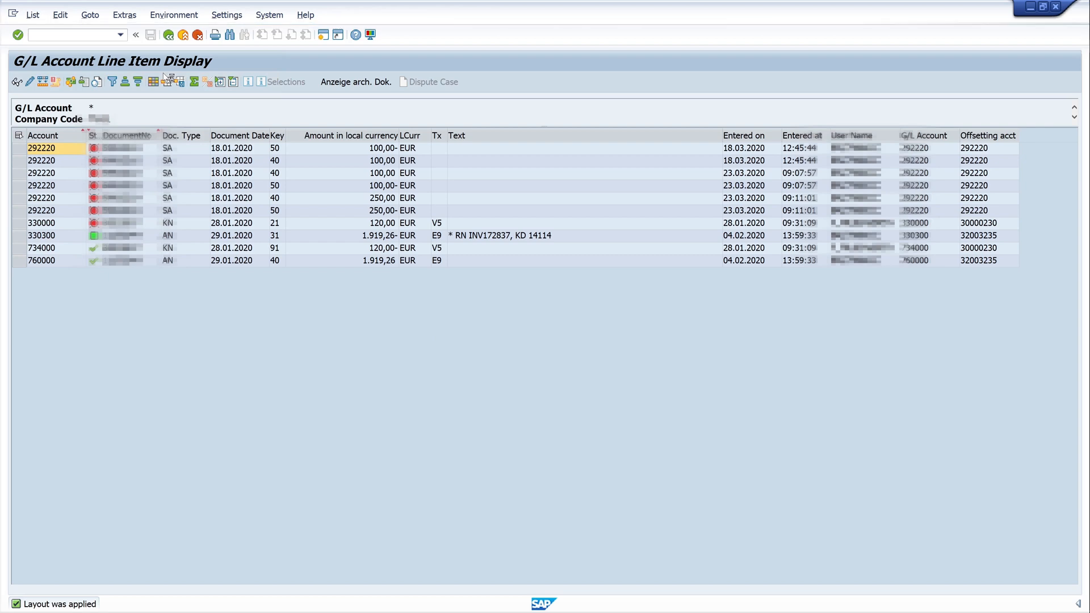
mouse_move(219, 214)
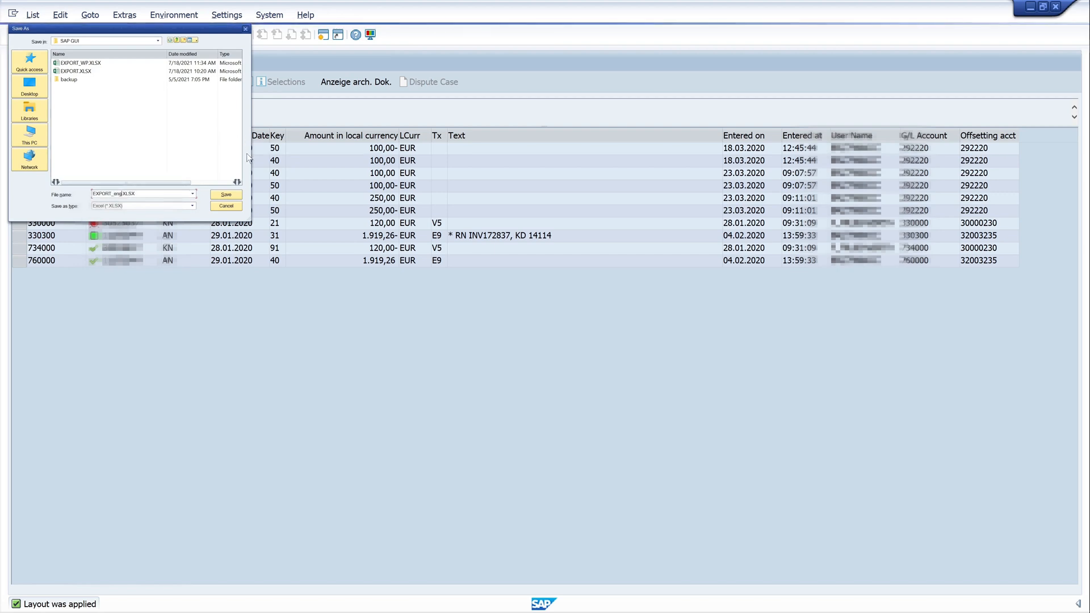
click(225, 194)
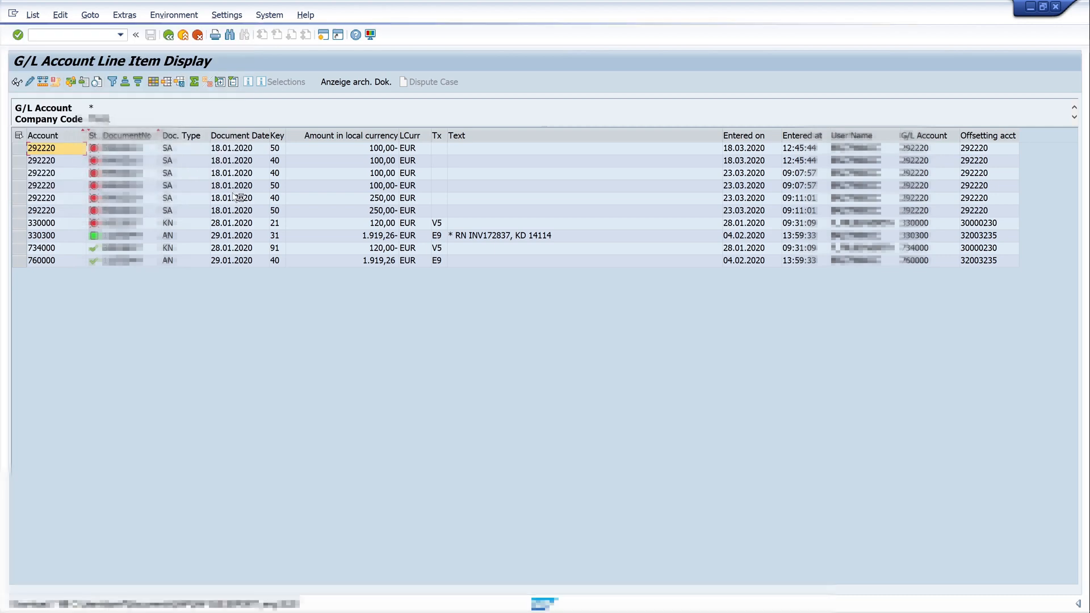